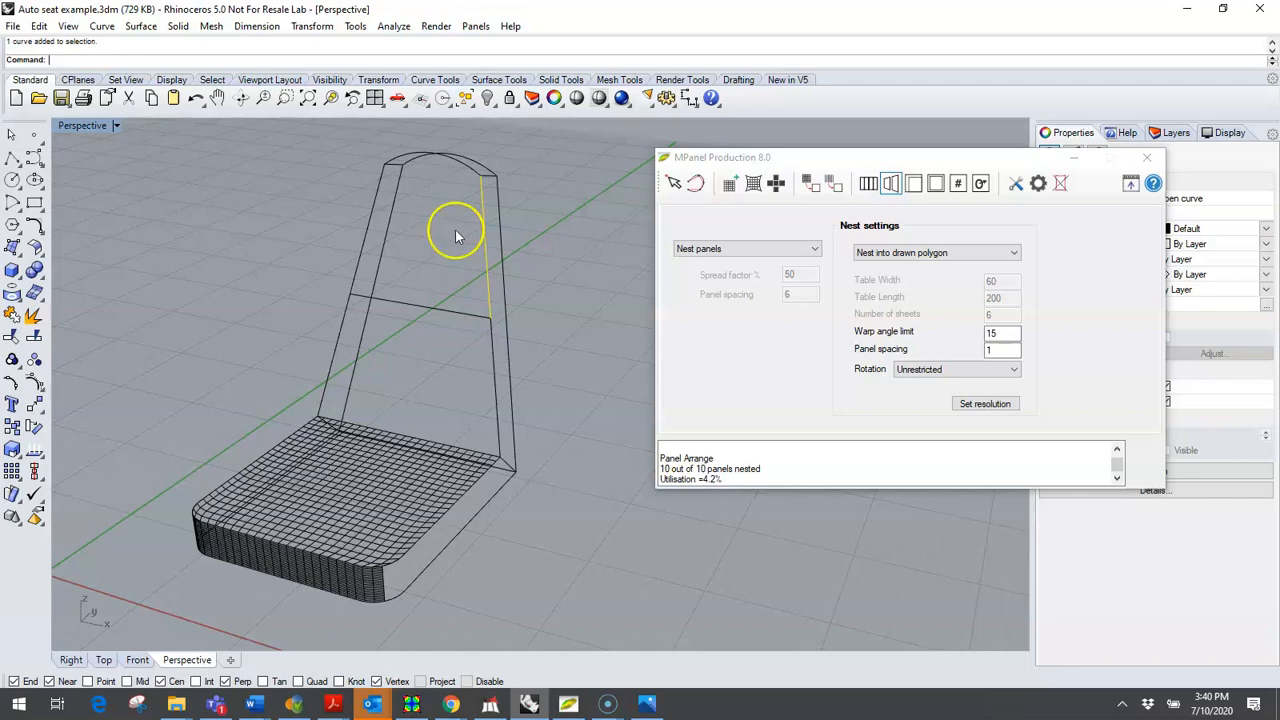
pyautogui.moveTo(390, 585)
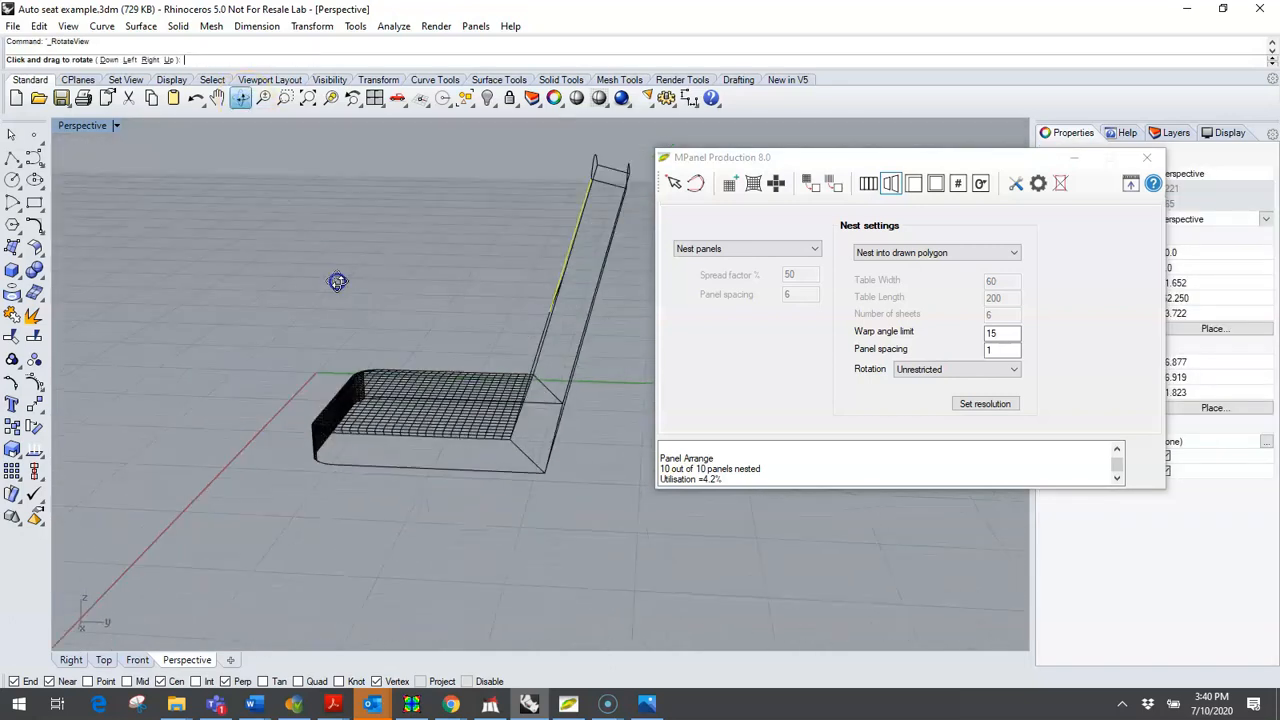
# Step: Fill the lower and upper backrest front panels with 25×25 edge meshes from their curves
pyautogui.moveTo(337, 282); pyautogui.dragTo(521, 311)
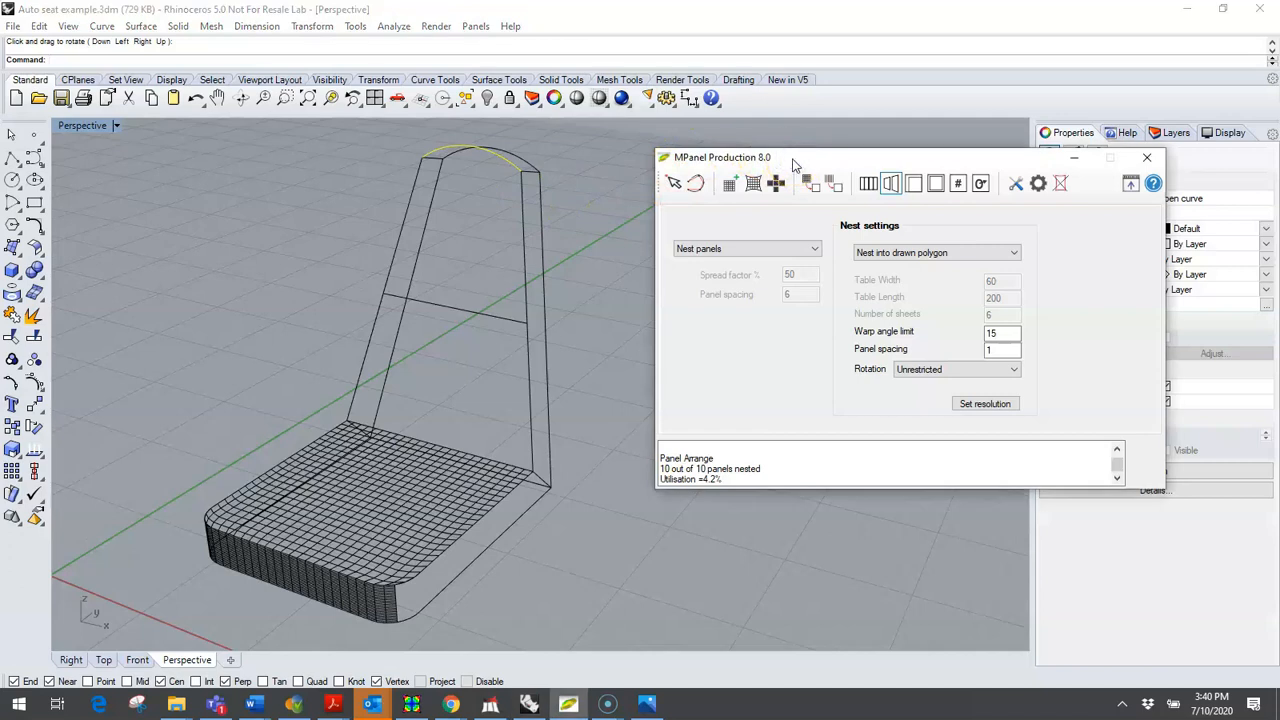
pyautogui.click(729, 183)
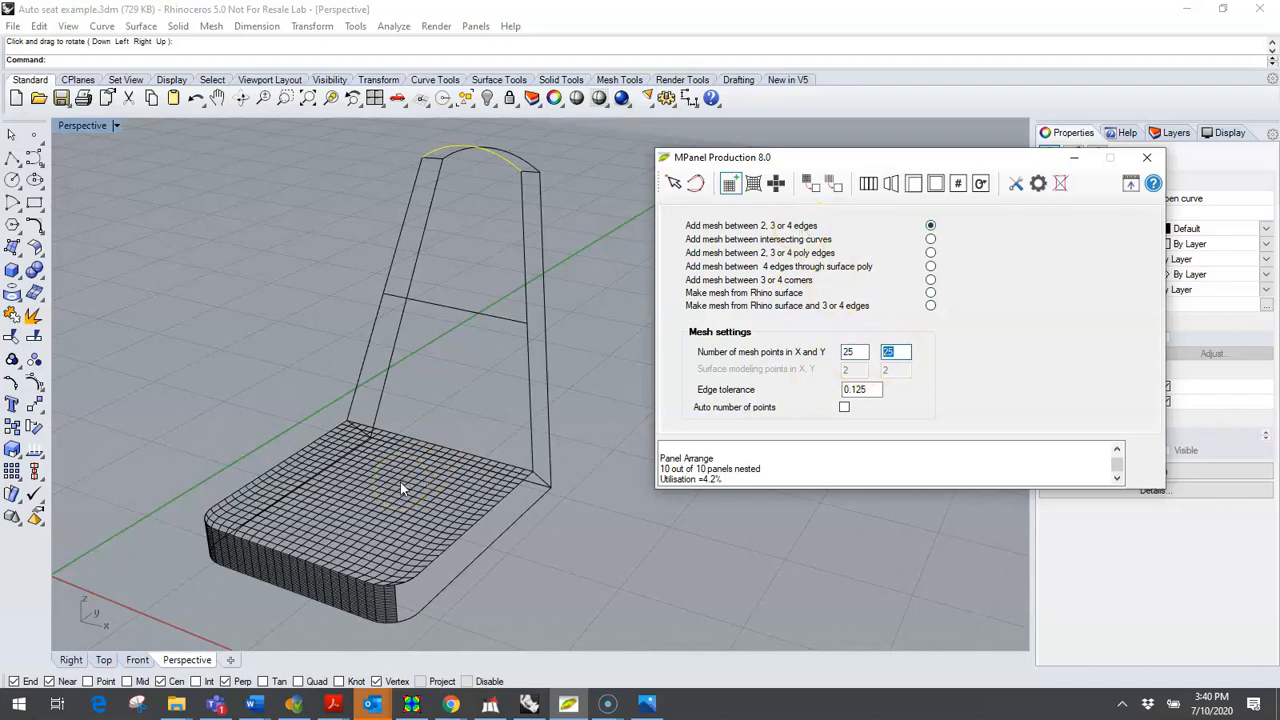
pyautogui.moveTo(730, 183)
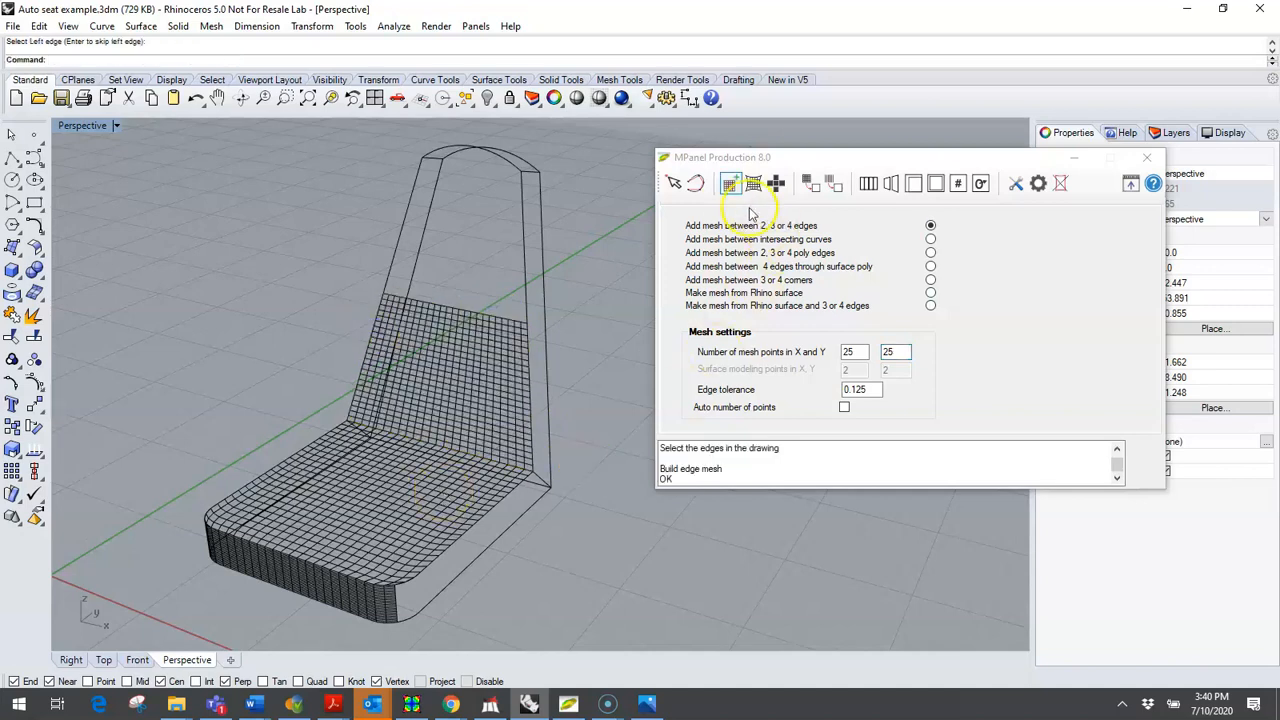
pyautogui.click(457, 305)
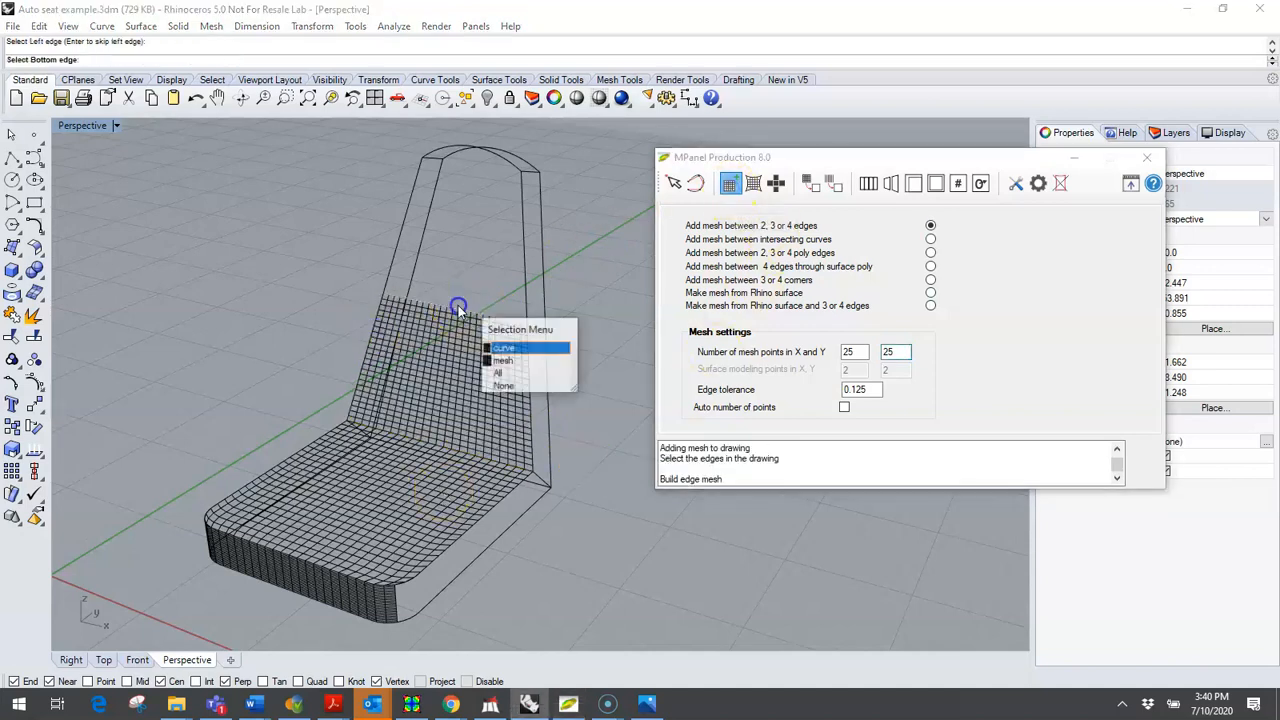
pyautogui.click(458, 305)
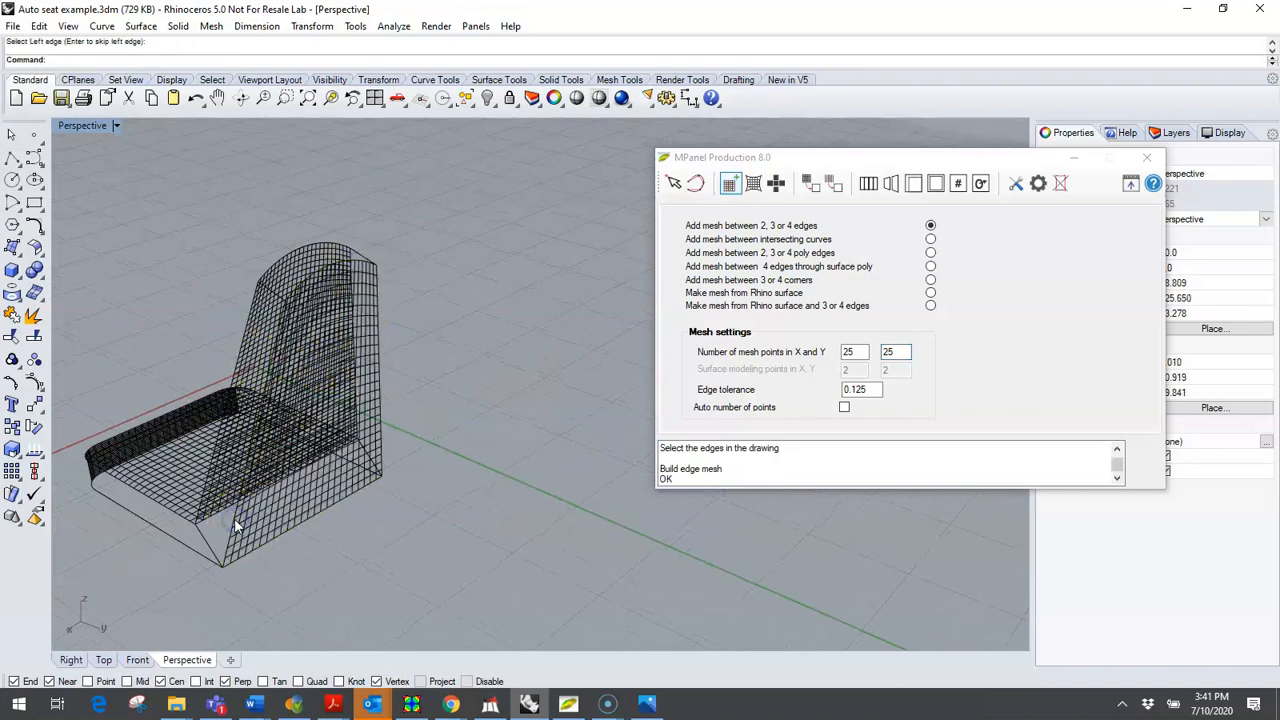
# Step: Mesh the backrest's narrow side strip and rounded top strip from their edge curves
pyautogui.moveTo(240, 520); pyautogui.dragTo(463, 240)
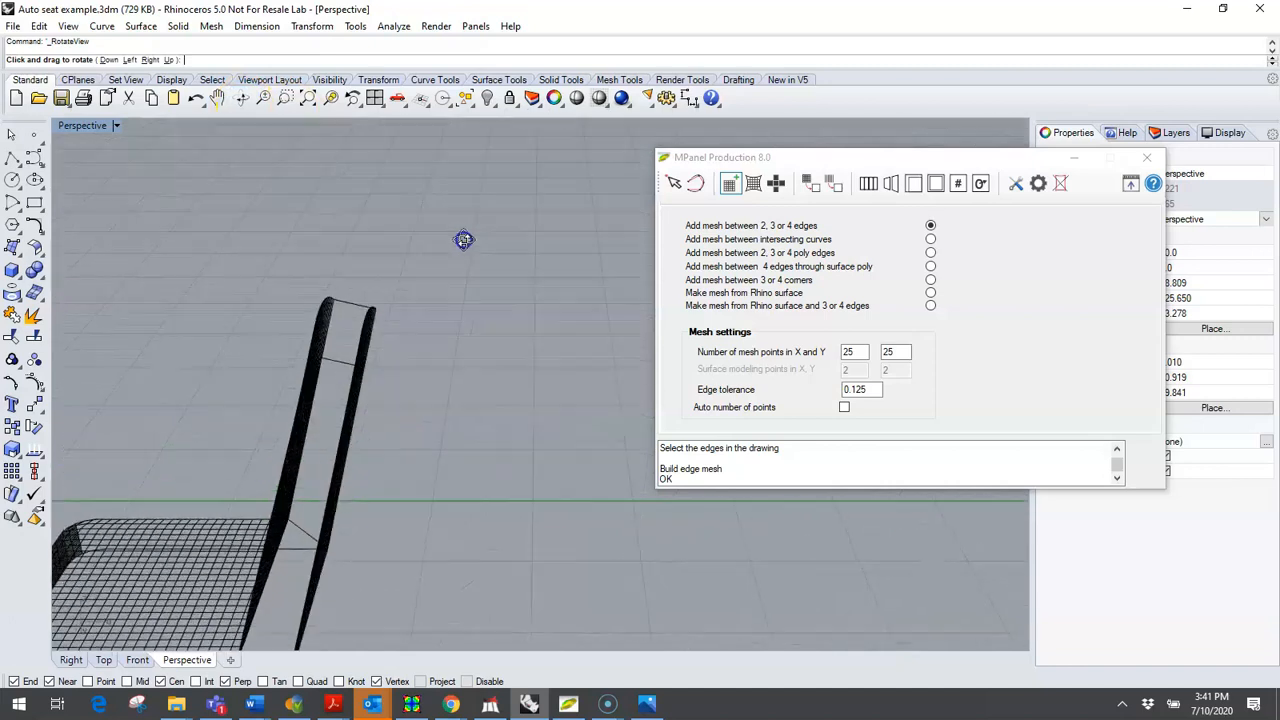
pyautogui.moveTo(463, 240); pyautogui.dragTo(690, 217)
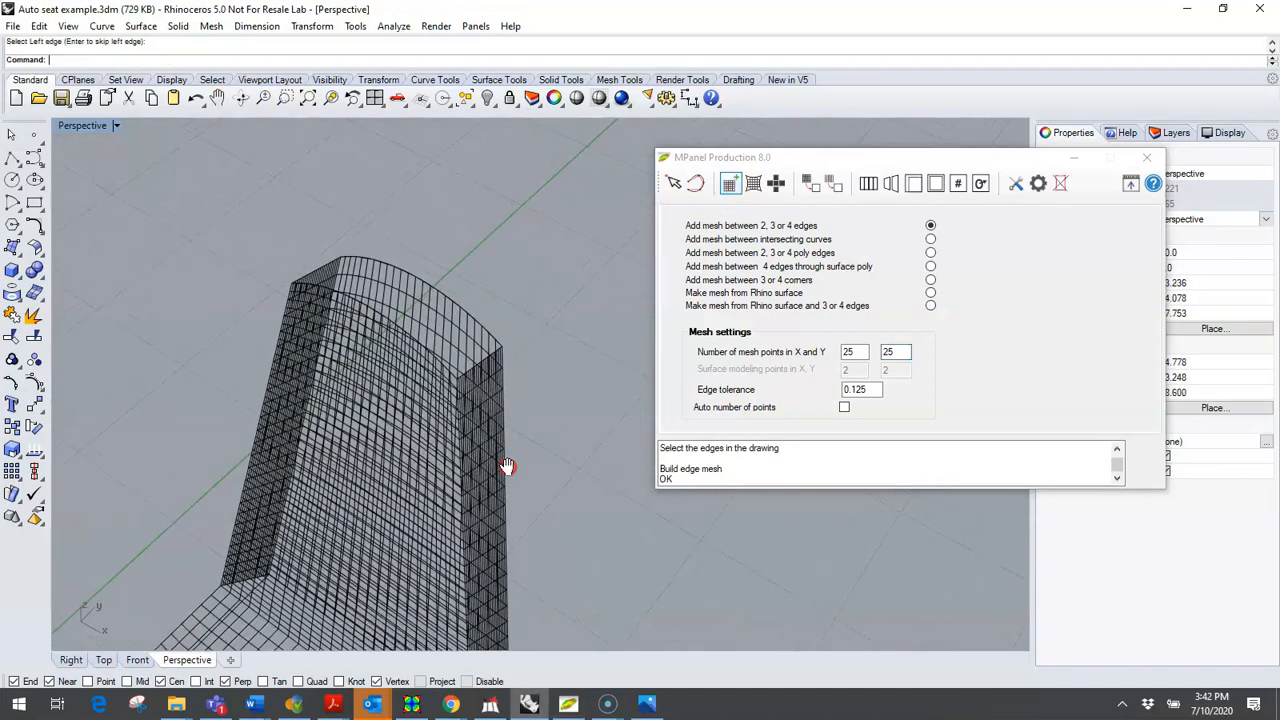
pyautogui.click(730, 183)
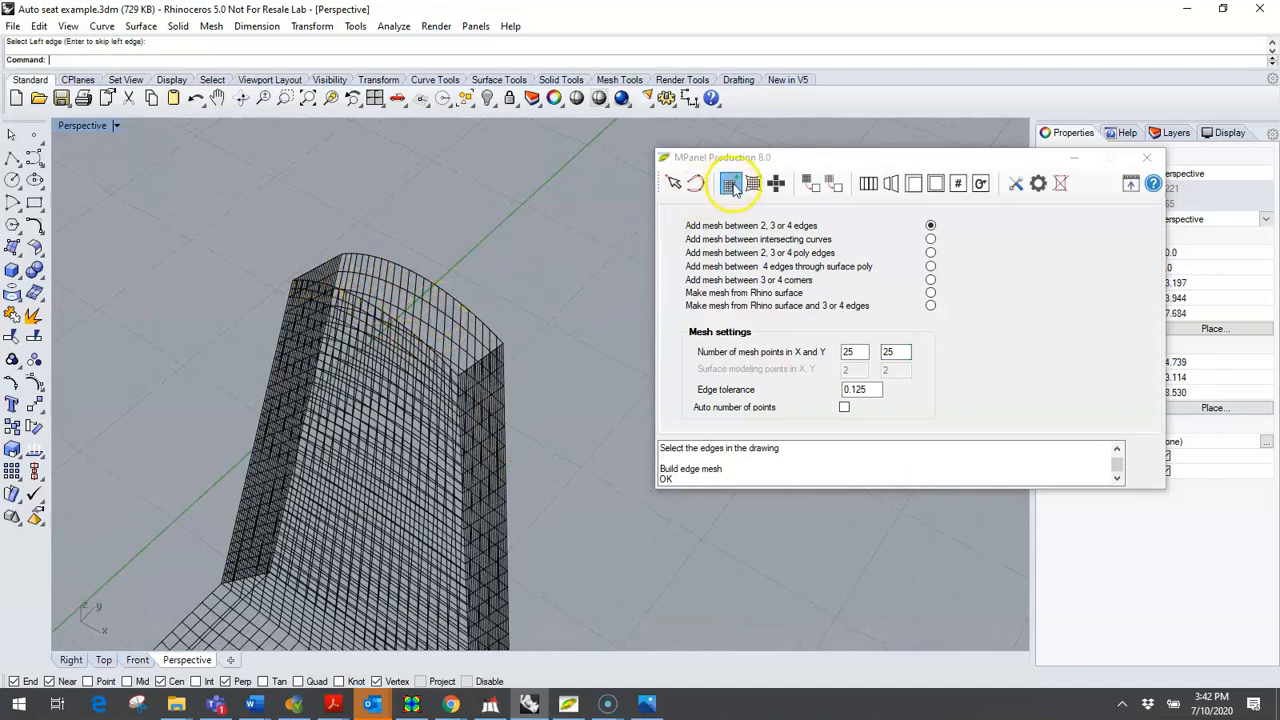
pyautogui.click(575, 425)
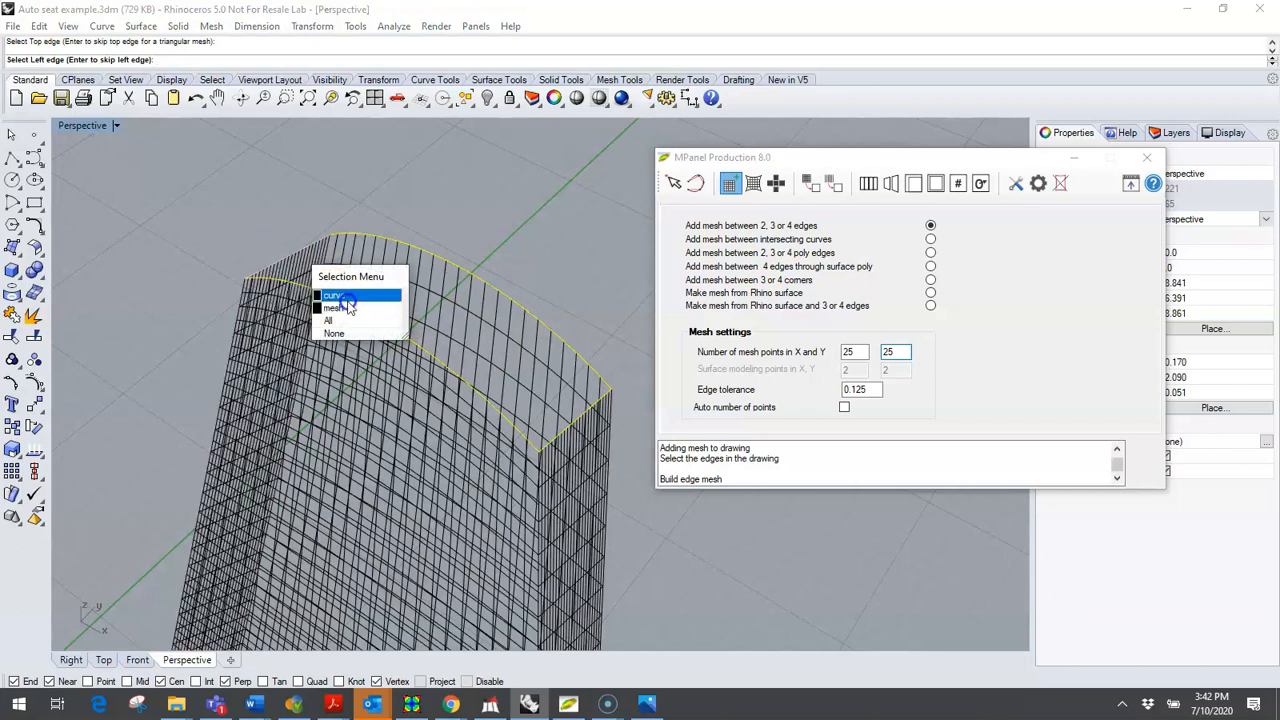
pyautogui.click(333, 294)
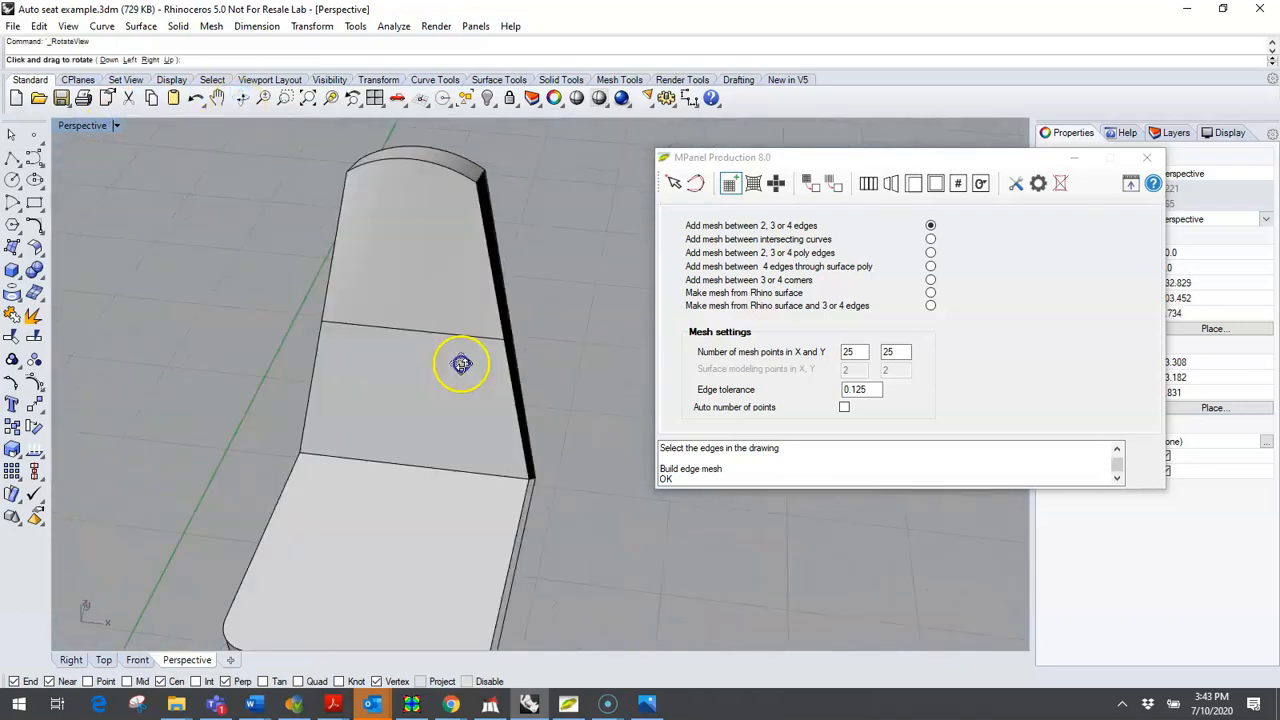
# Step: Build an edge mesh on the seat base's outer side strip from its bottom, right and top edges
pyautogui.moveTo(460, 363); pyautogui.dragTo(365, 318)
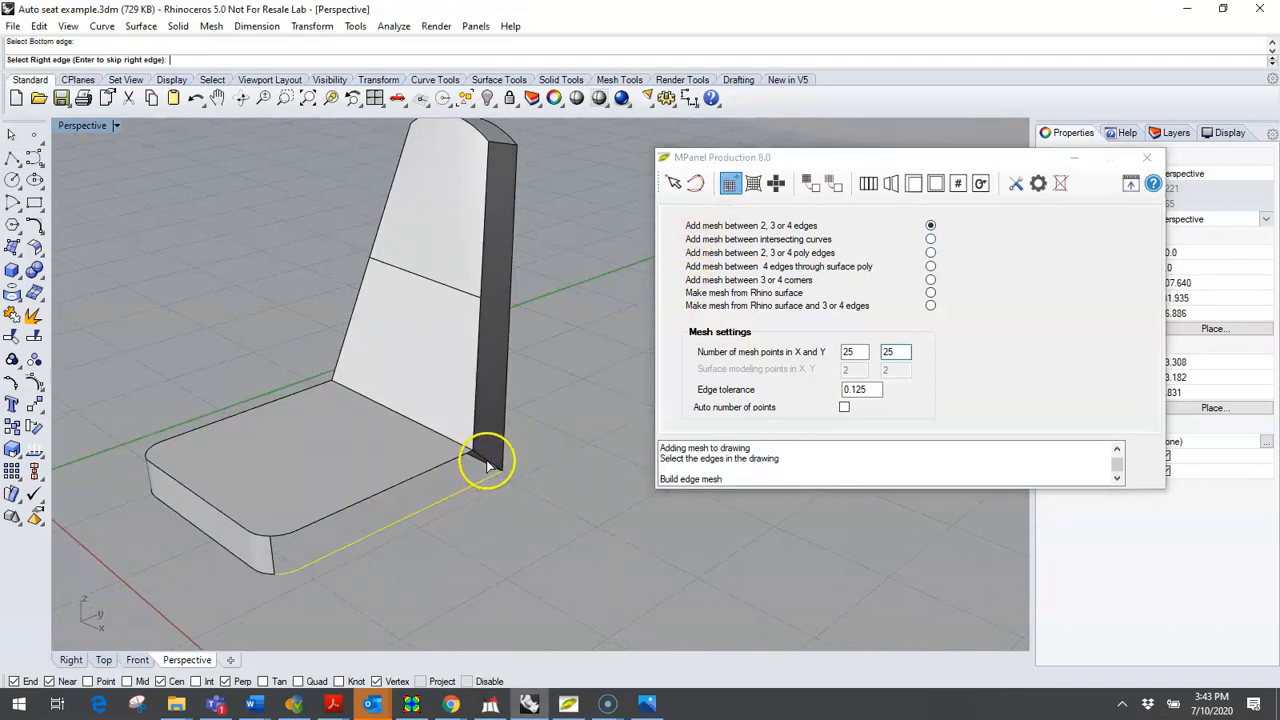
pyautogui.click(487, 461)
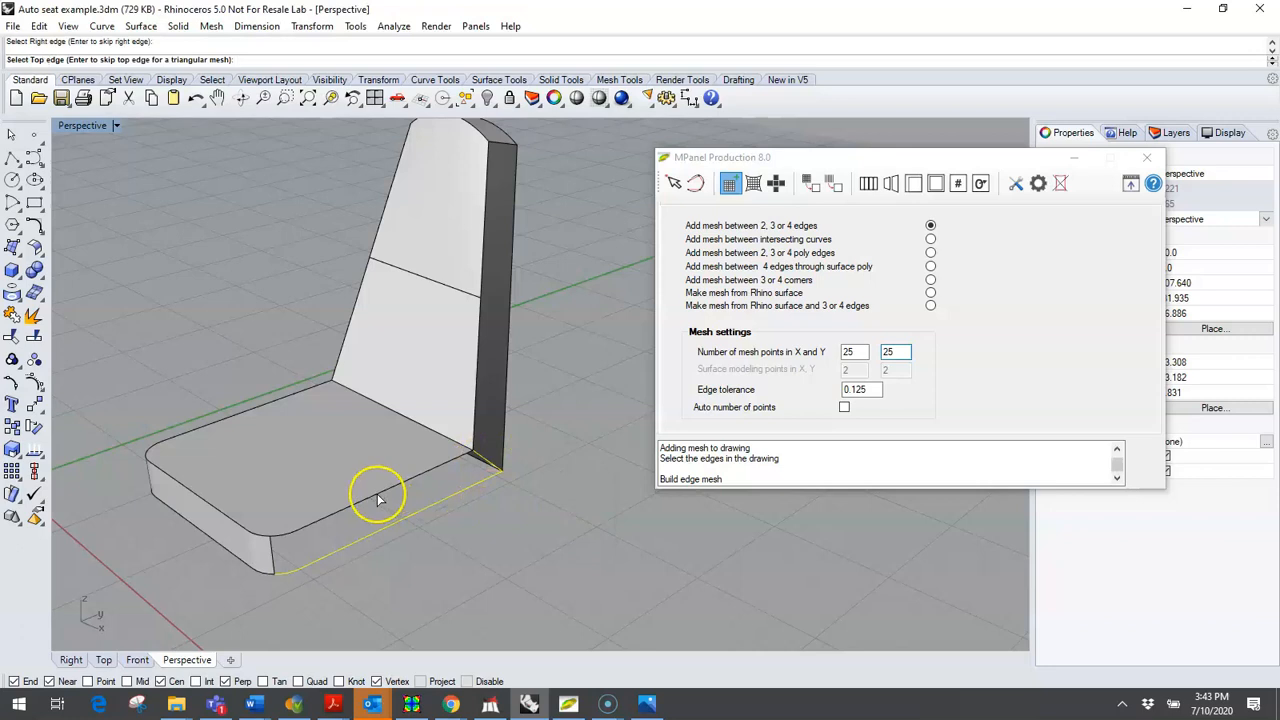
pyautogui.click(378, 495)
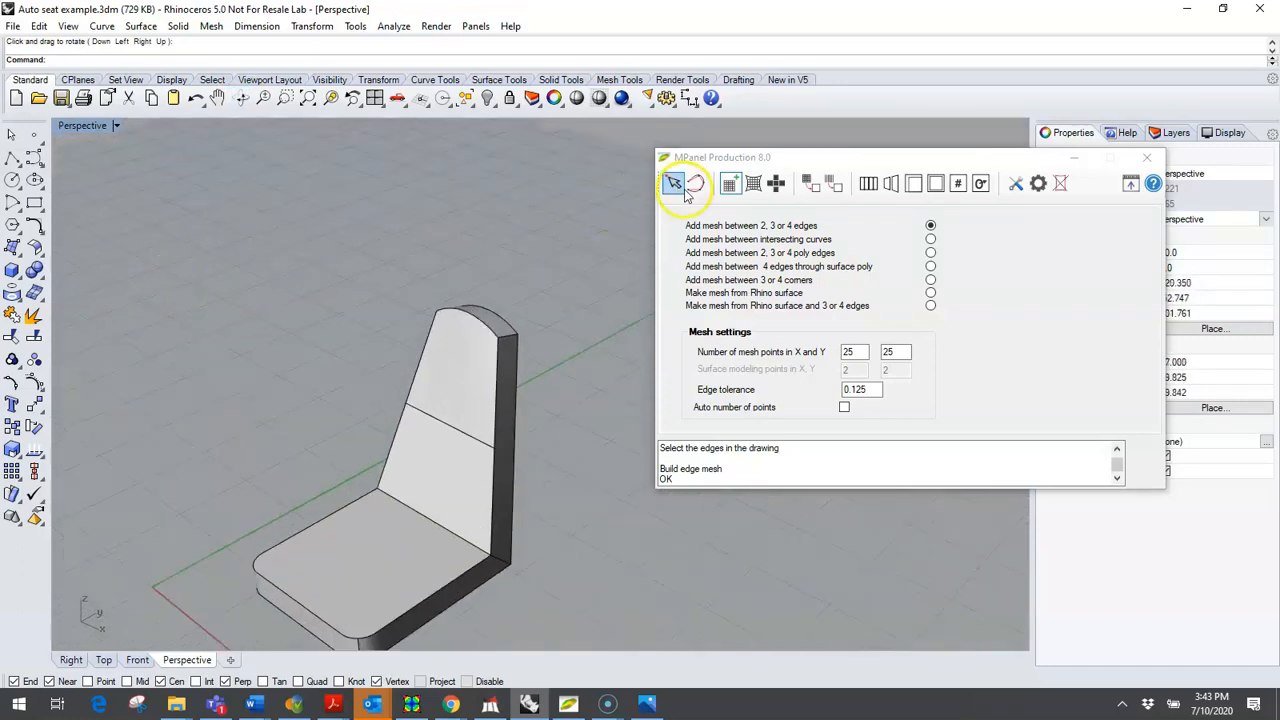
# Step: Filter selection to meshes, window-select all ten seat meshes, and copy them in place
pyautogui.click(673, 183)
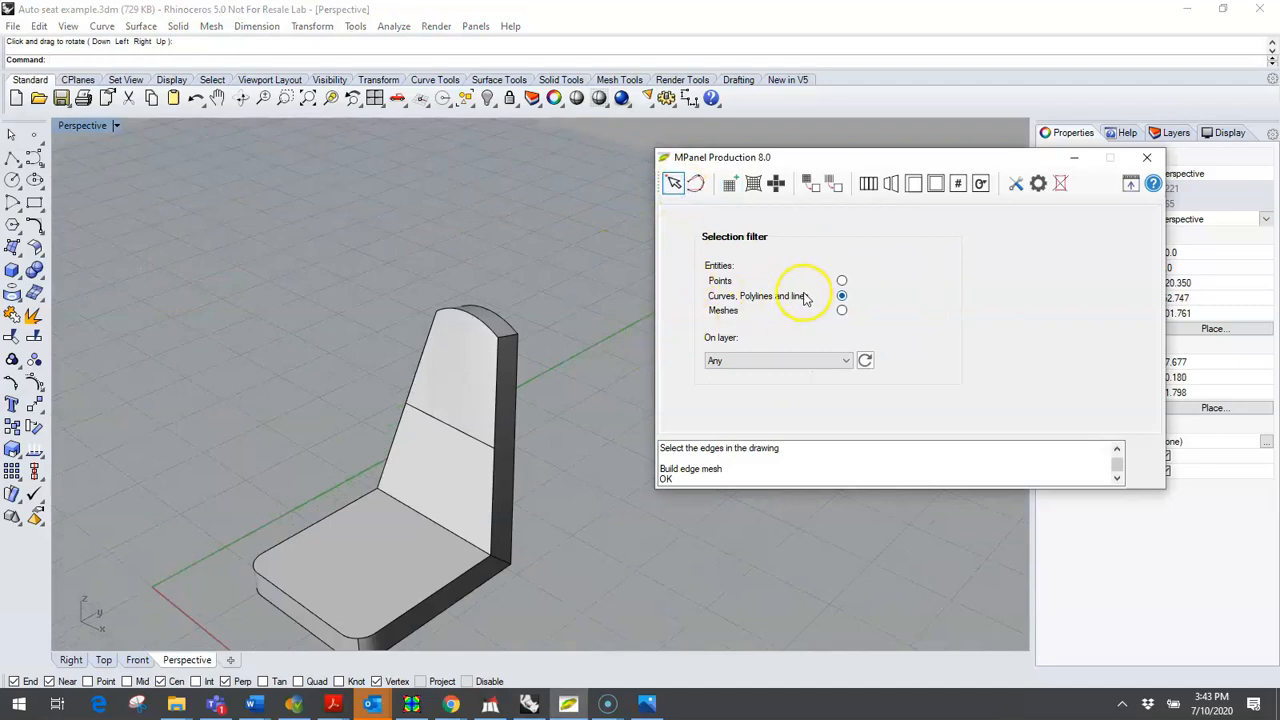
pyautogui.click(841, 310)
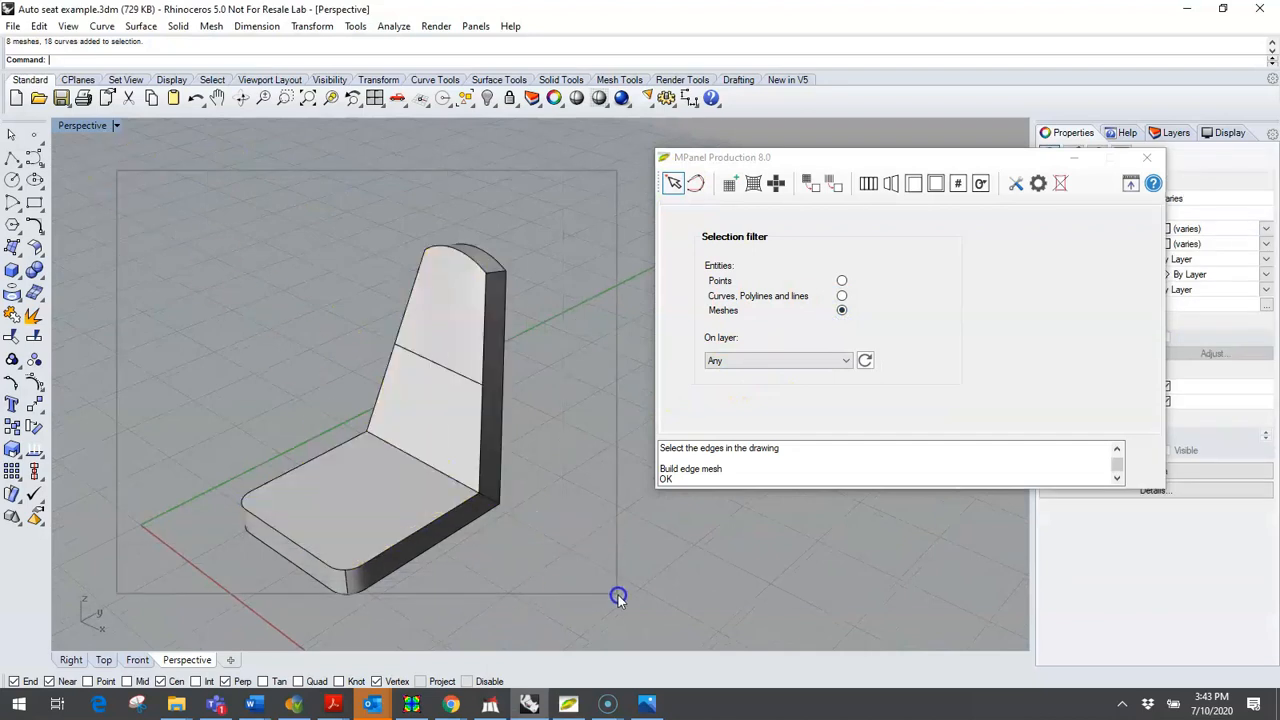
pyautogui.click(673, 183)
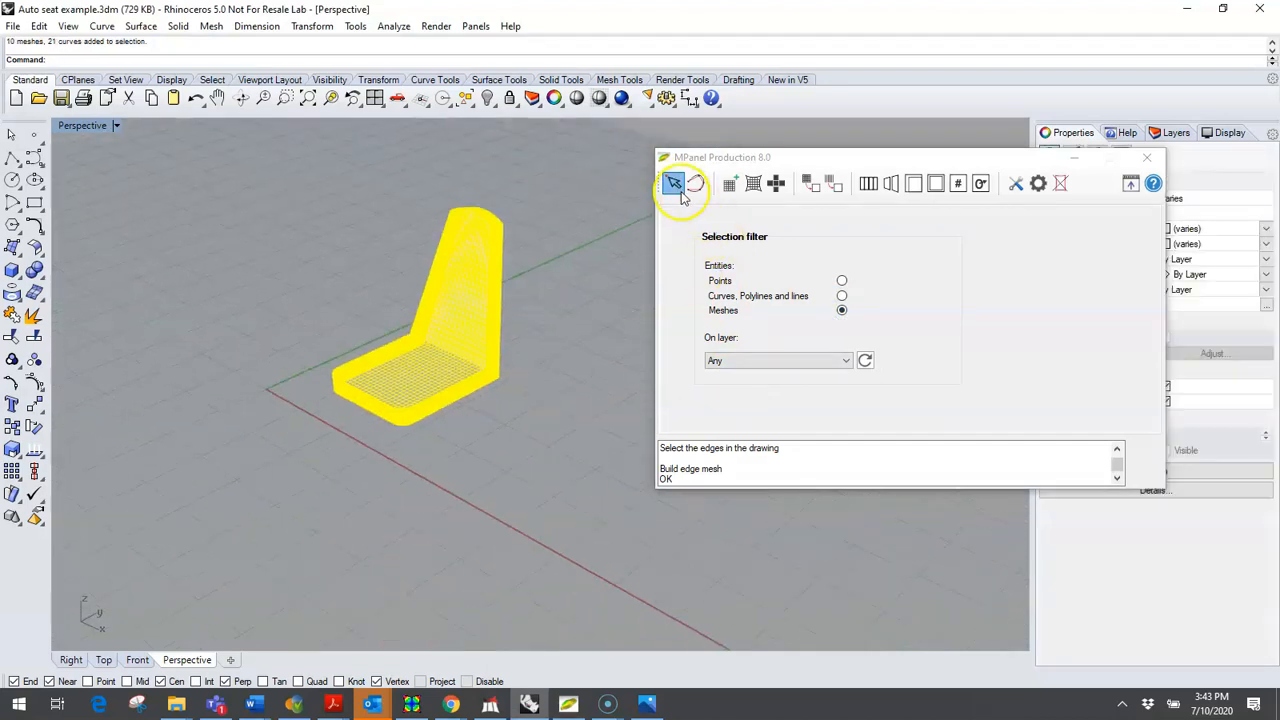
pyautogui.click(673, 183)
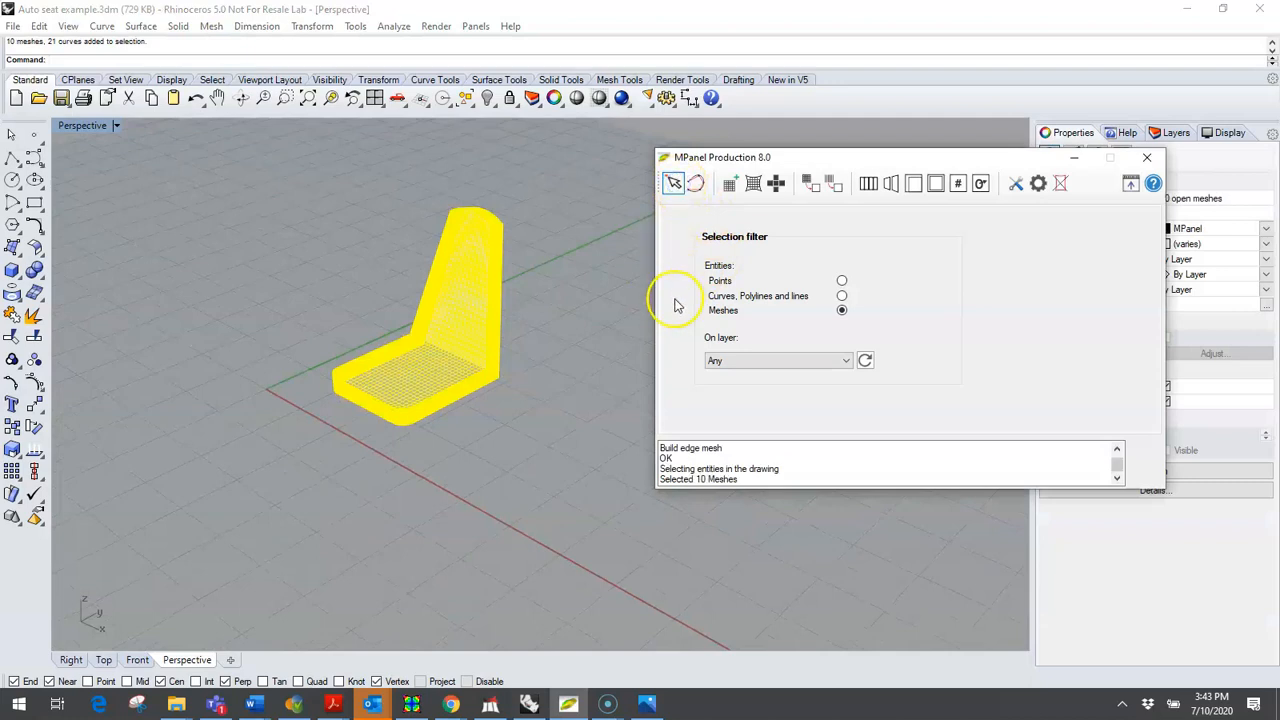
pyautogui.moveTo(715, 498)
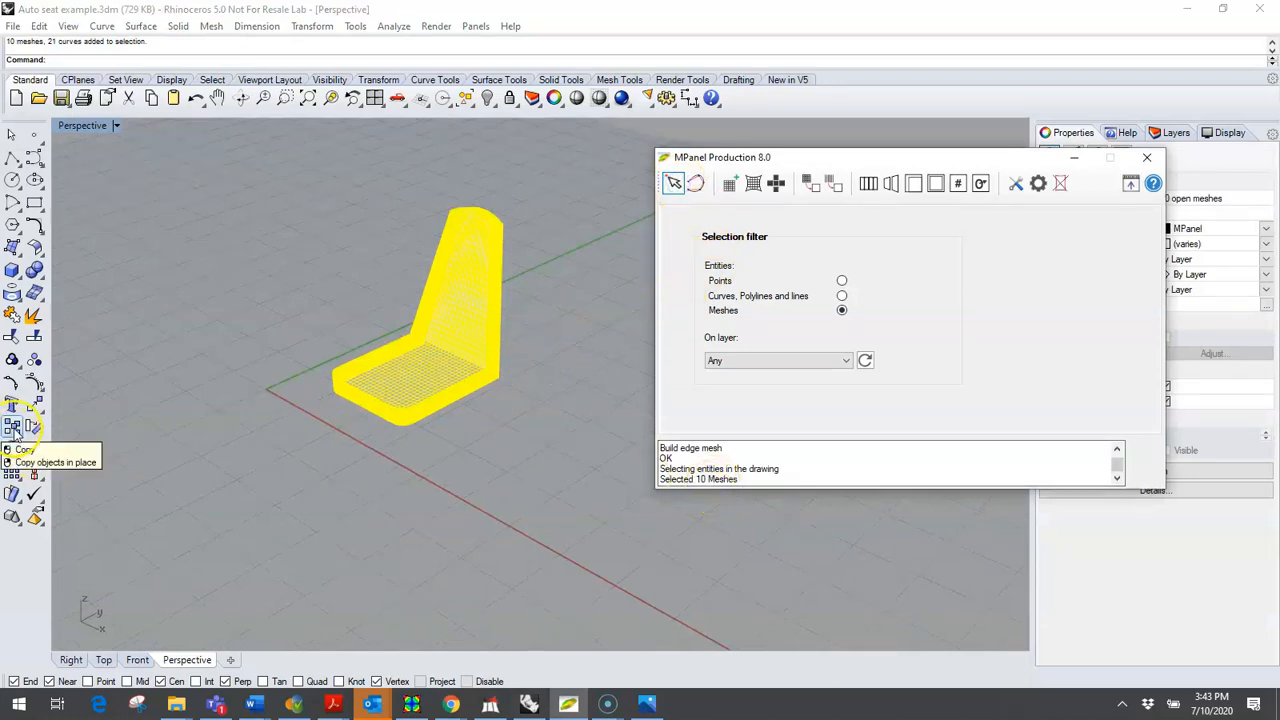
pyautogui.click(14, 424)
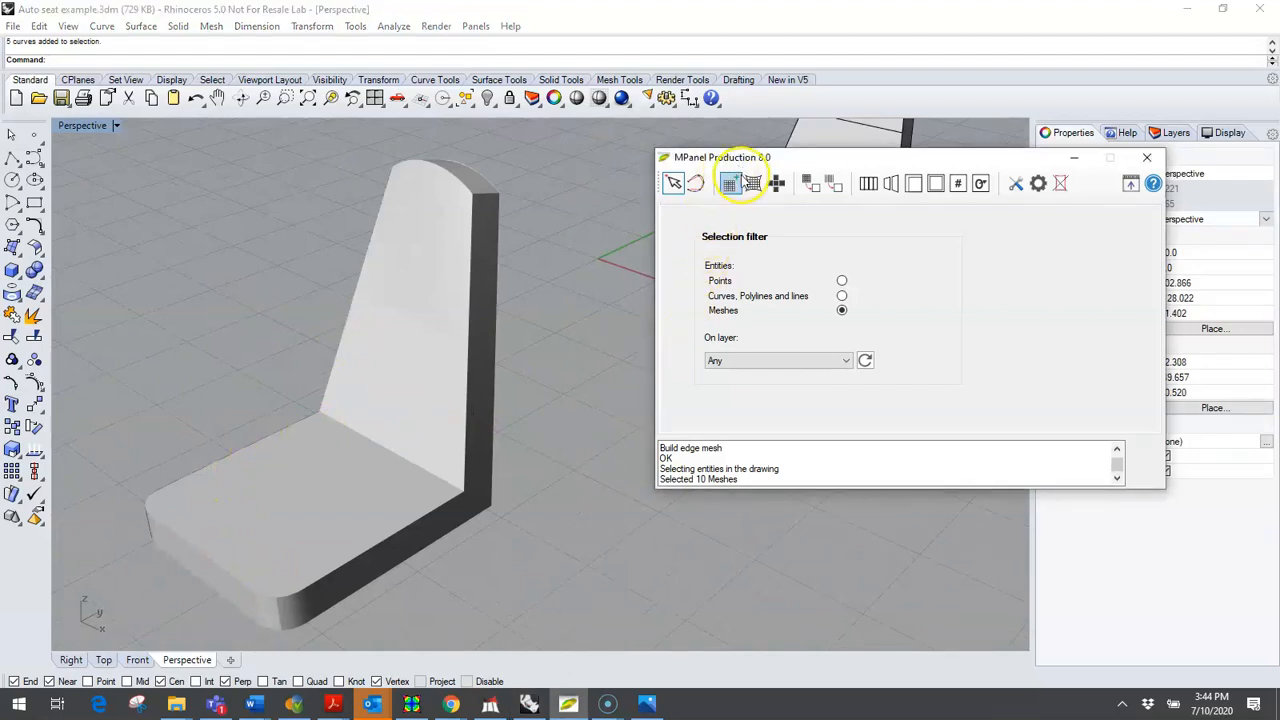
# Step: Choose Inflate mesh with inflation factor 25 and select the seat cushion mesh
pyautogui.click(752, 183)
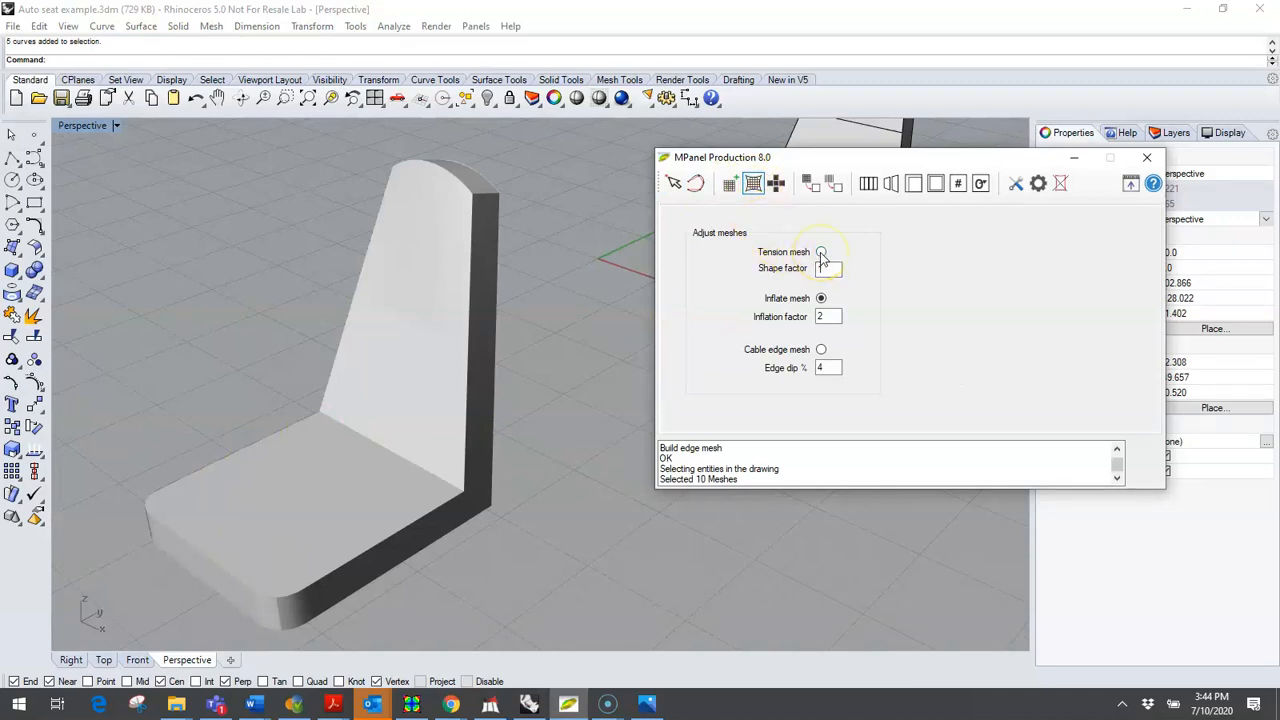
pyautogui.click(821, 298)
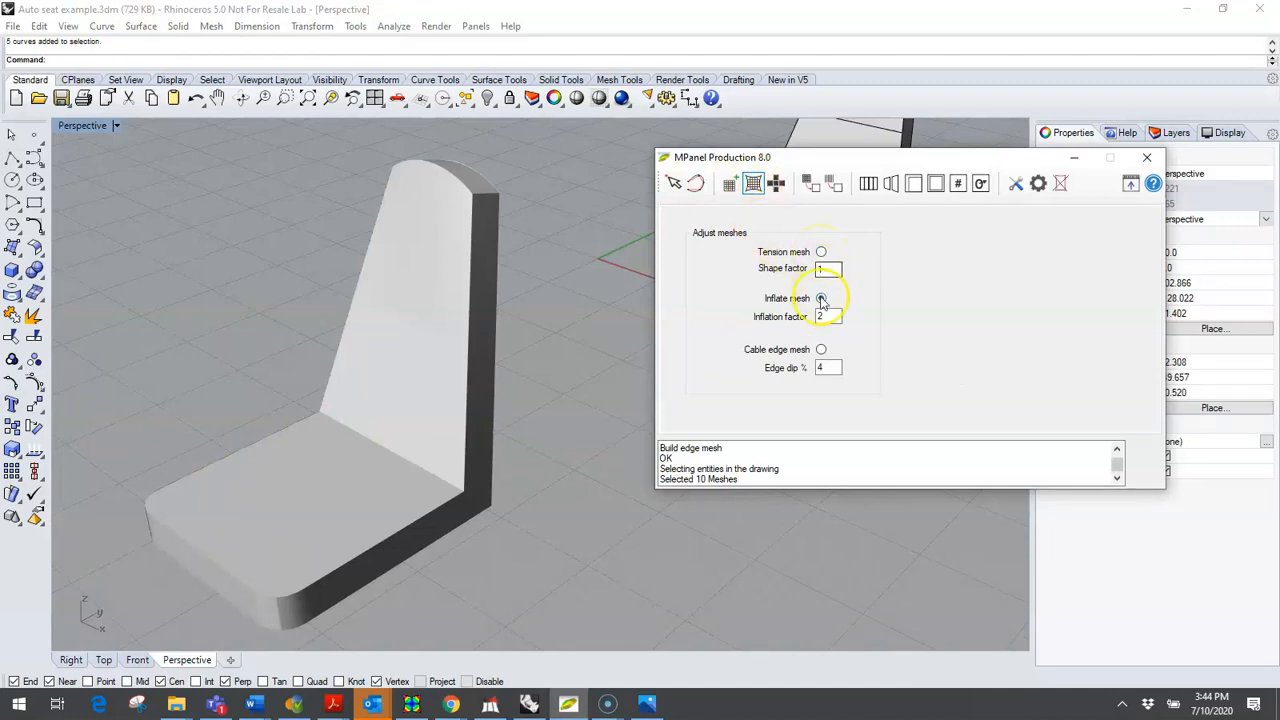
pyautogui.click(821, 298)
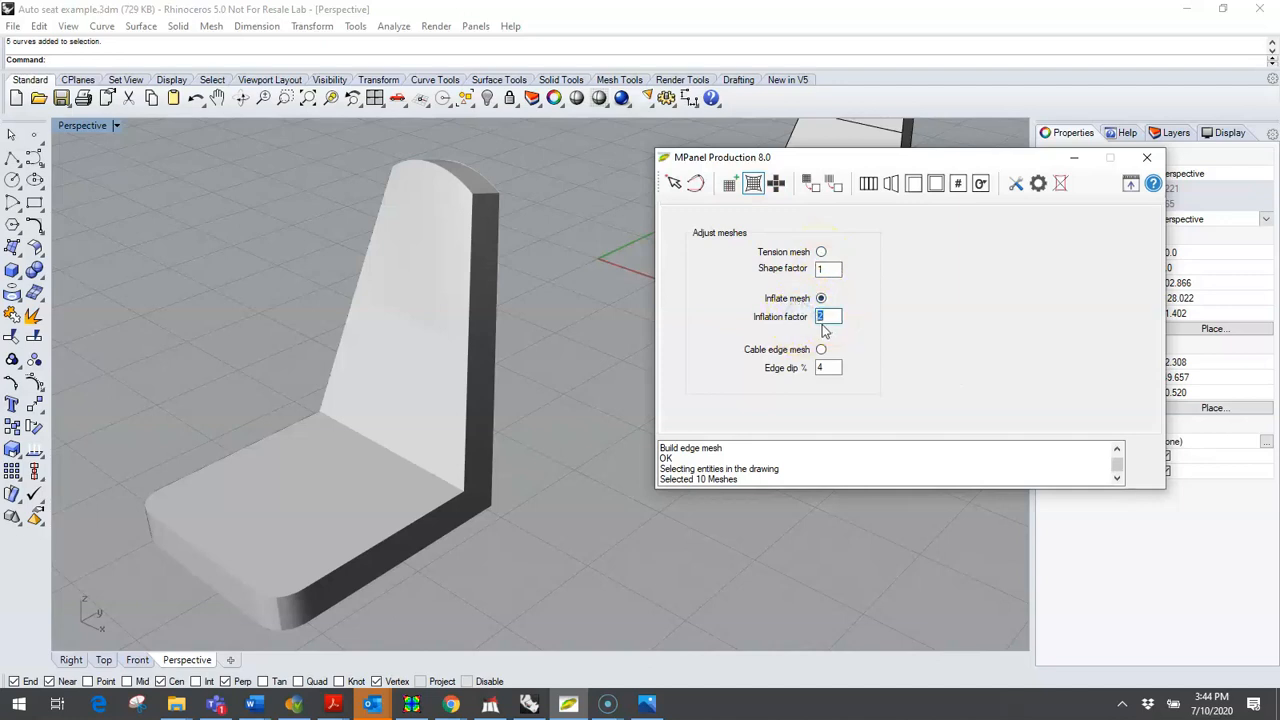
pyautogui.click(85, 125)
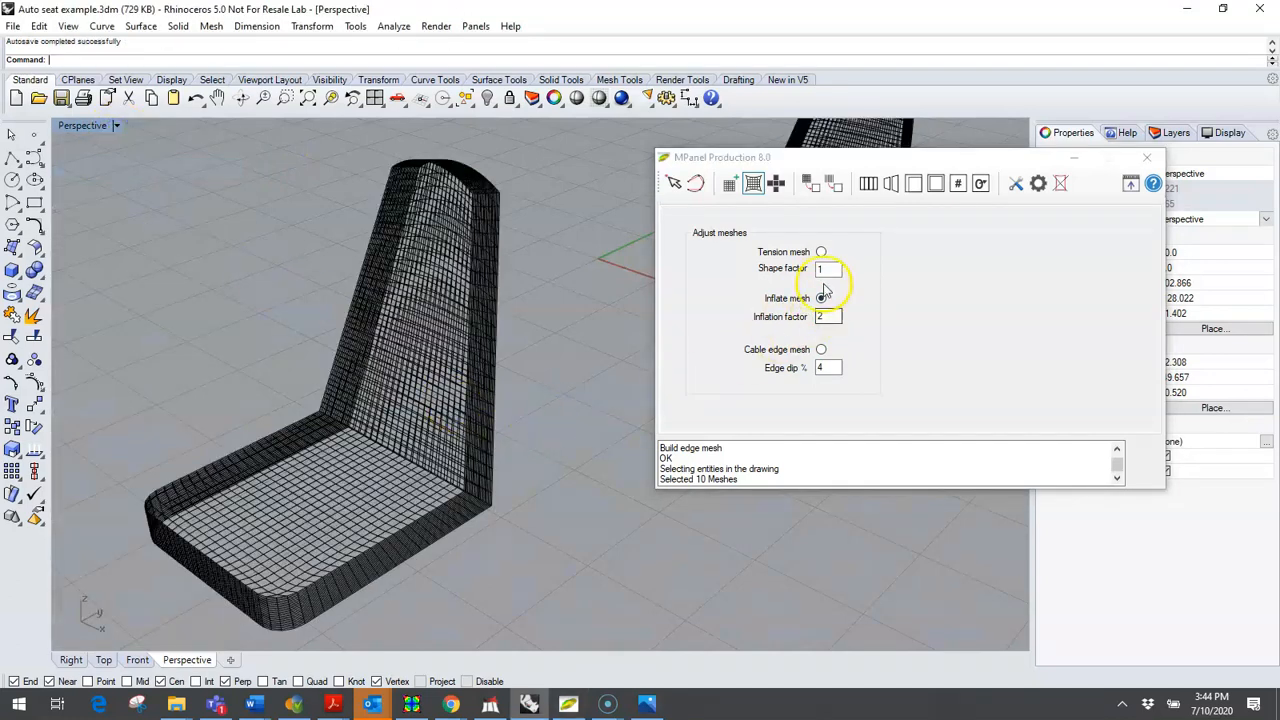
pyautogui.click(821, 297)
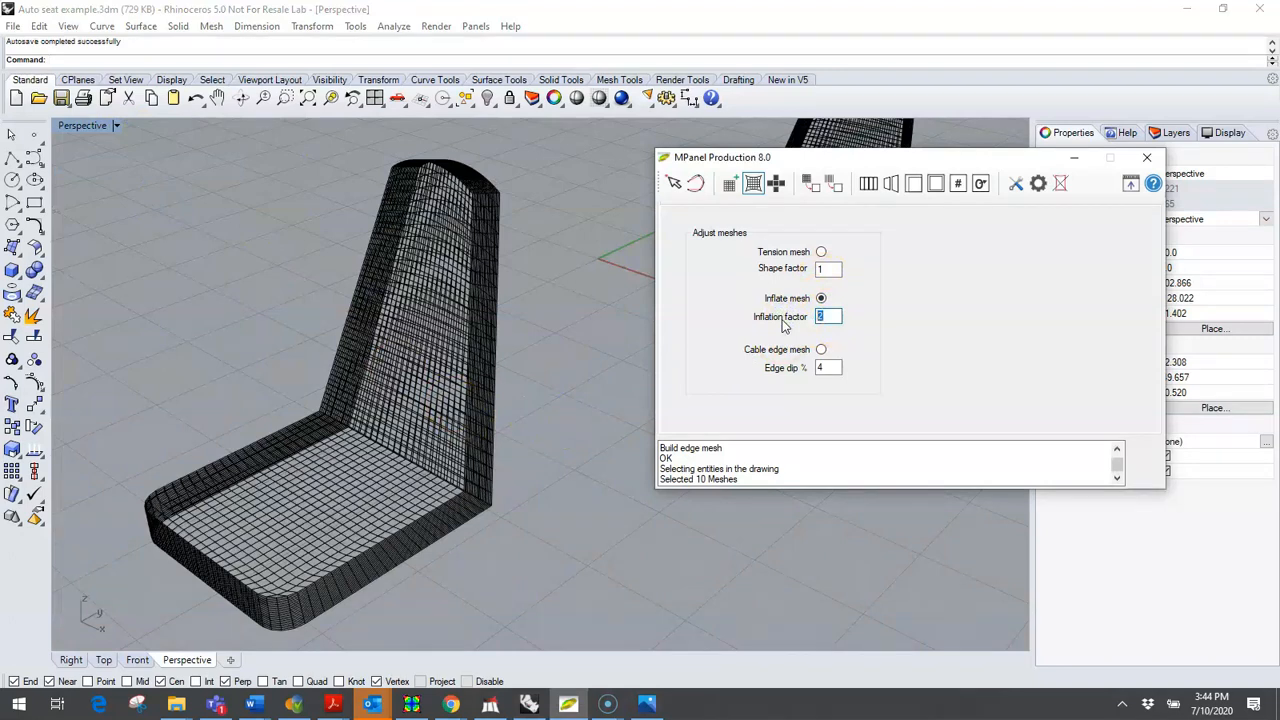
pyautogui.write('25')
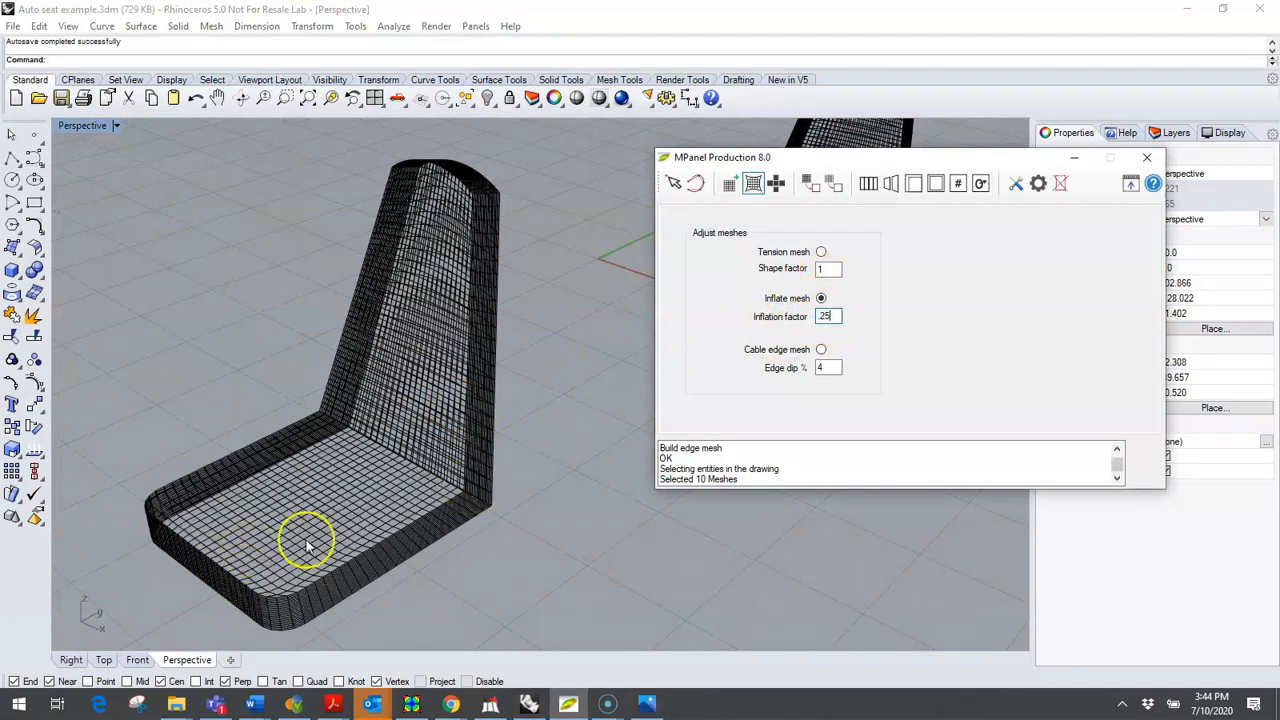
pyautogui.click(300, 520)
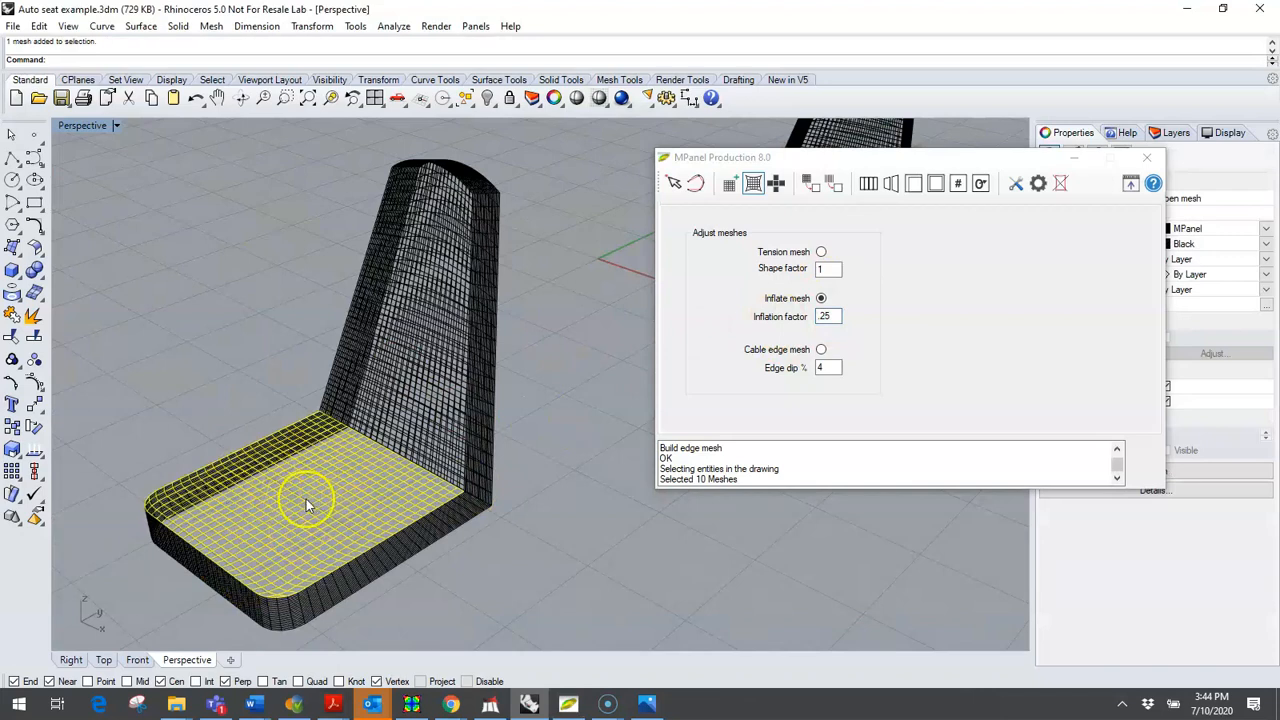
# Step: Inflate the seat cushion and both backrest panels at factor 25
pyautogui.click(753, 183)
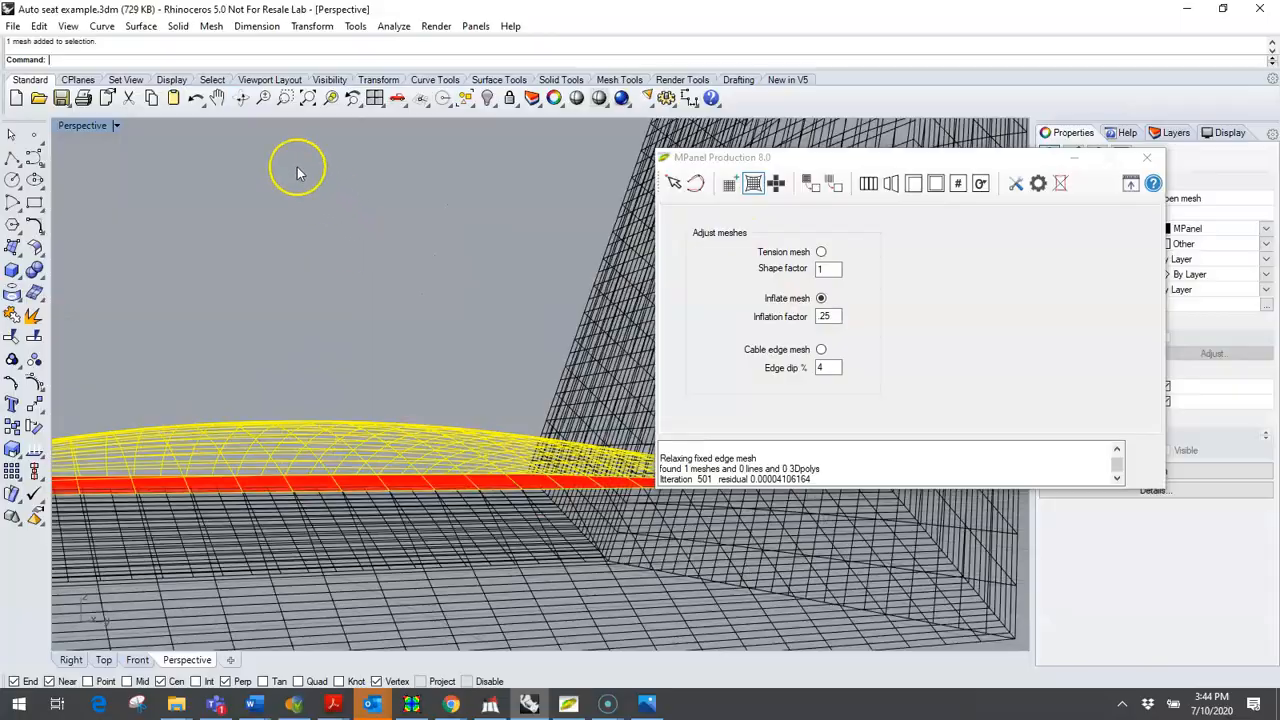
pyautogui.moveTo(300, 170); pyautogui.dragTo(410, 328)
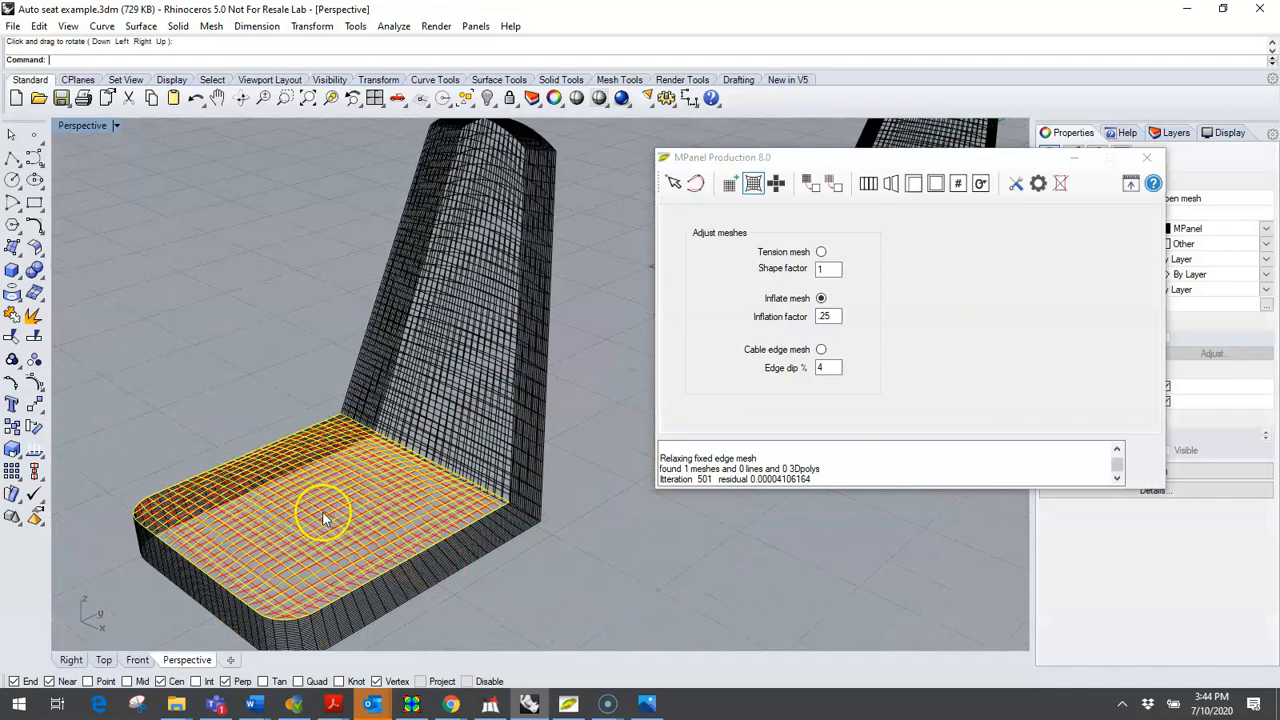
pyautogui.moveTo(385, 530)
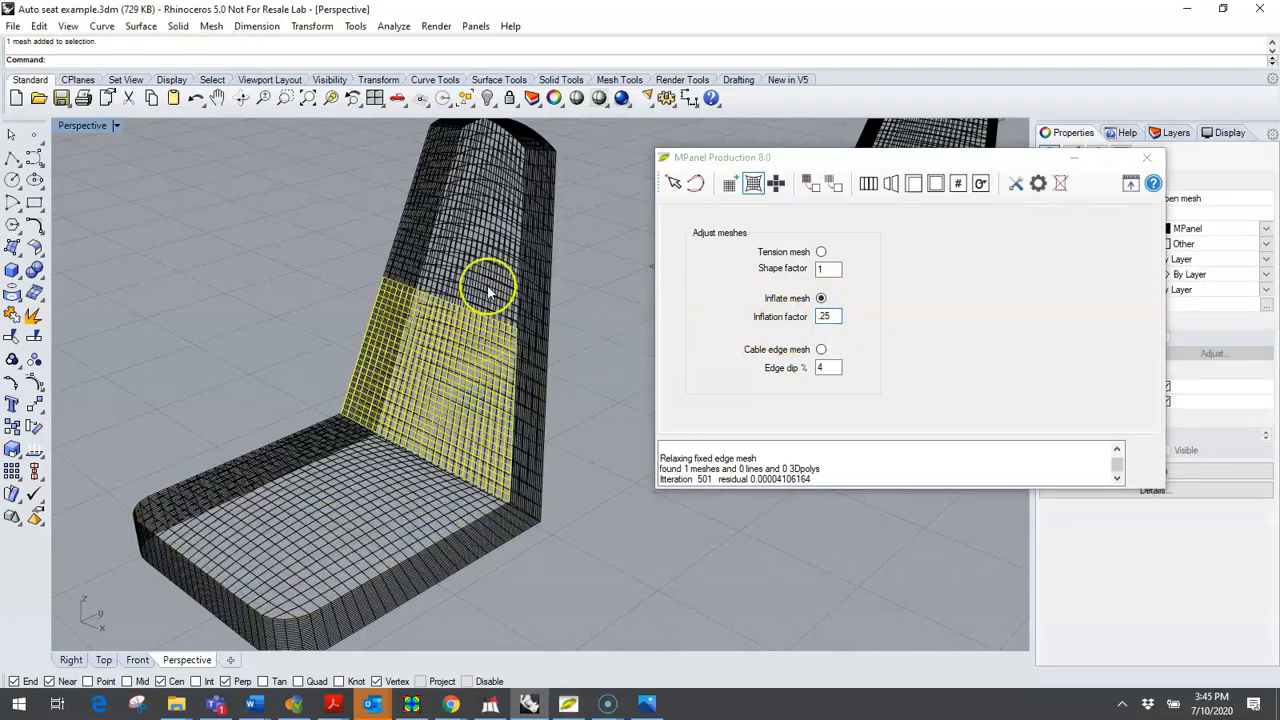
pyautogui.click(752, 183)
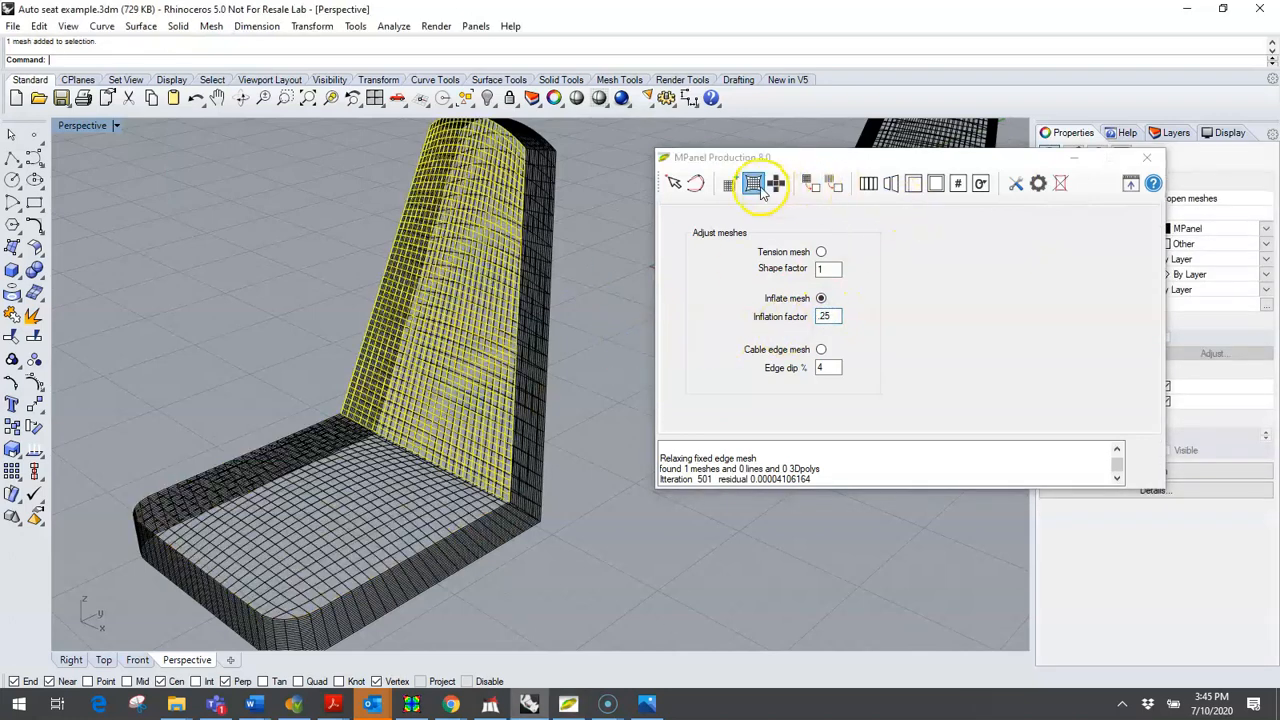
pyautogui.click(752, 183)
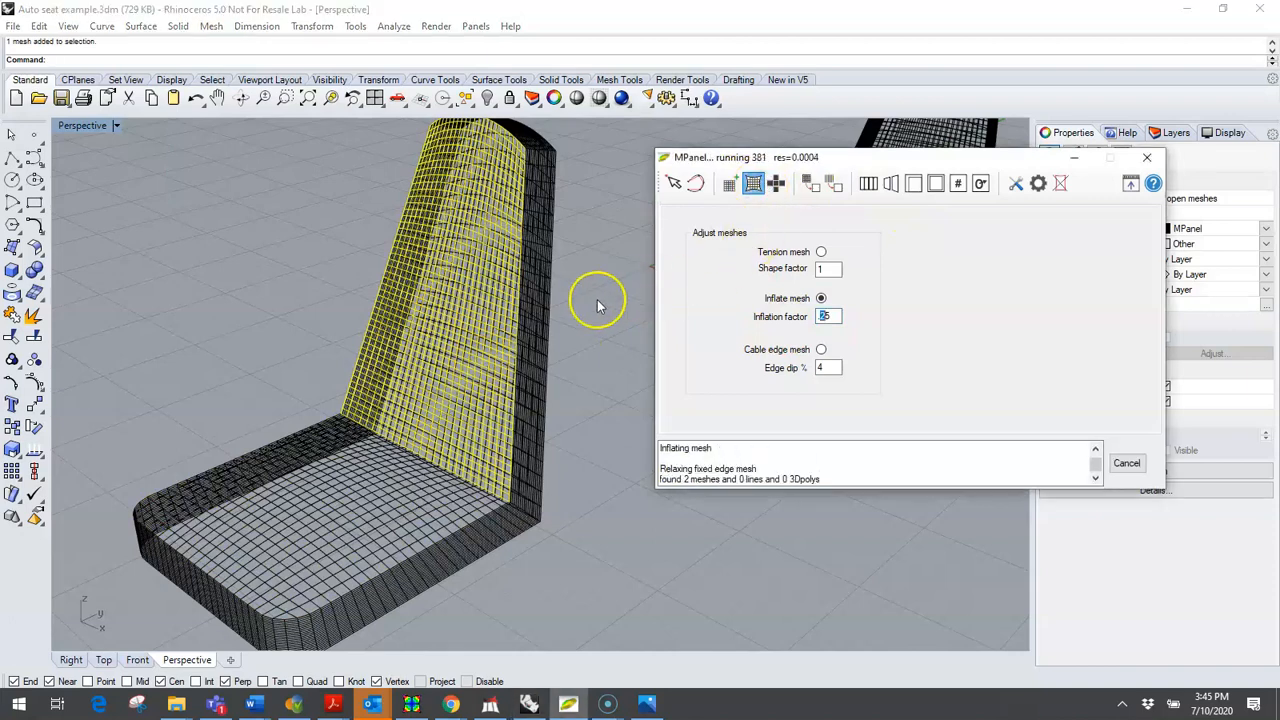
# Step: Raise the inflation factor to 75 and inflate the backrest side panel
pyautogui.moveTo(600, 300); pyautogui.dragTo(480, 250)
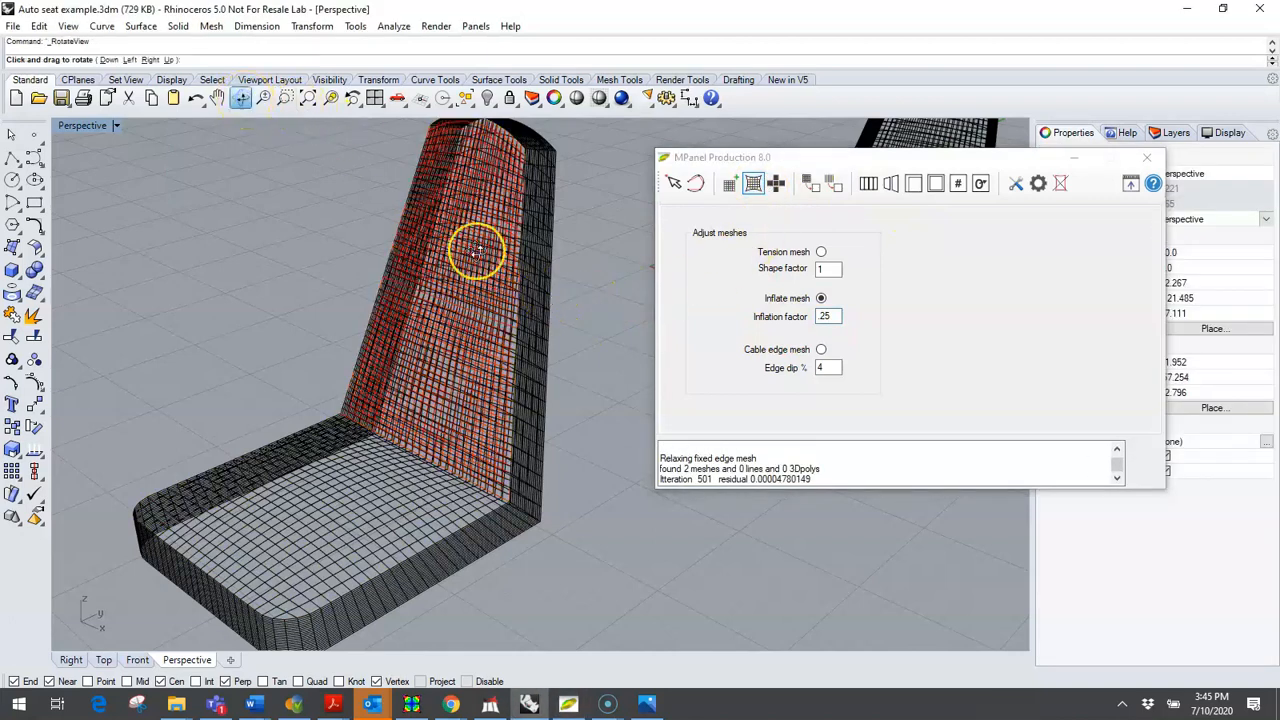
pyautogui.moveTo(480, 250); pyautogui.dragTo(375, 214)
pyautogui.write('.75')
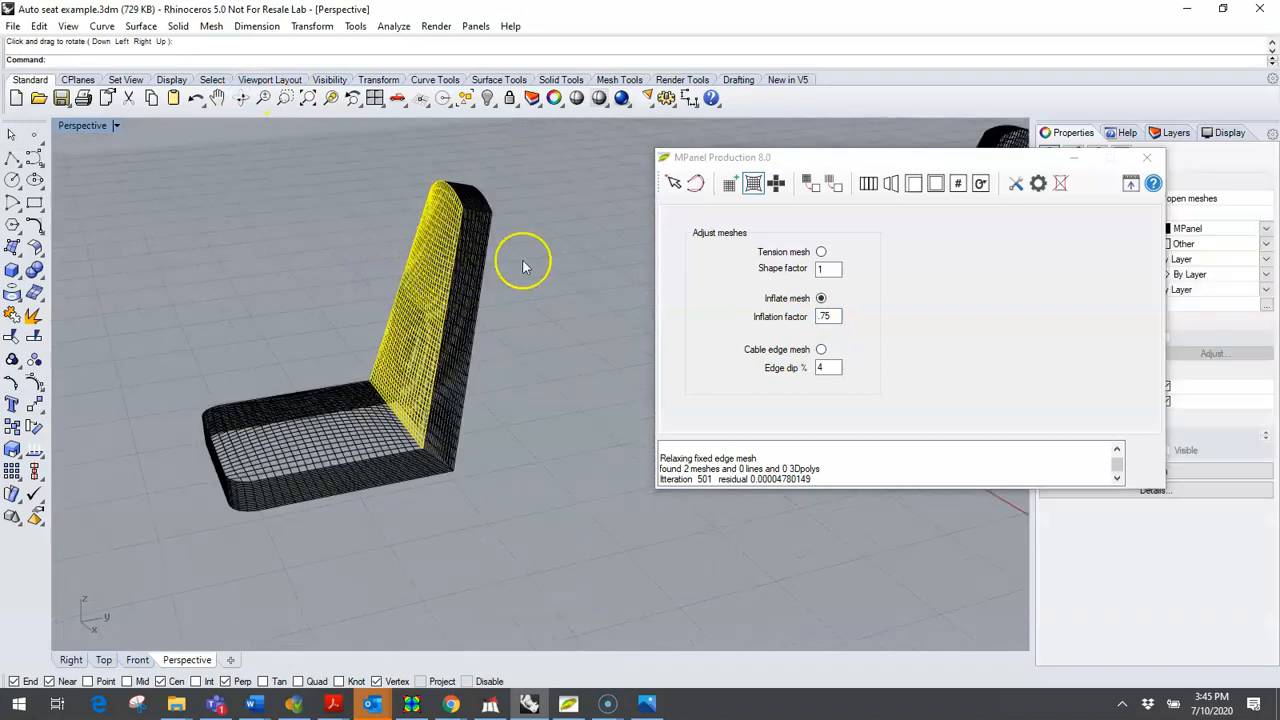
pyautogui.click(753, 183)
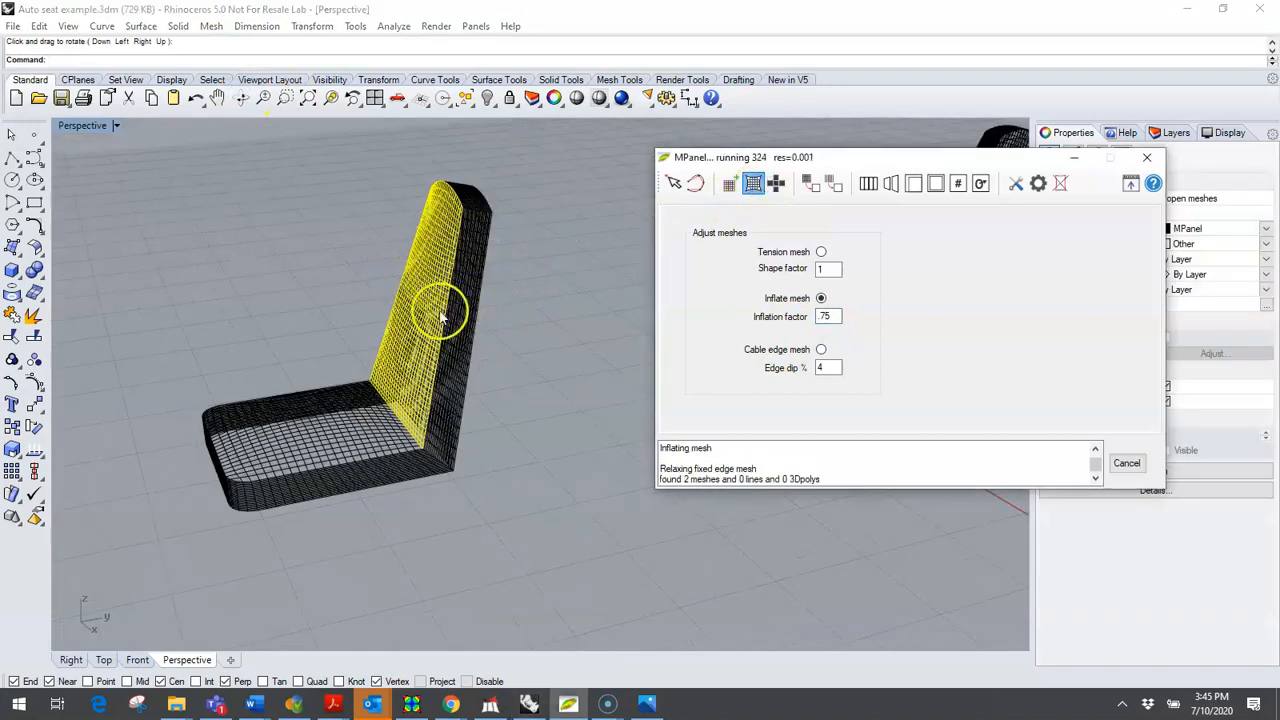
pyautogui.click(1060, 183)
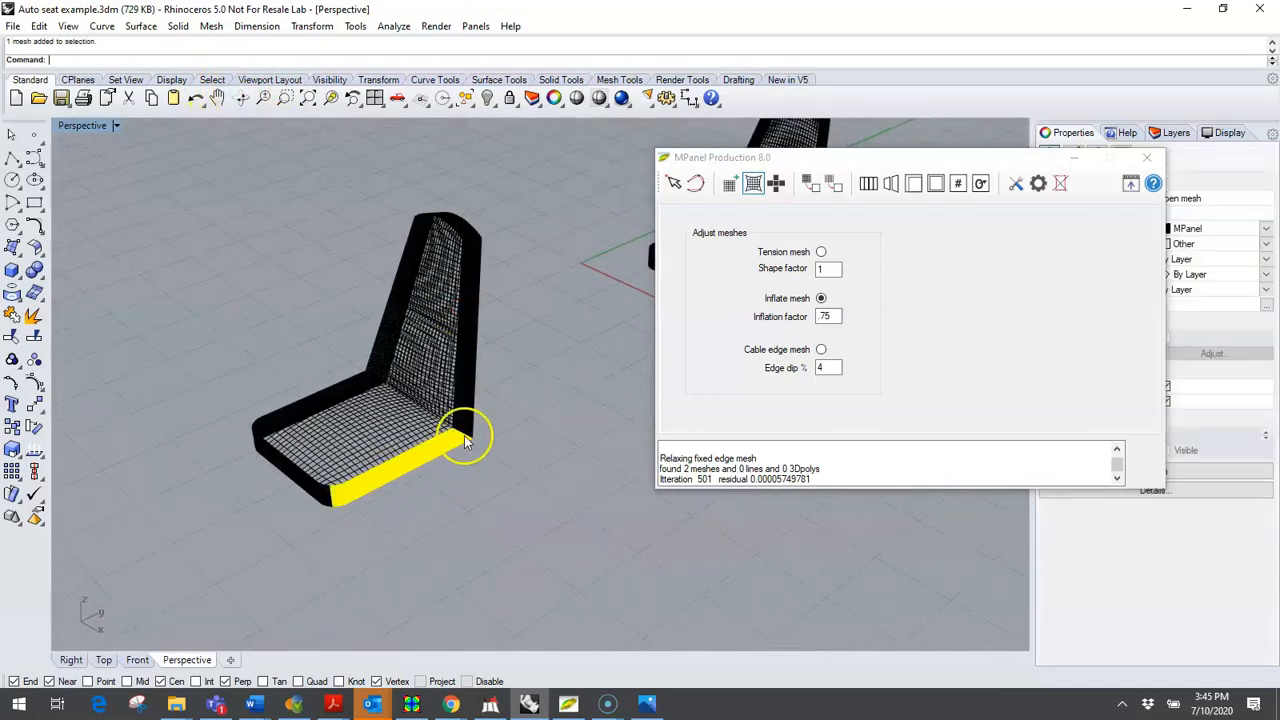
# Step: Inflate all the seat's side and edge strip meshes at factor 2, then deselect them
pyautogui.click(465, 440)
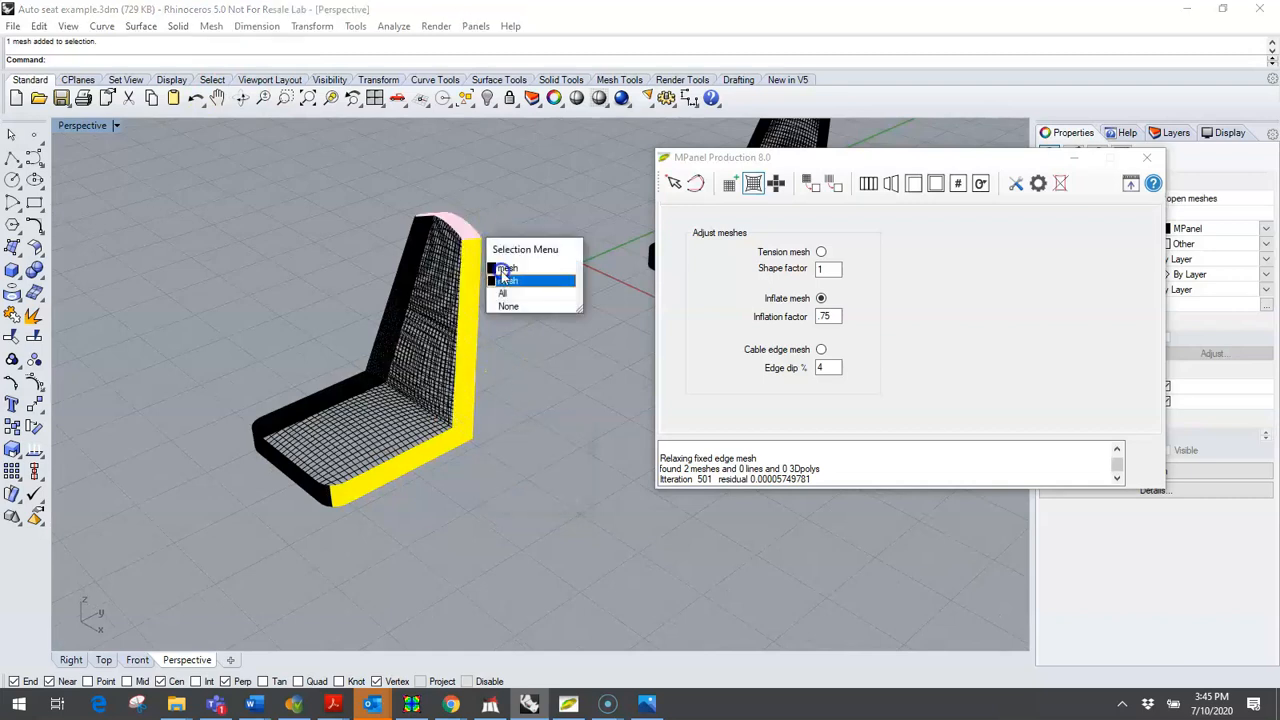
pyautogui.click(507, 270)
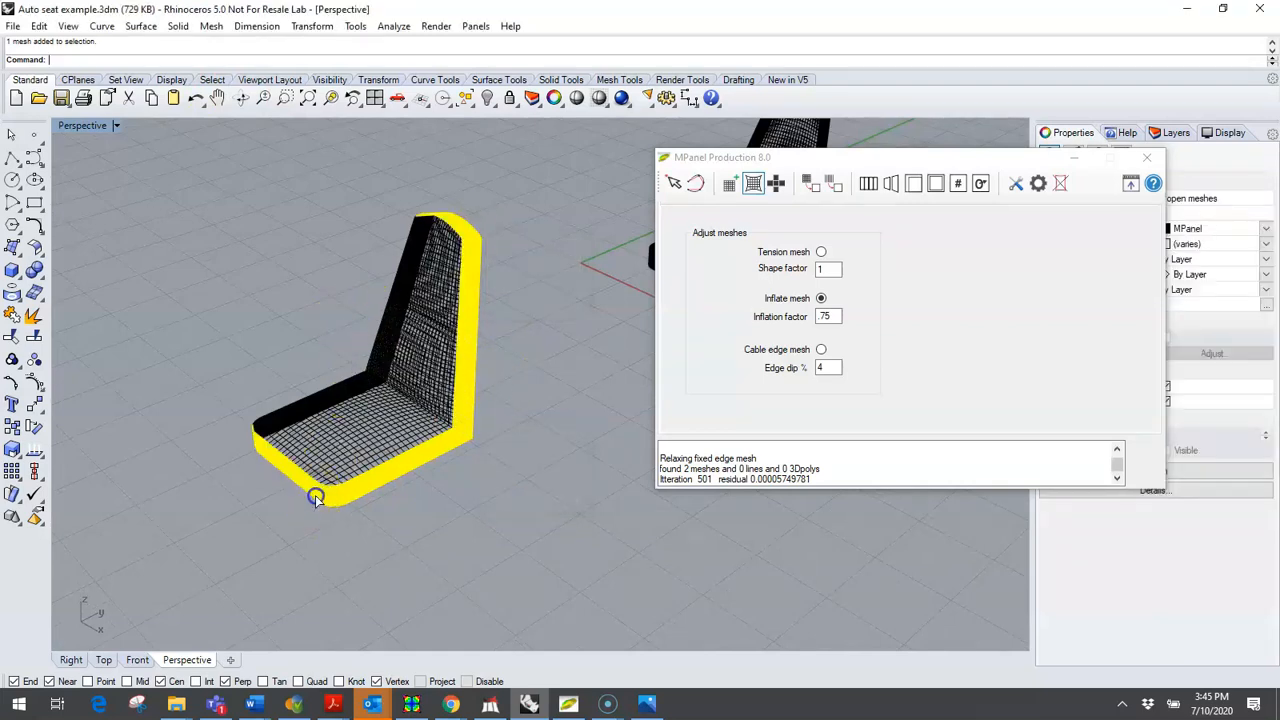
pyautogui.moveTo(315, 498); pyautogui.dragTo(465, 323)
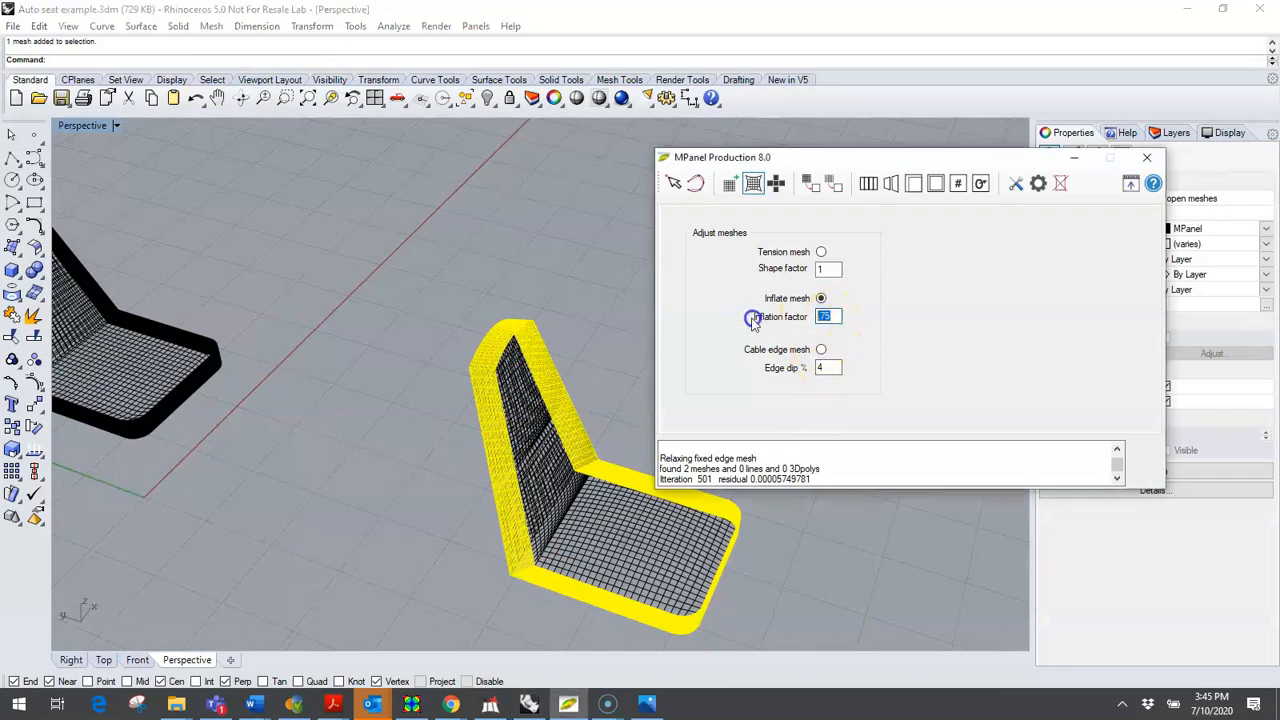
pyautogui.click(753, 183)
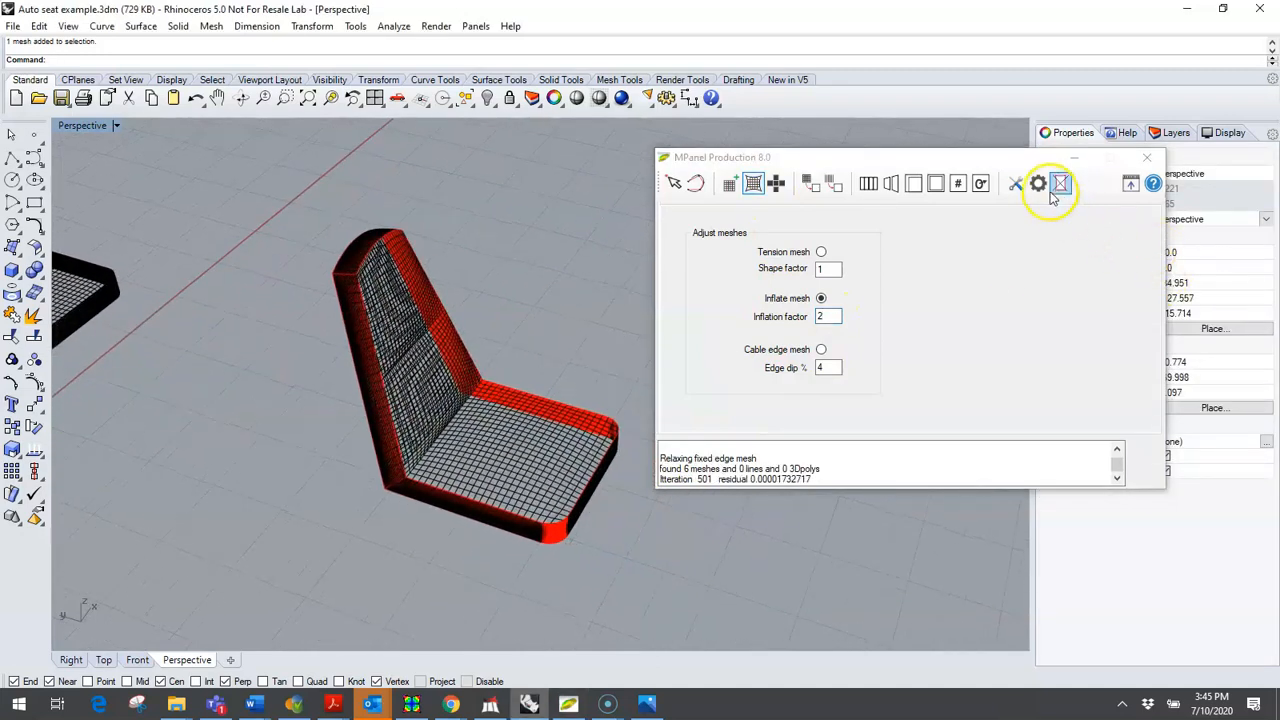
pyautogui.click(1060, 183)
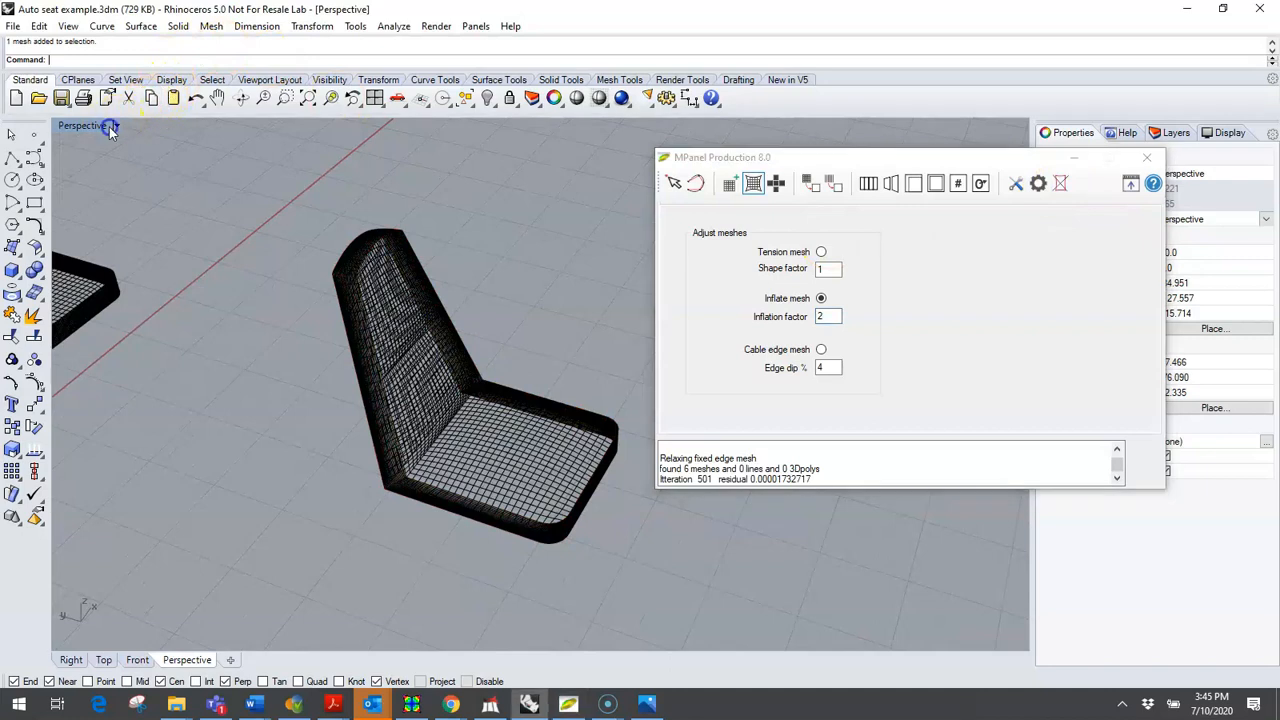
# Step: Switch the viewport to Shaded and orbit around the cushioned seat
pyautogui.click(116, 125)
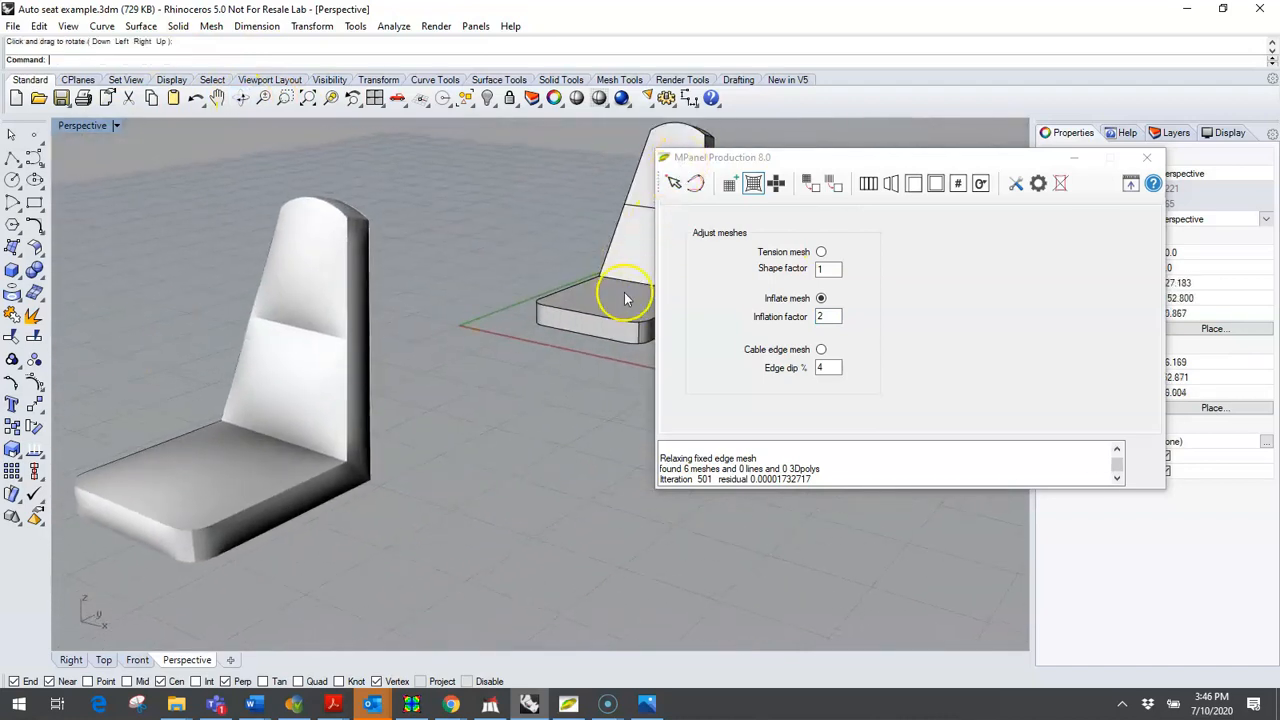
pyautogui.moveTo(625, 298); pyautogui.dragTo(428, 350)
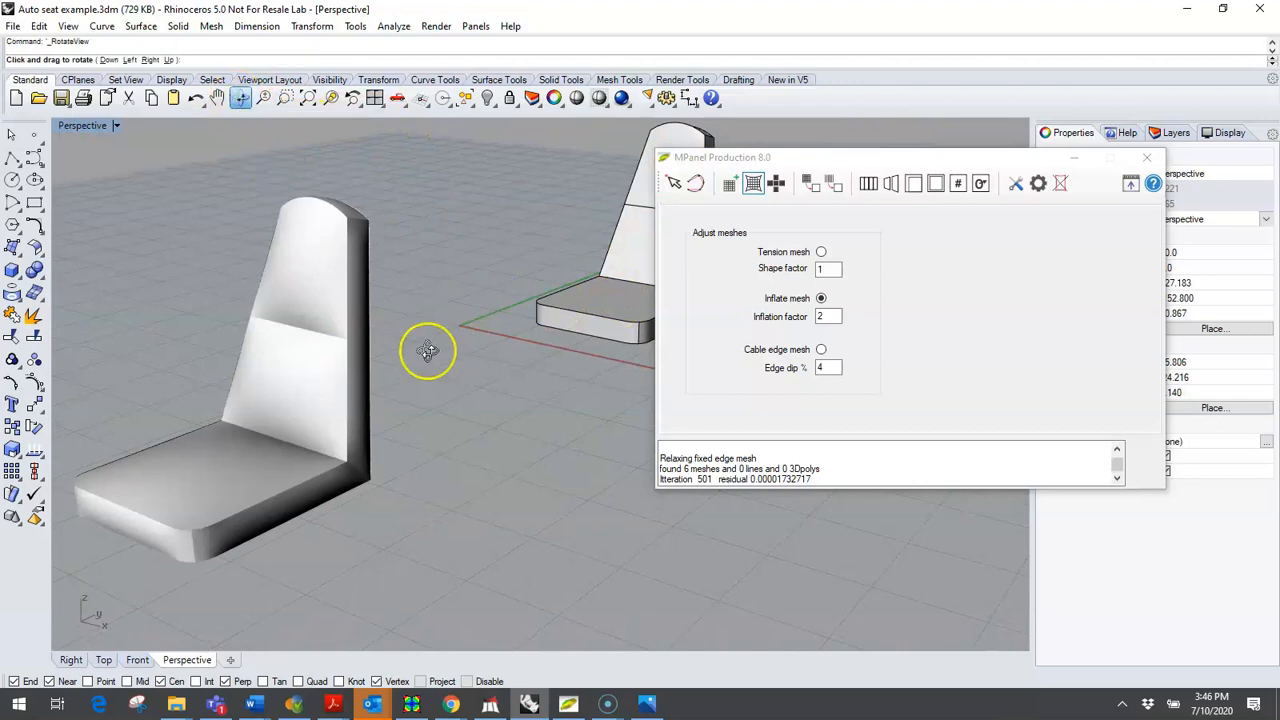
pyautogui.moveTo(428, 350); pyautogui.dragTo(402, 424)
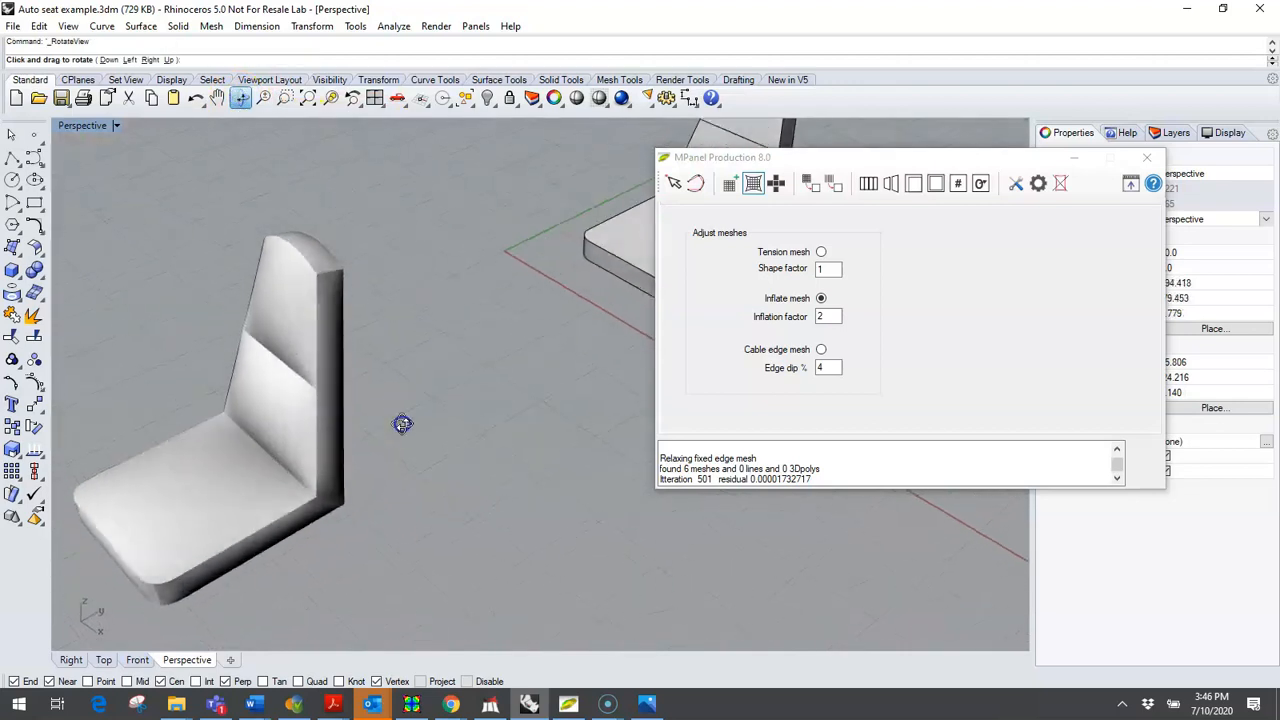
pyautogui.moveTo(402, 424); pyautogui.dragTo(362, 320)
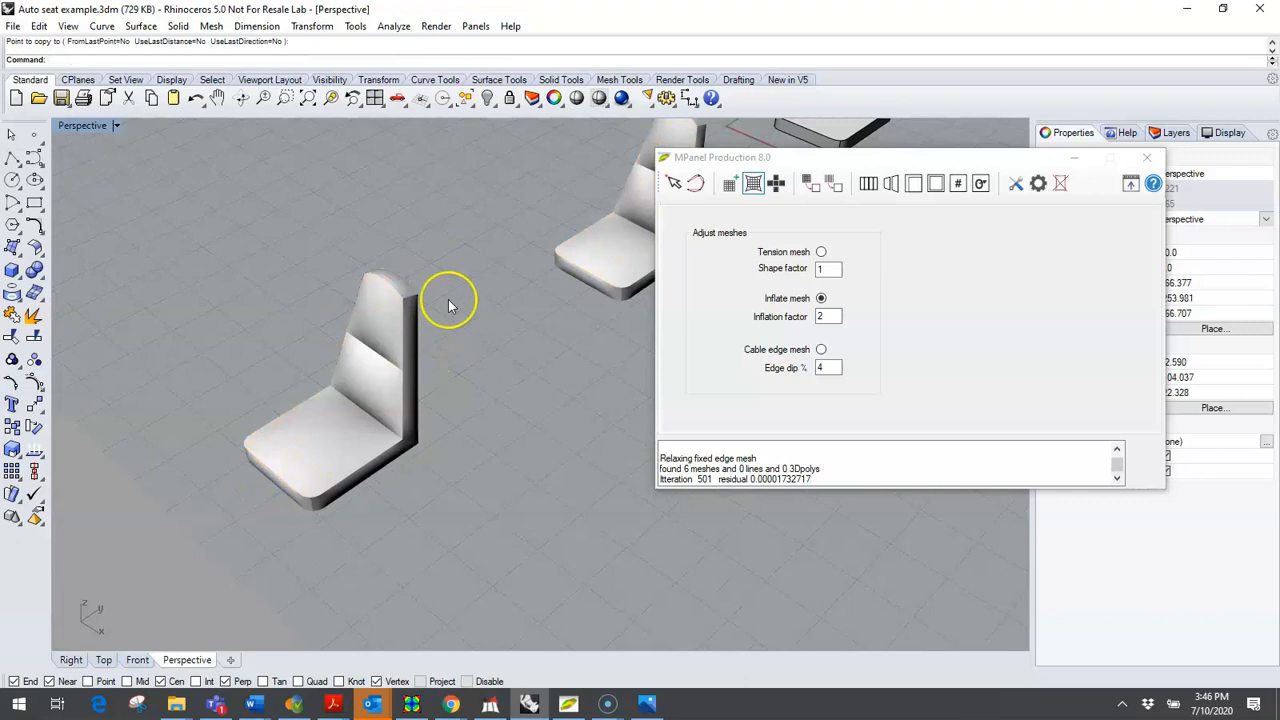
pyautogui.moveTo(390, 335)
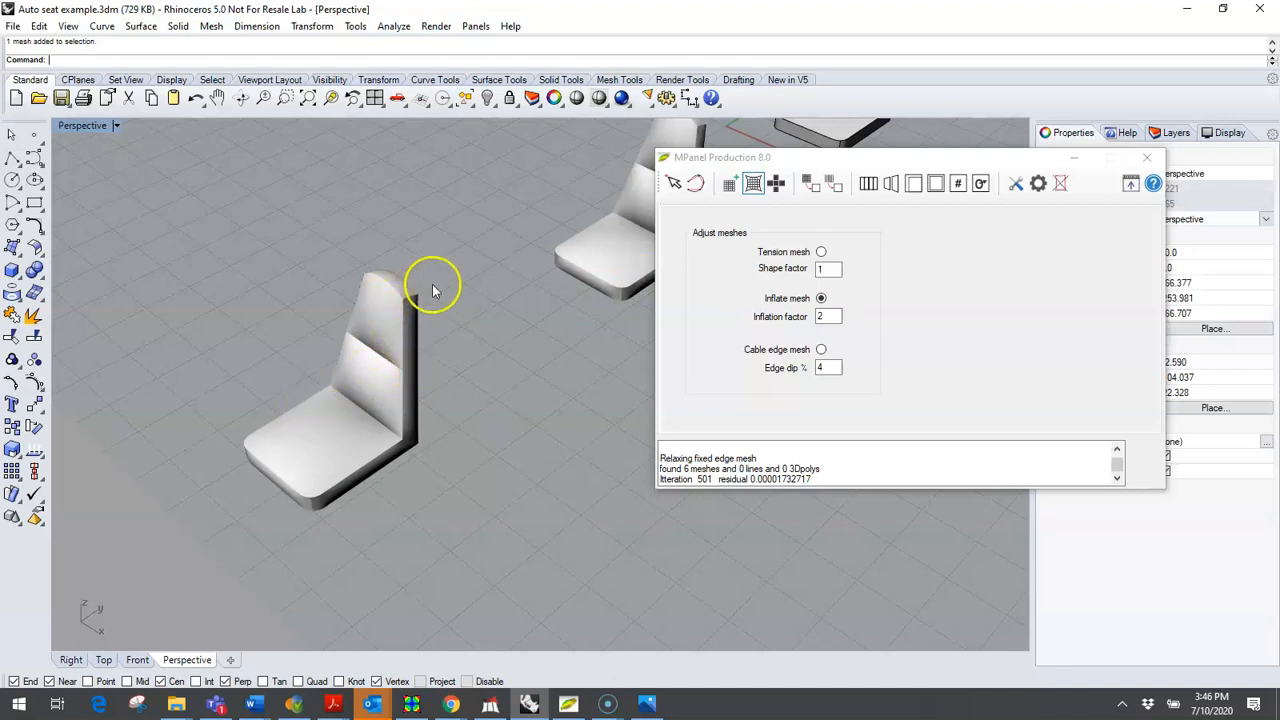
pyautogui.moveTo(420, 320)
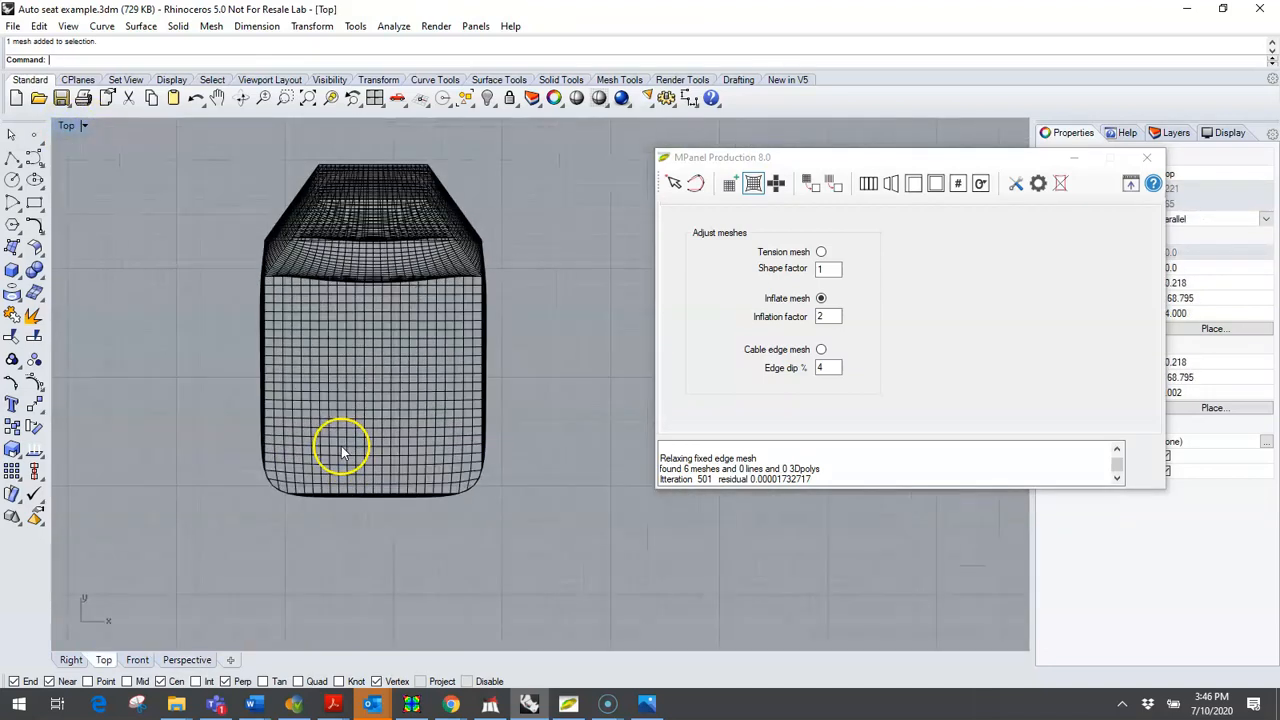
# Step: In the Top wireframe view, pick the backrest mesh and select all ten seat meshes
pyautogui.click(414, 192)
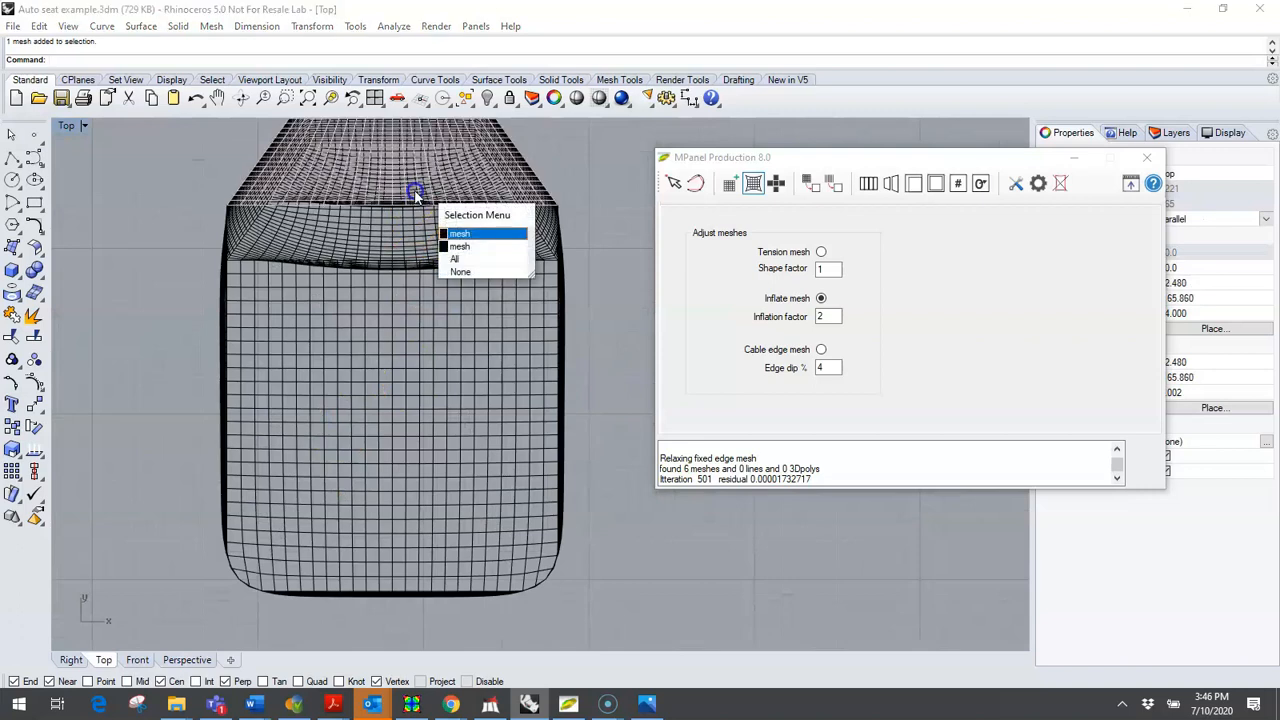
pyautogui.click(459, 233)
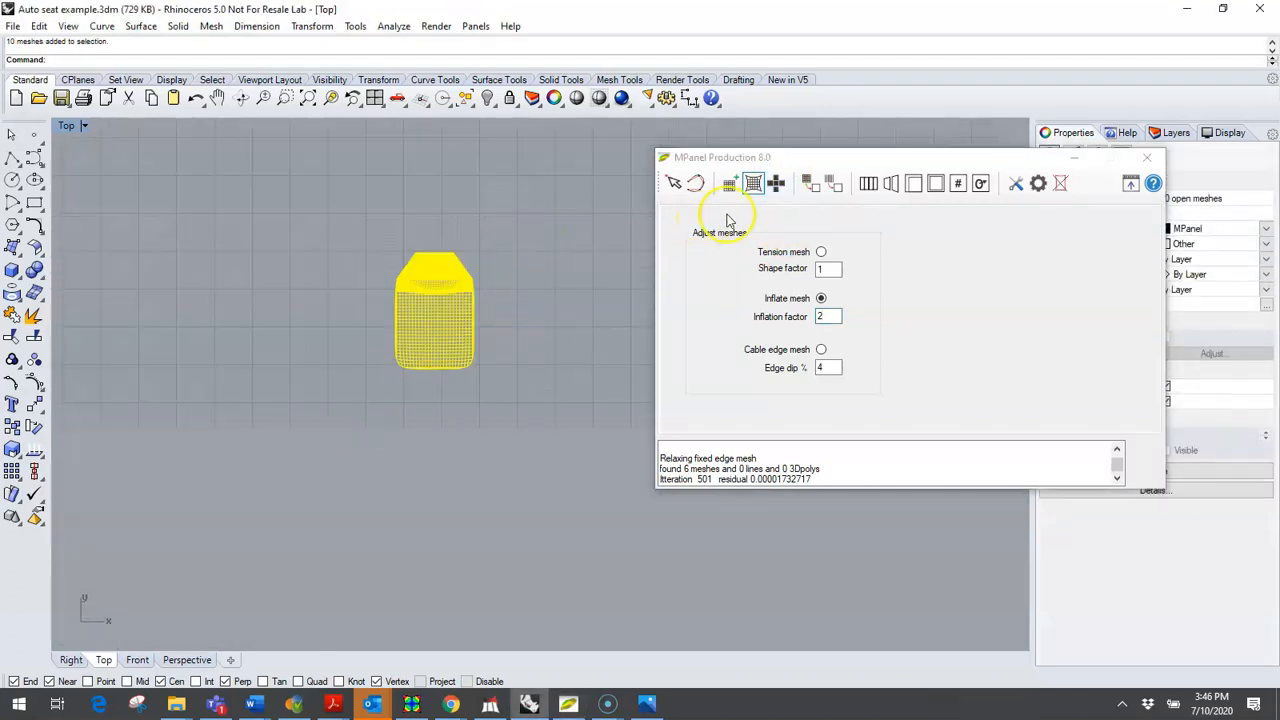
# Step: Arrange the ten seat meshes flat without overlap and view them in Plan view
pyautogui.click(778, 183)
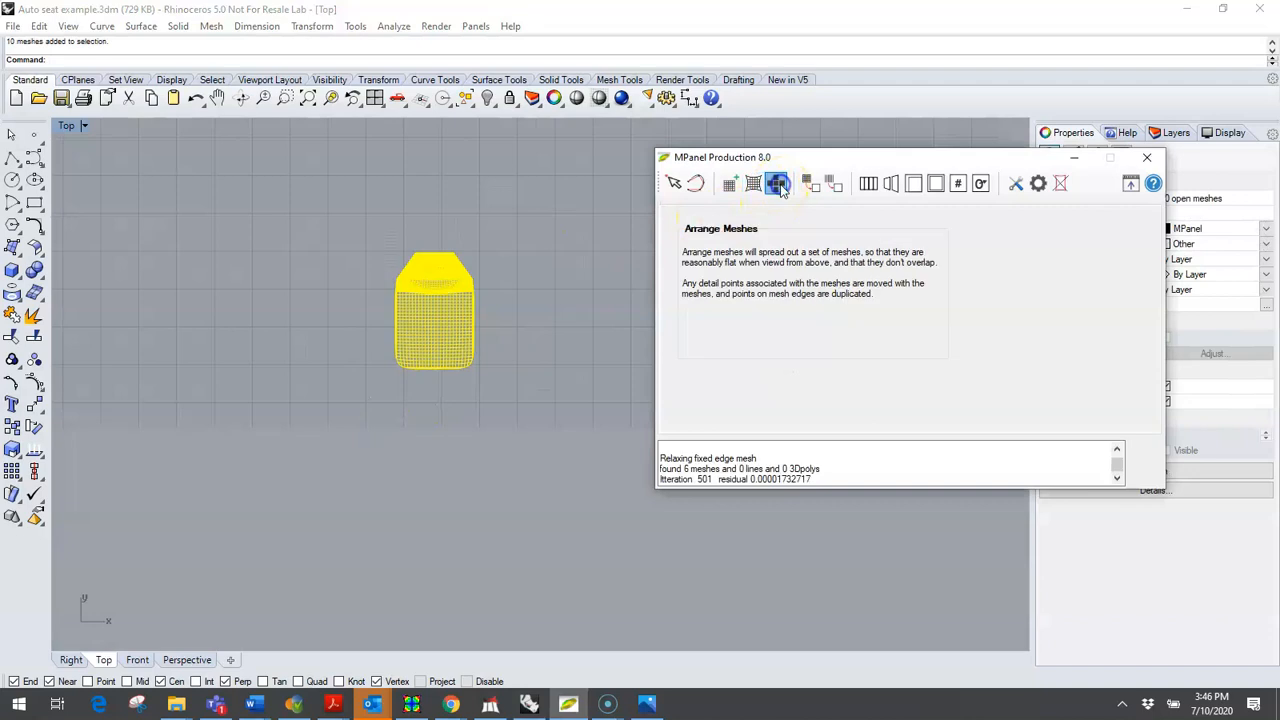
pyautogui.click(778, 183)
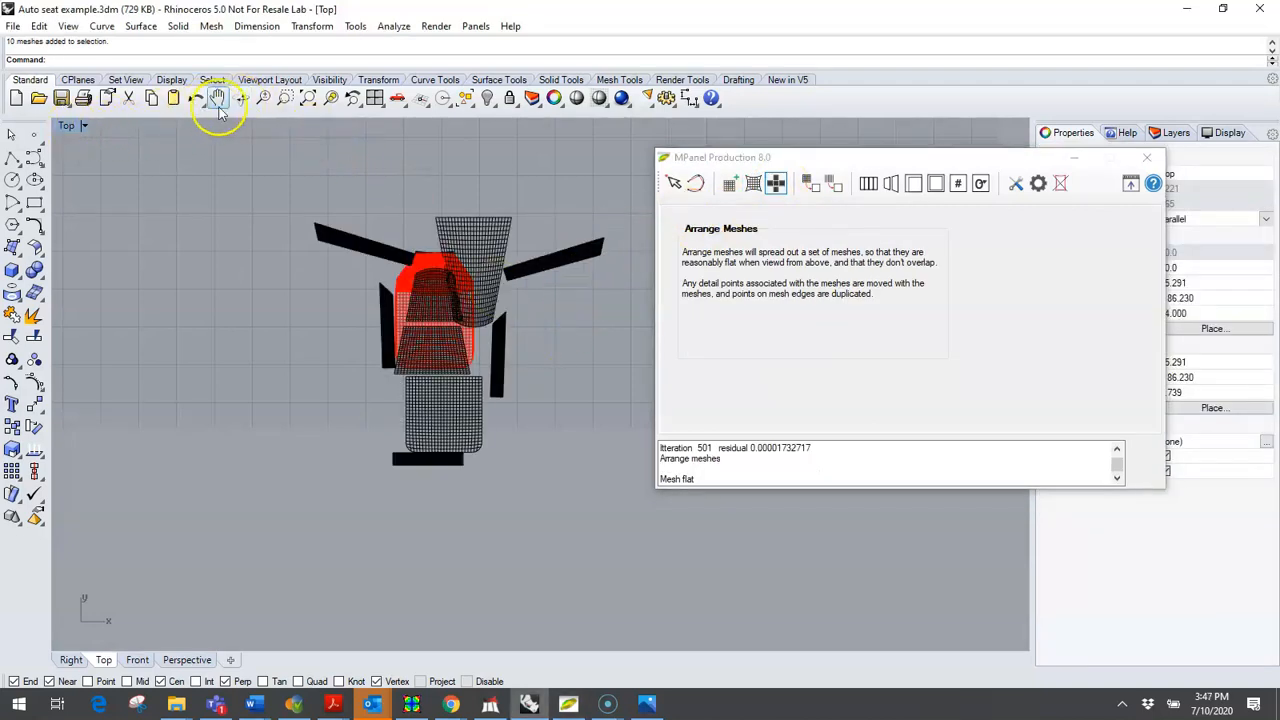
pyautogui.moveTo(450, 300); pyautogui.dragTo(460, 290)
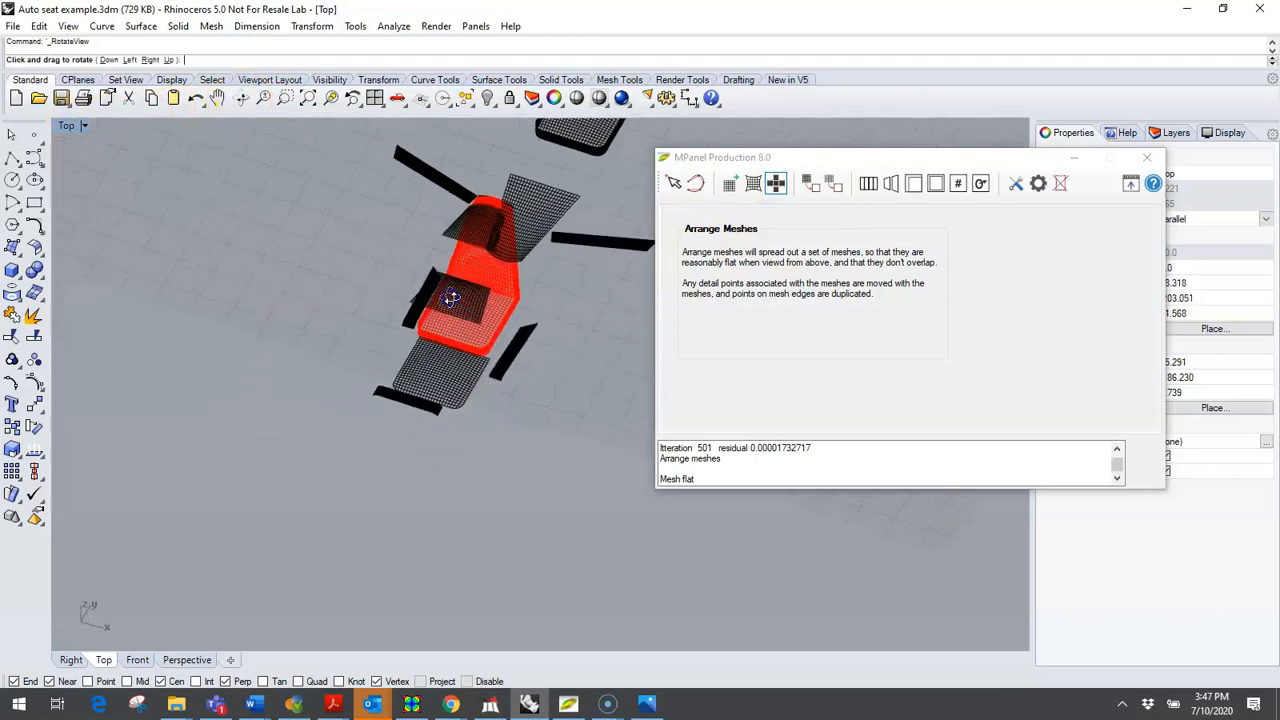
pyautogui.moveTo(450, 300); pyautogui.dragTo(355, 430)
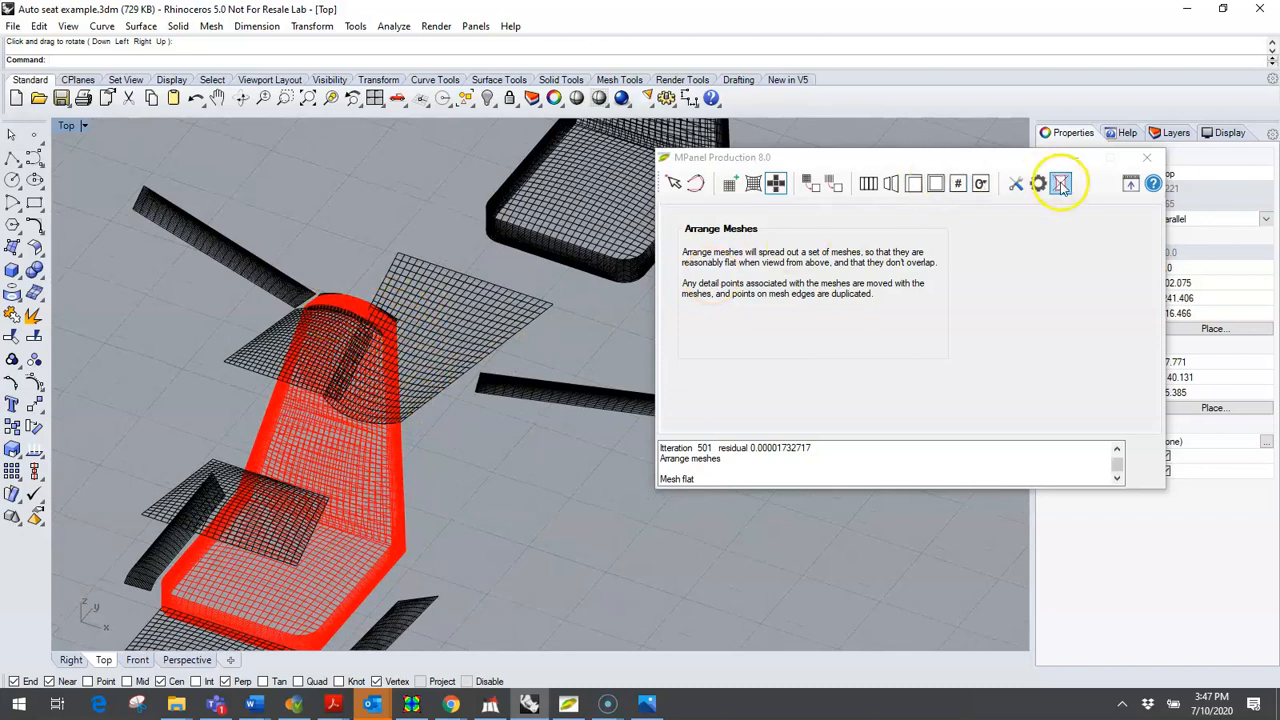
pyautogui.click(1060, 183)
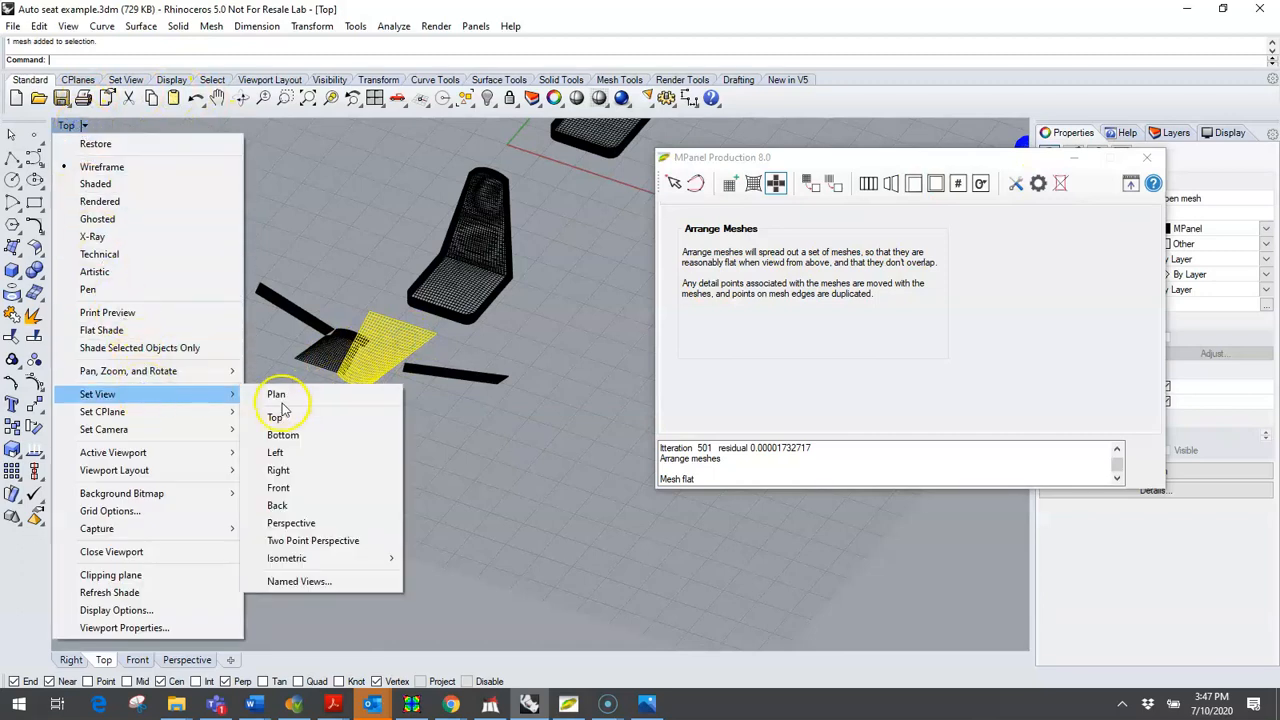
pyautogui.click(275, 417)
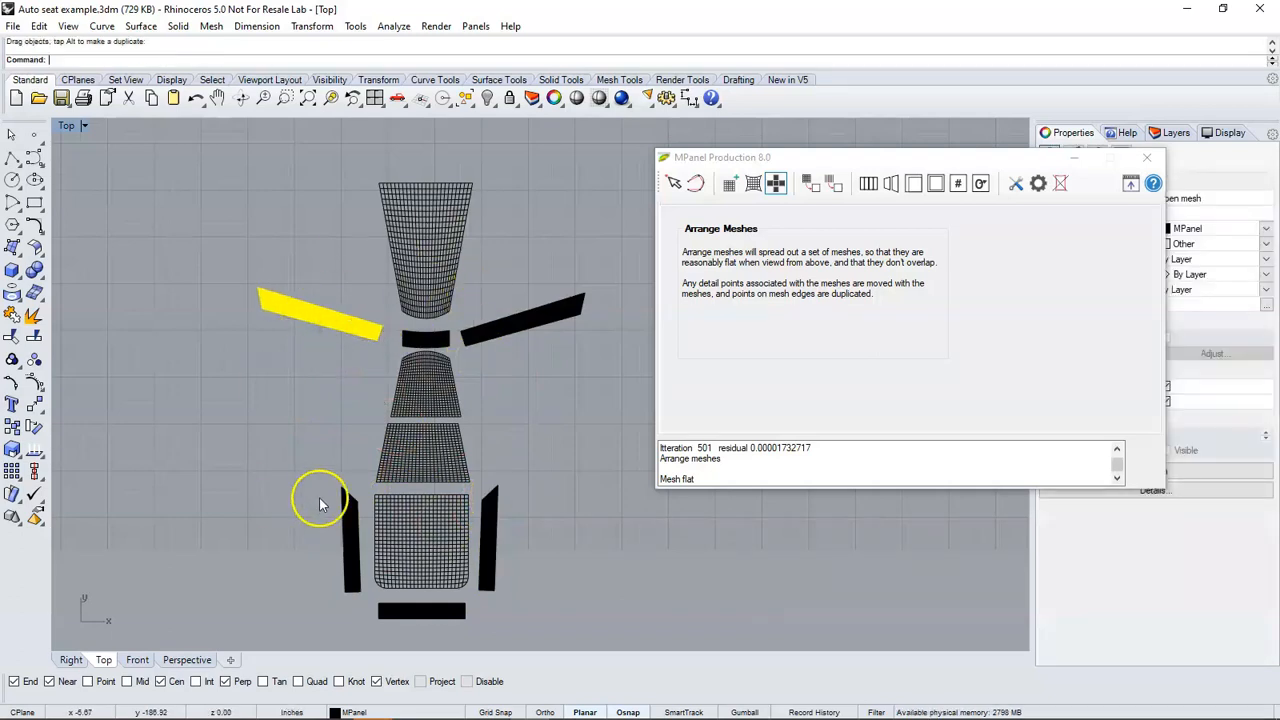
pyautogui.moveTo(360, 474)
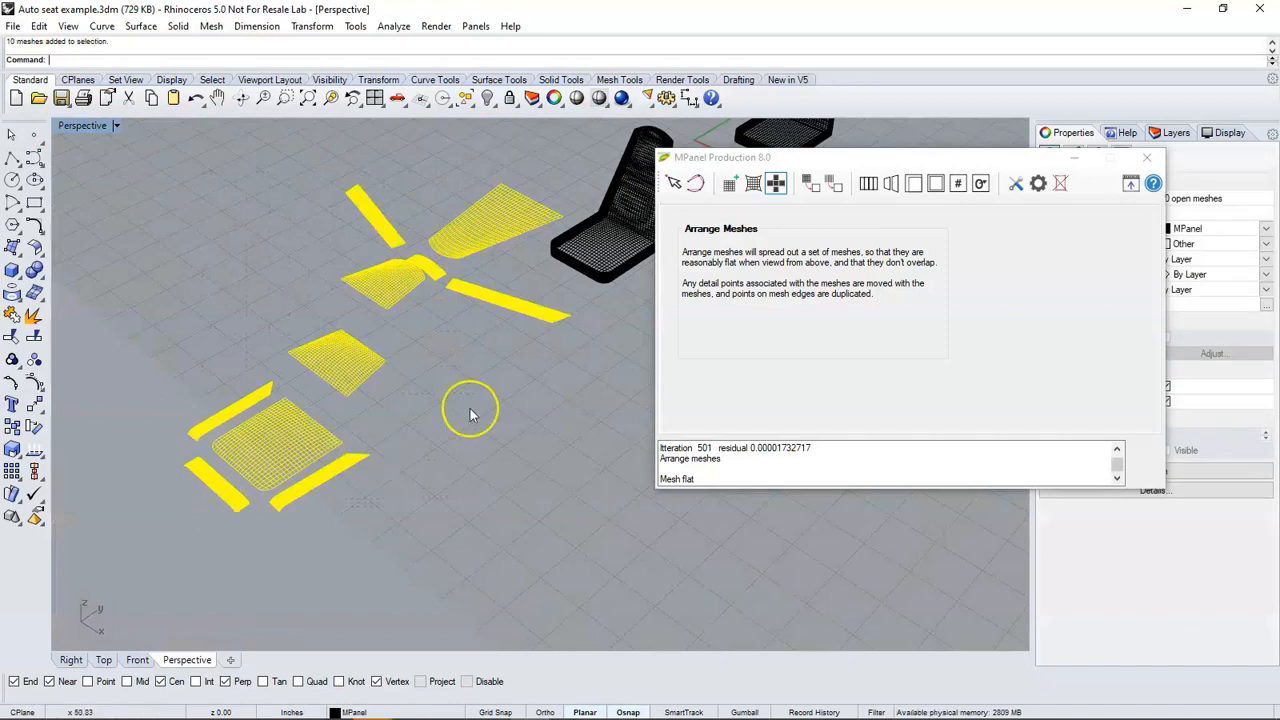
pyautogui.moveTo(812, 183)
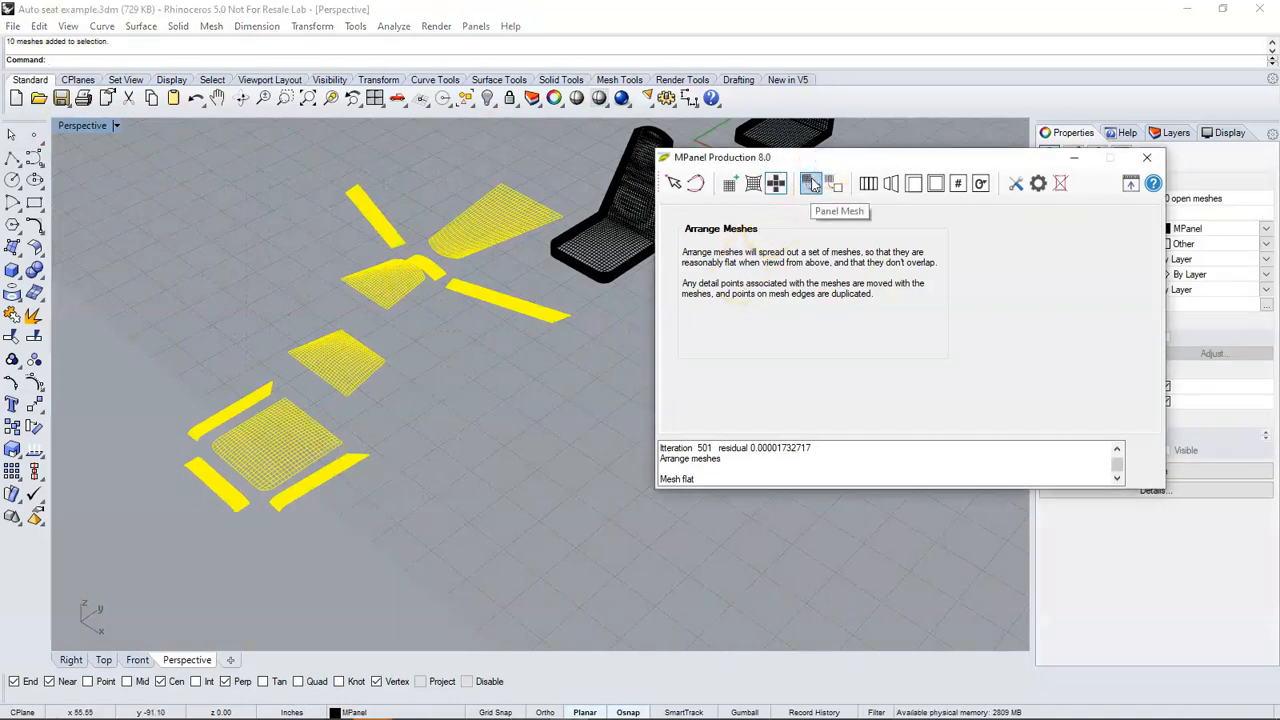
# Step: Run Panel Mesh's 'Convert mesh into panels' on the ten flattened meshes
pyautogui.click(811, 183)
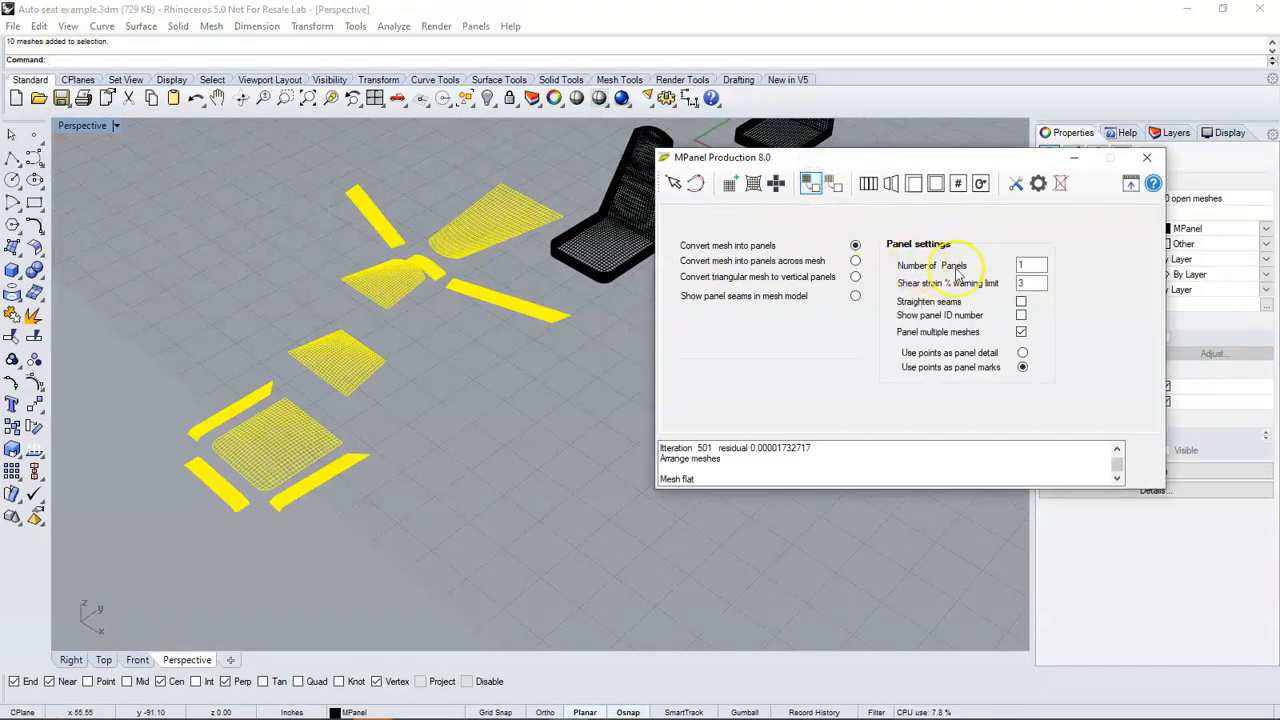
pyautogui.click(811, 183)
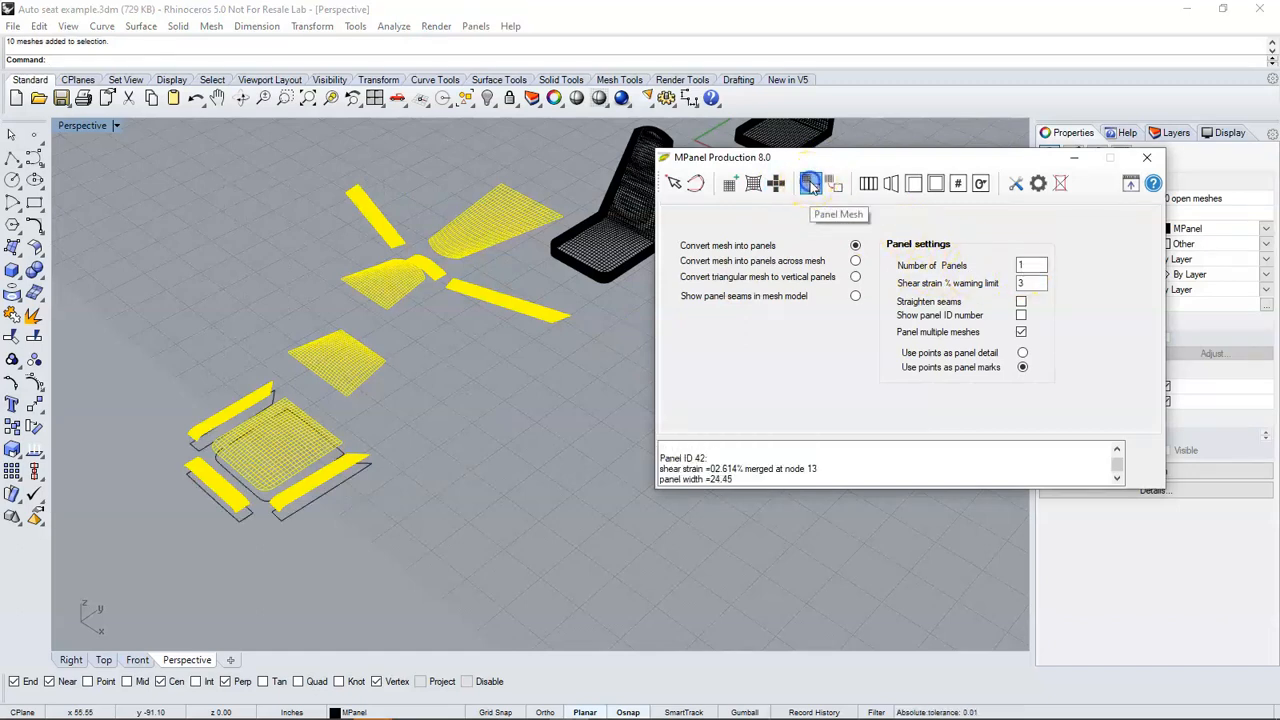
pyautogui.click(810, 183)
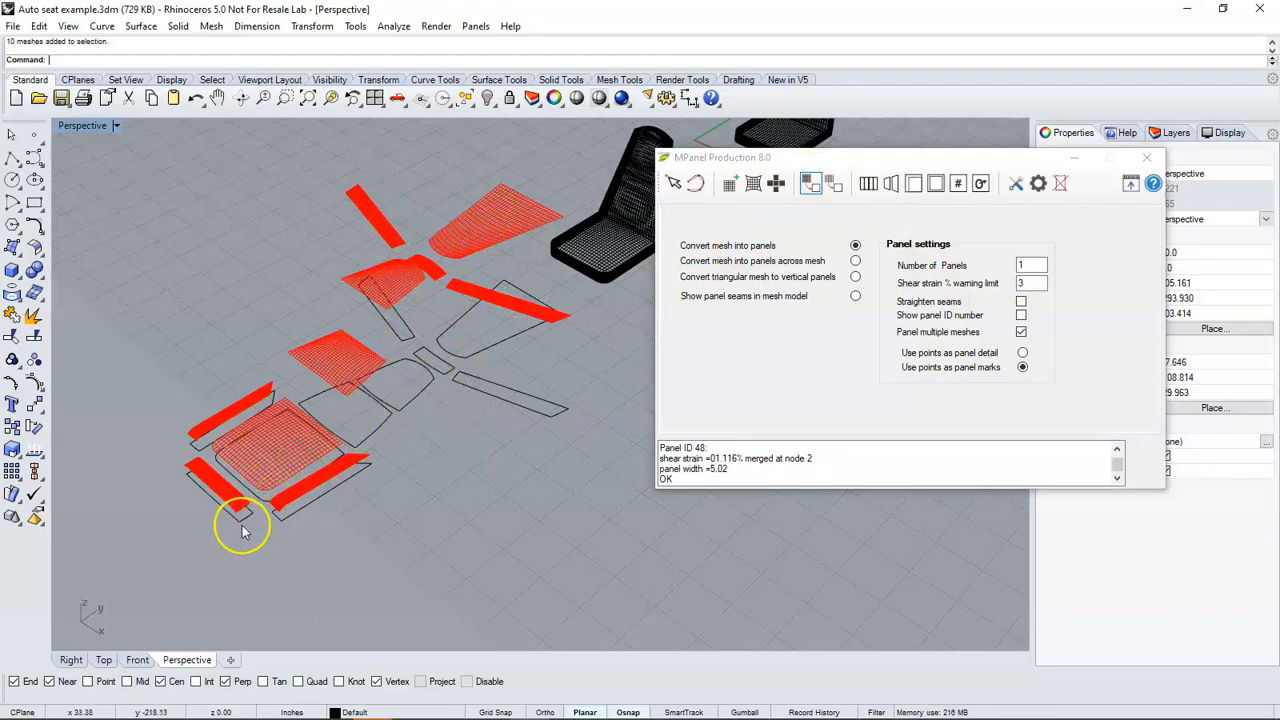
pyautogui.moveTo(1052, 207)
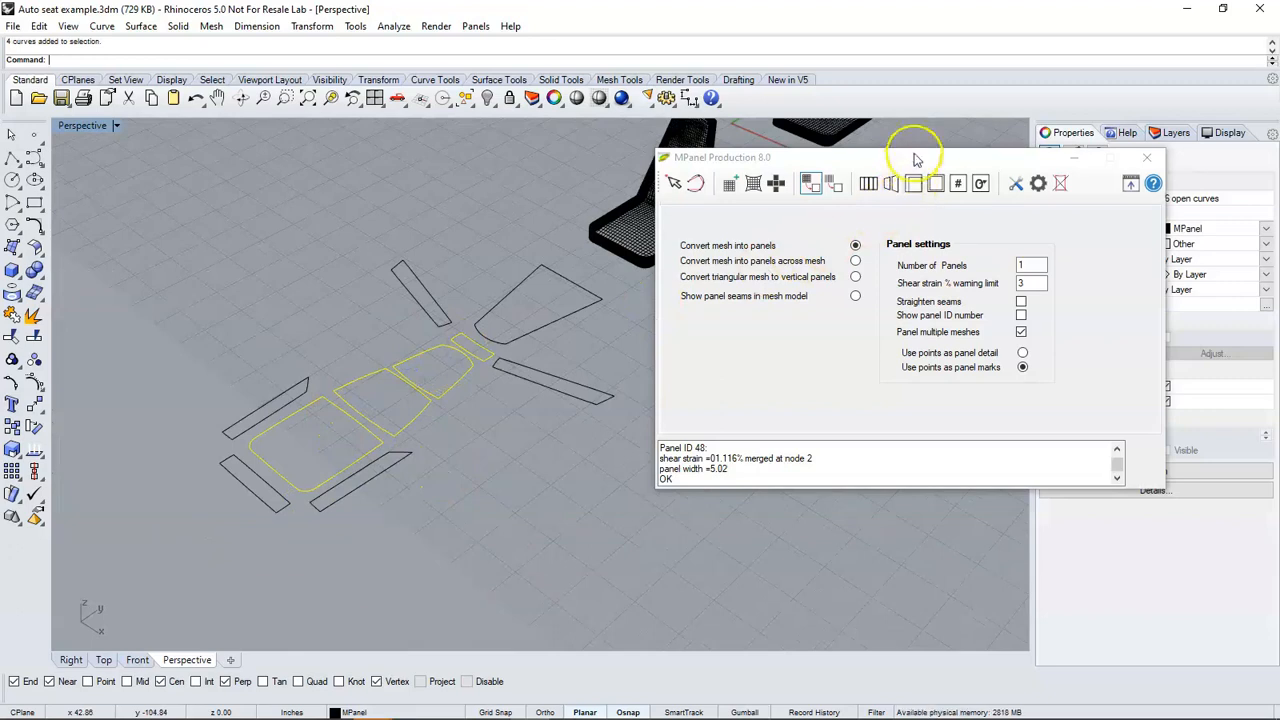
pyautogui.moveTo(935, 183)
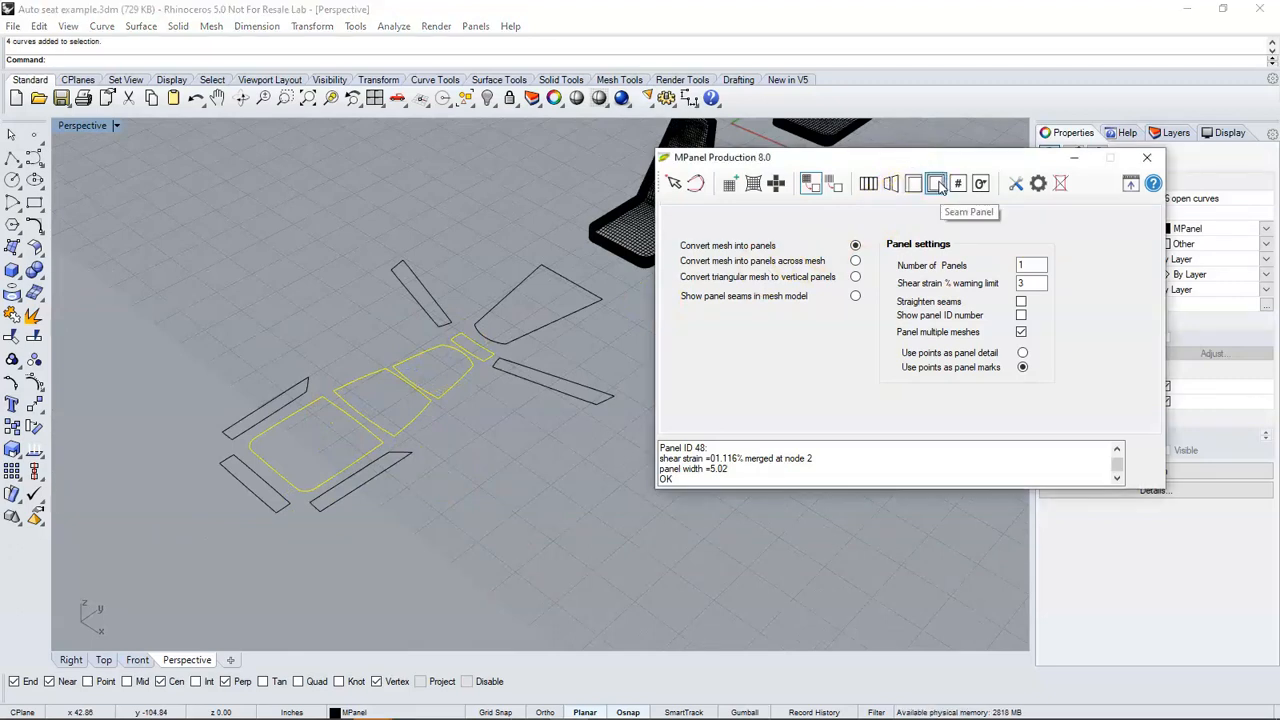
# Step: Give the panel outlines 0.5 seam allowances, with the bottom edge width set to 2
pyautogui.click(936, 183)
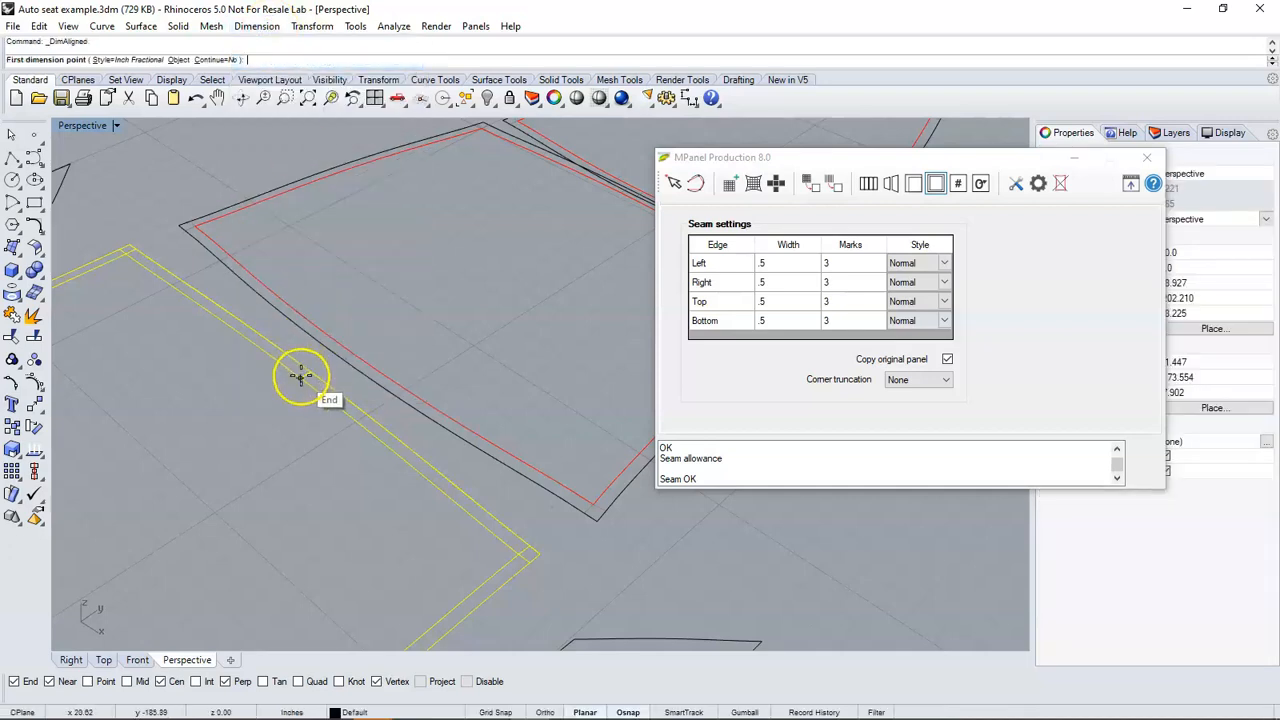
pyautogui.click(301, 377)
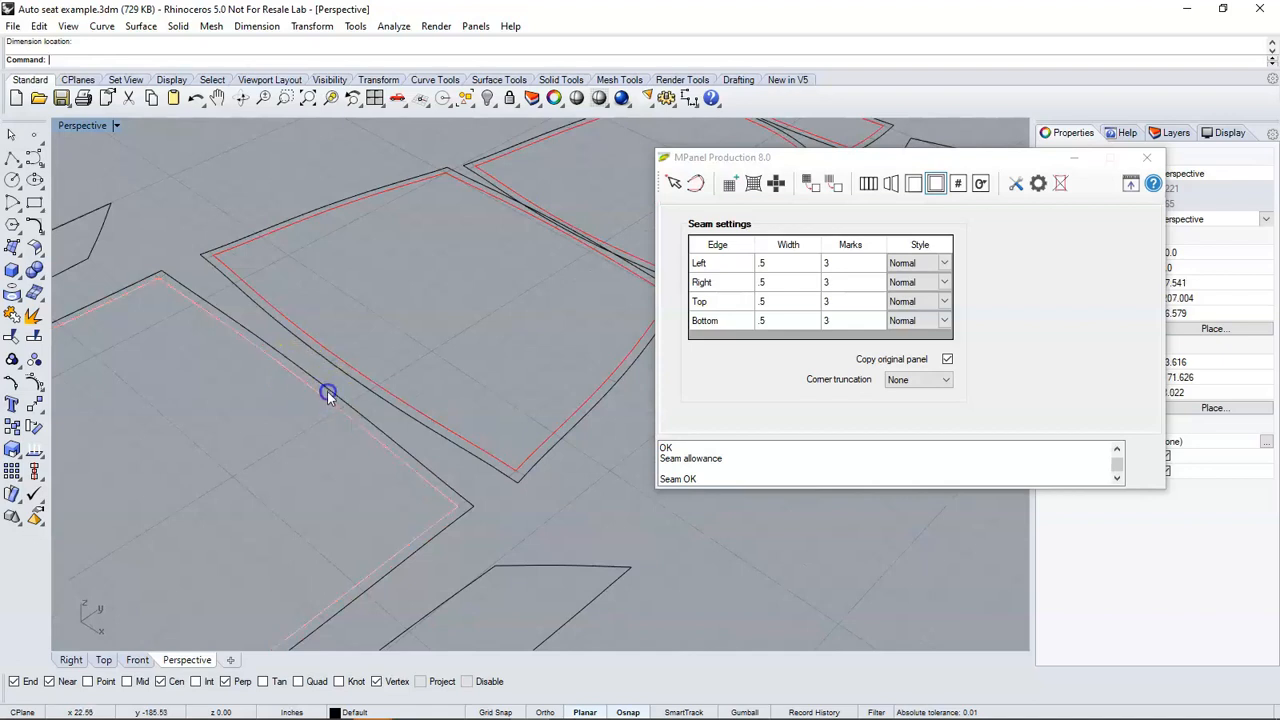
pyautogui.click(330, 393)
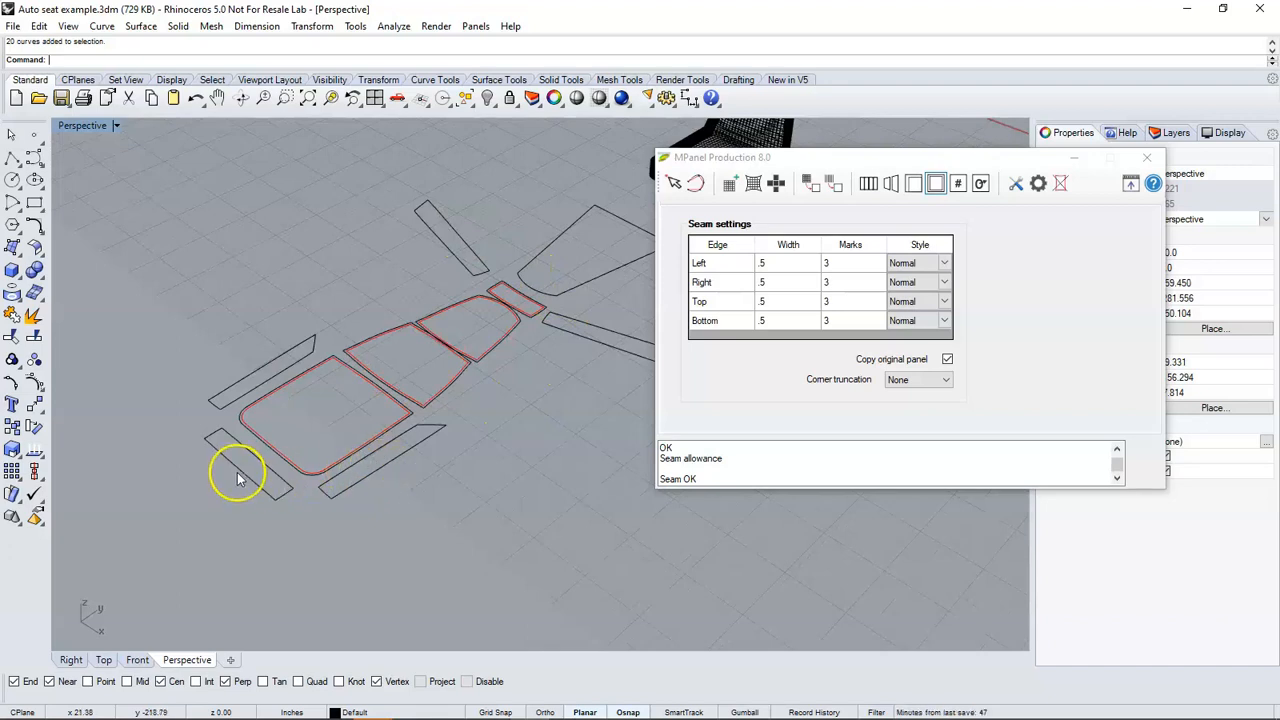
pyautogui.moveTo(370, 442)
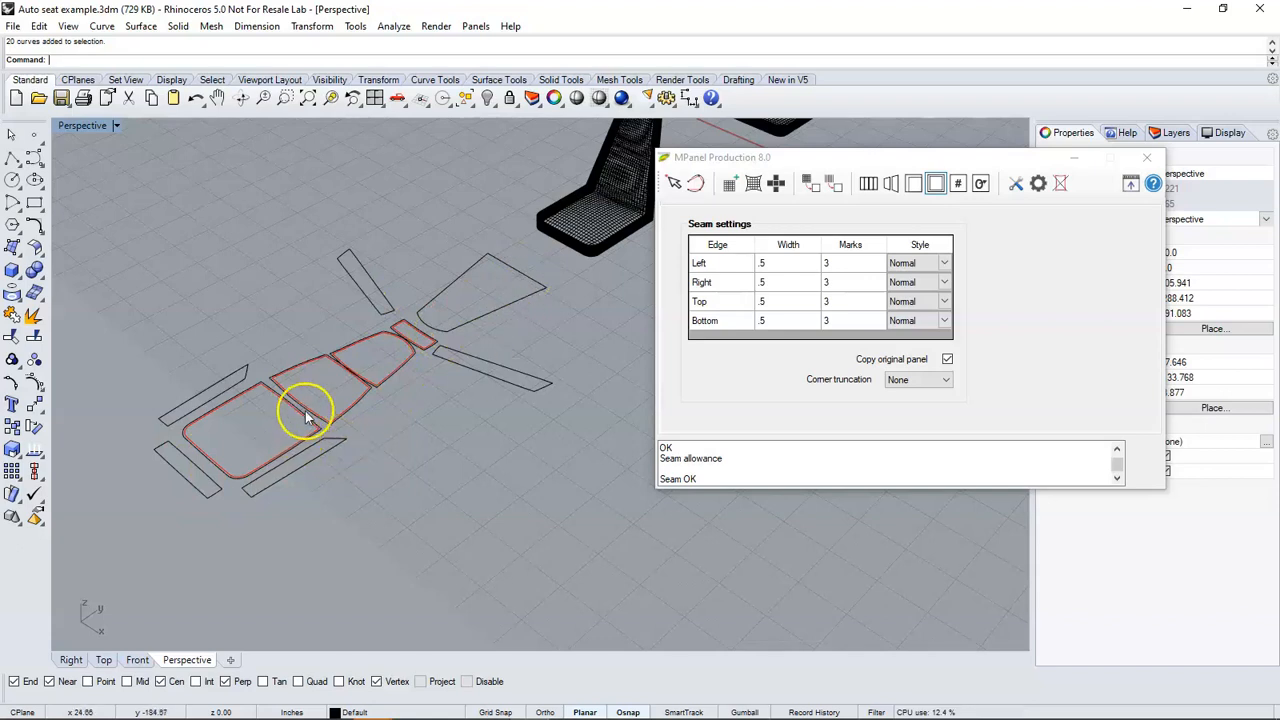
pyautogui.click(768, 320)
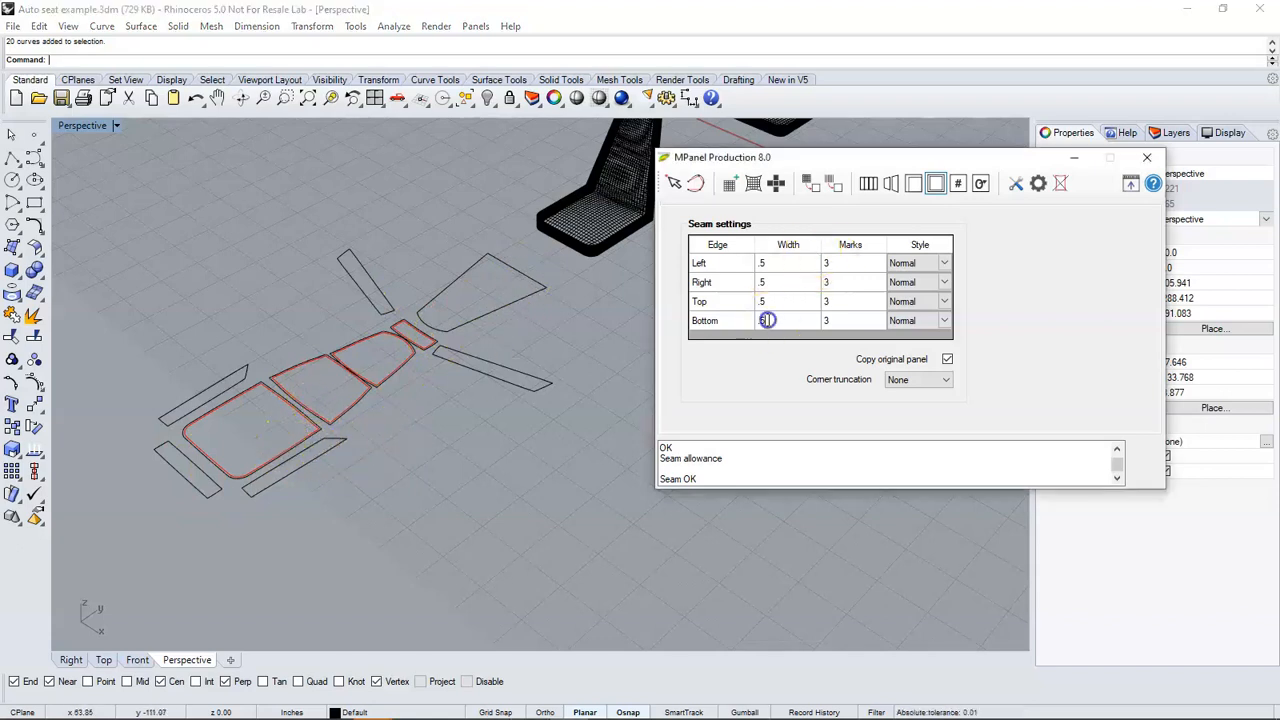
pyautogui.write('2')
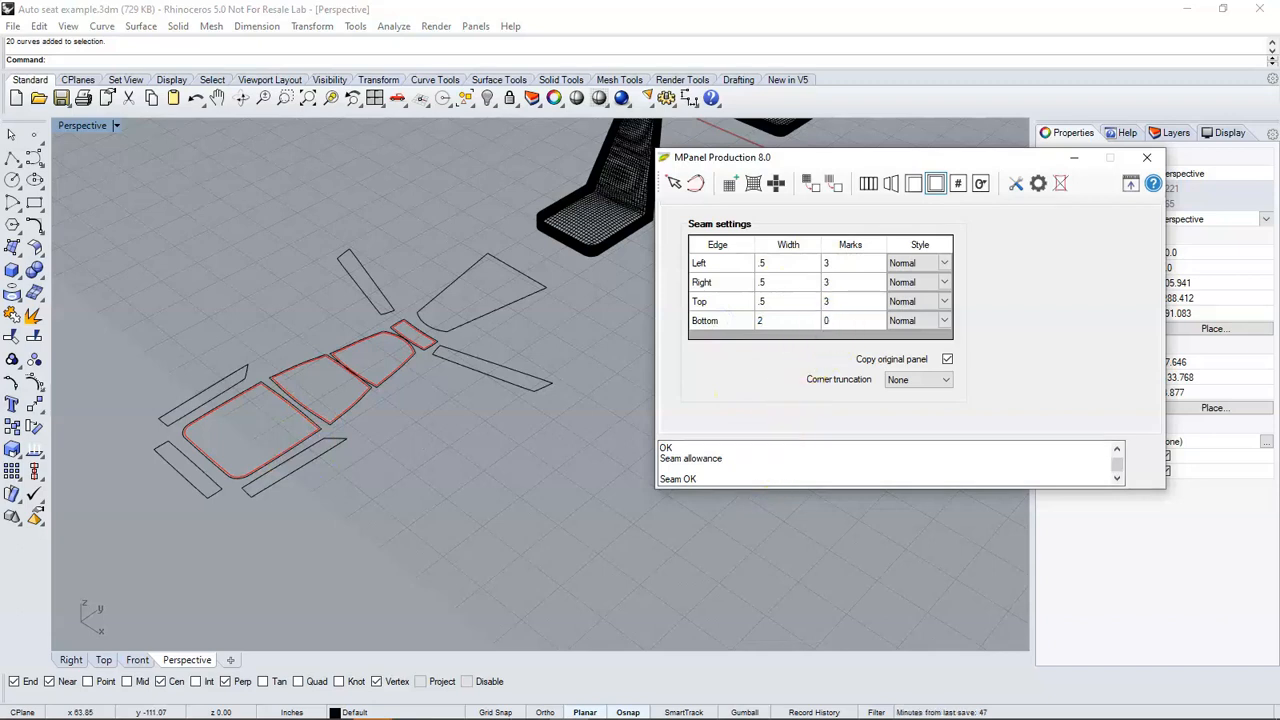
pyautogui.moveTo(200, 480)
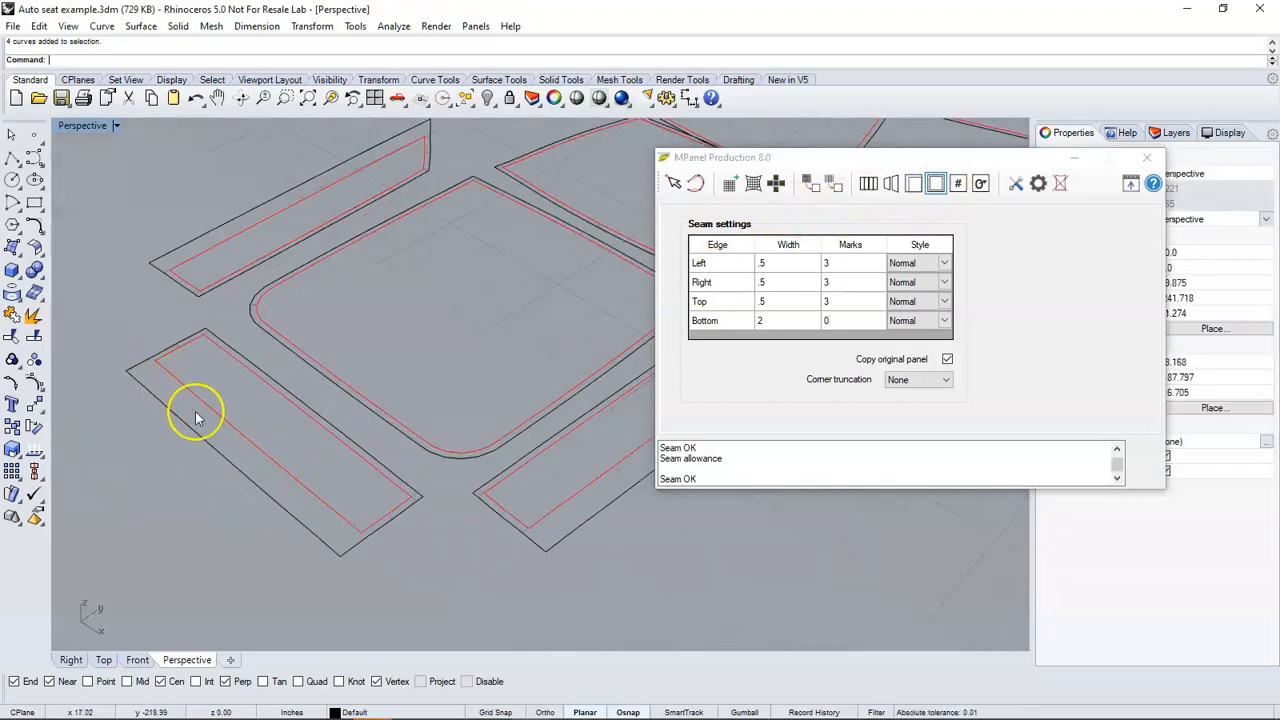
# Step: Check the seam width with an aligned dimension, then orbit the view over the panels
pyautogui.click(256, 26)
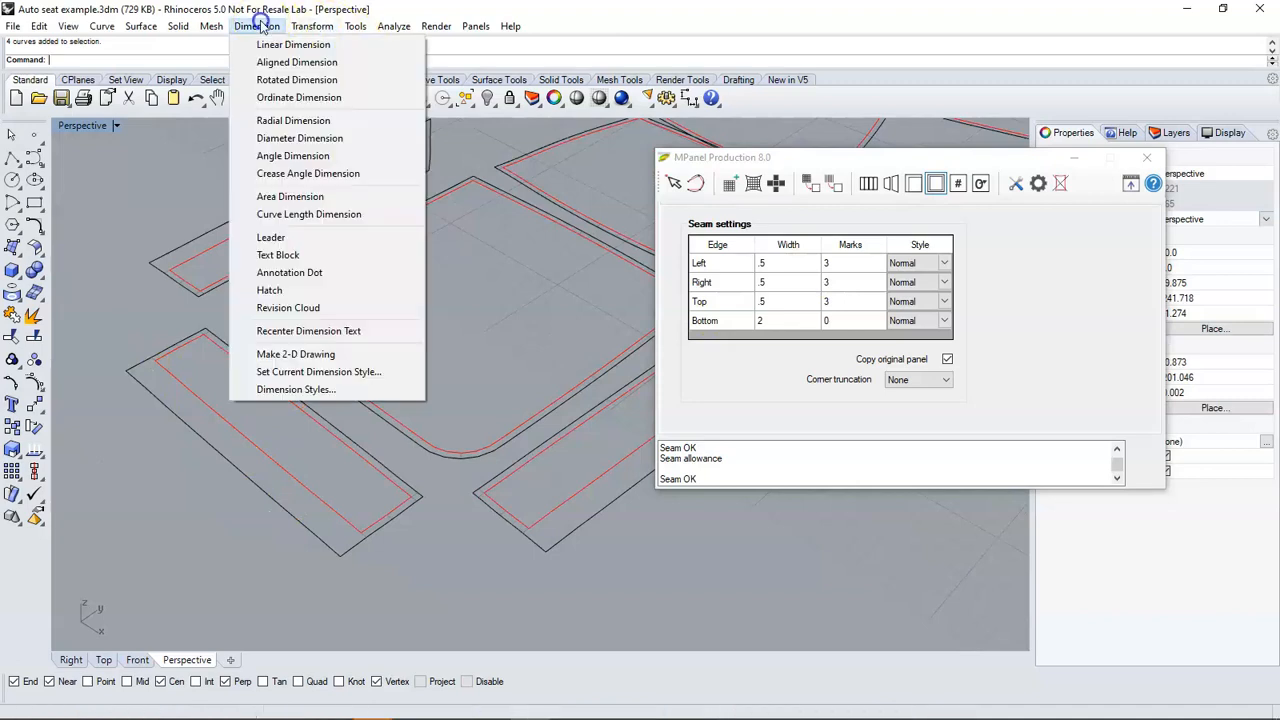
pyautogui.click(296, 62)
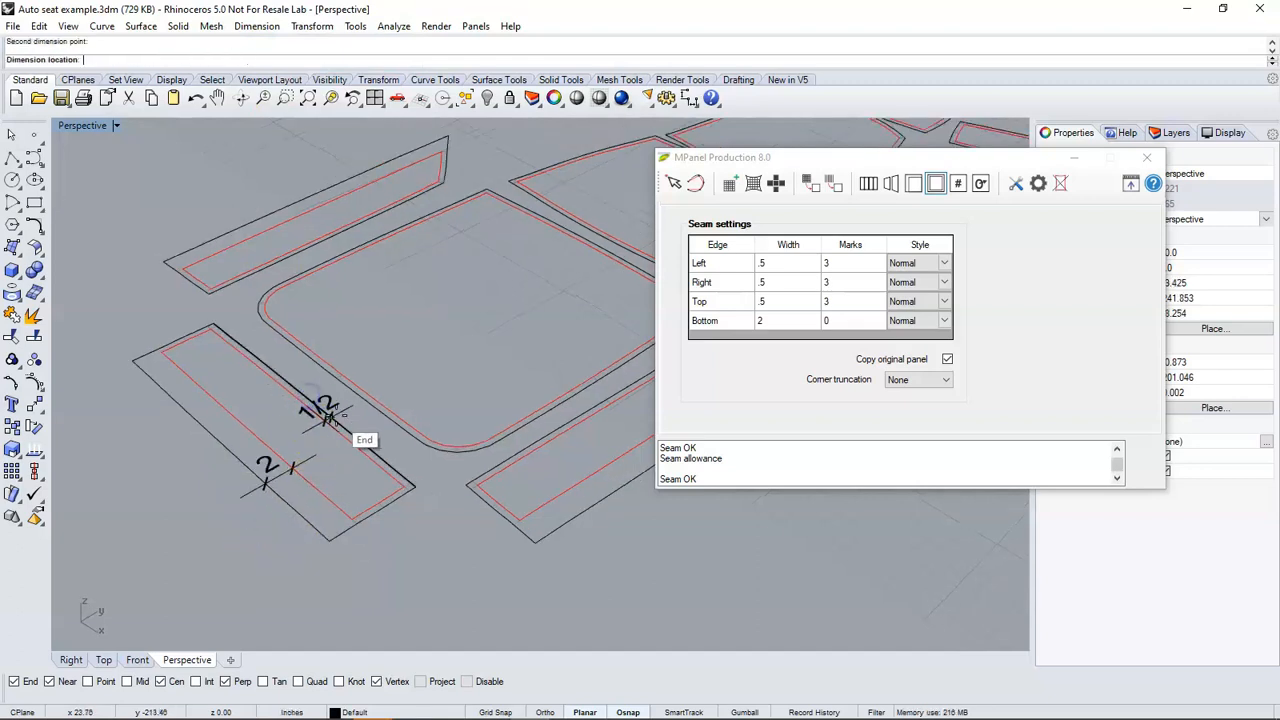
pyautogui.click(320, 430)
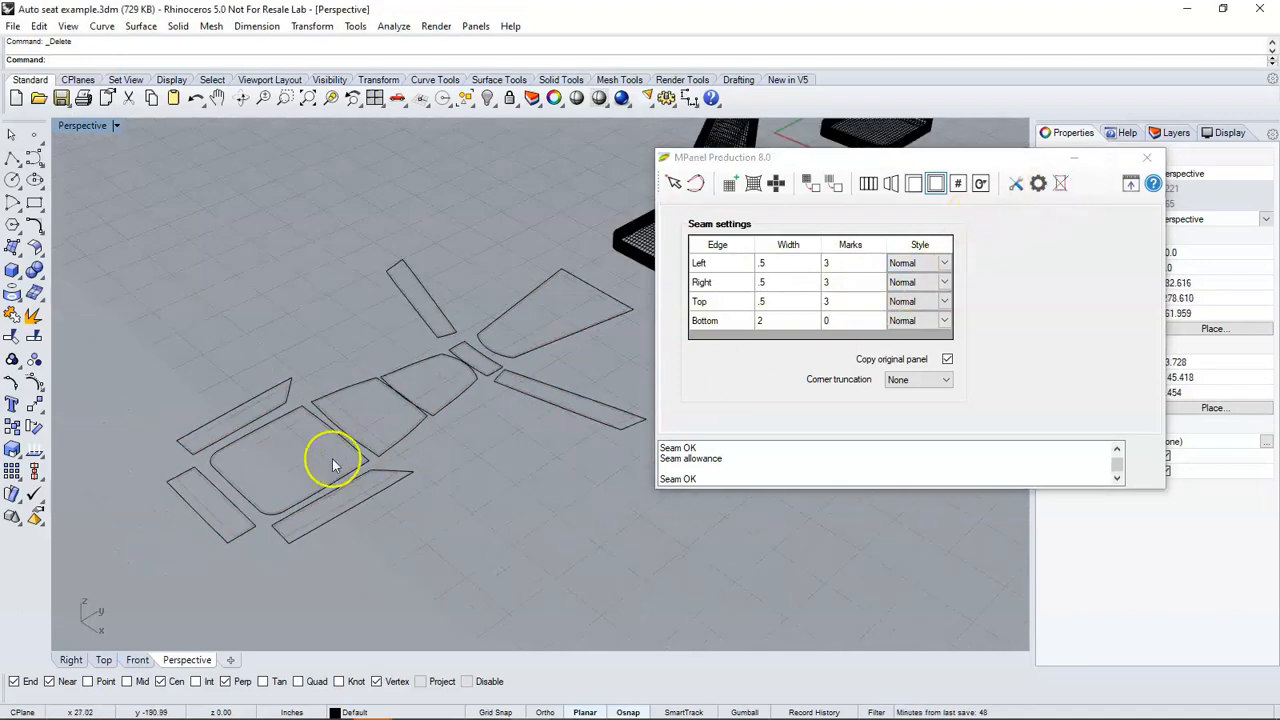
pyautogui.moveTo(335, 465); pyautogui.dragTo(312, 323)
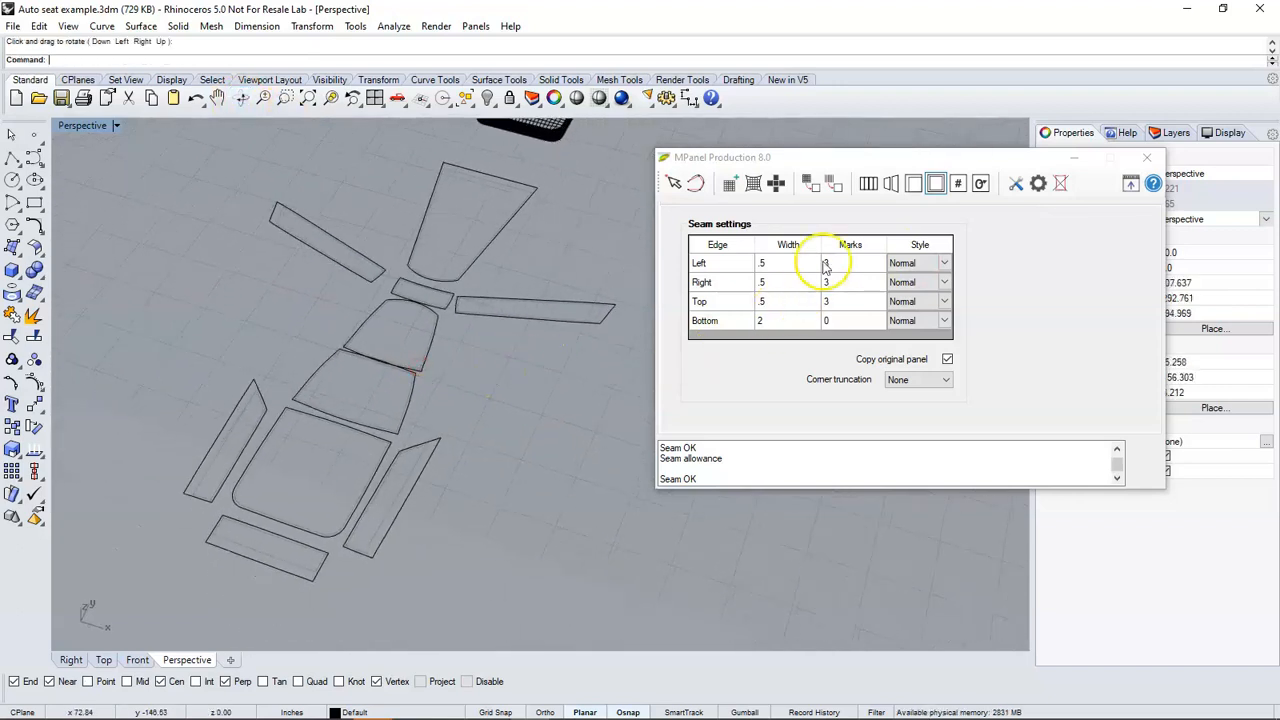
# Step: Set the panel number stamp text to 'P#' and dimension the rectangle's short edge
pyautogui.click(957, 183)
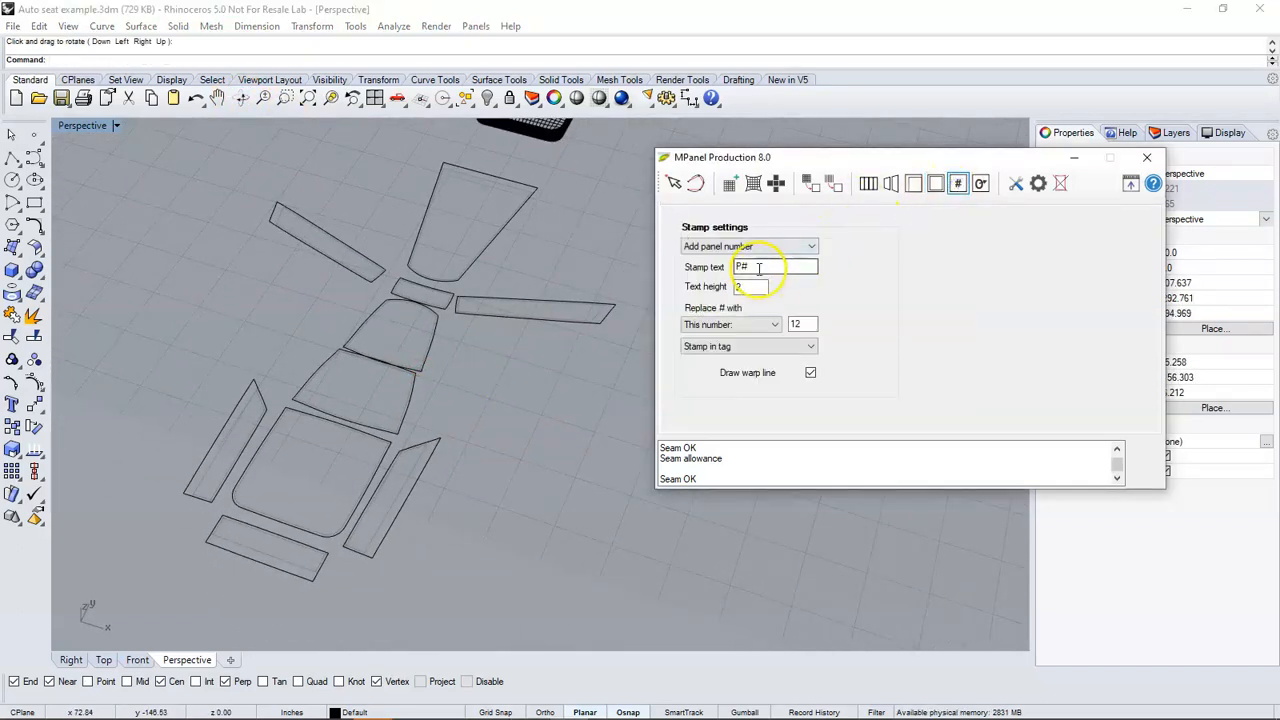
pyautogui.click(775, 267)
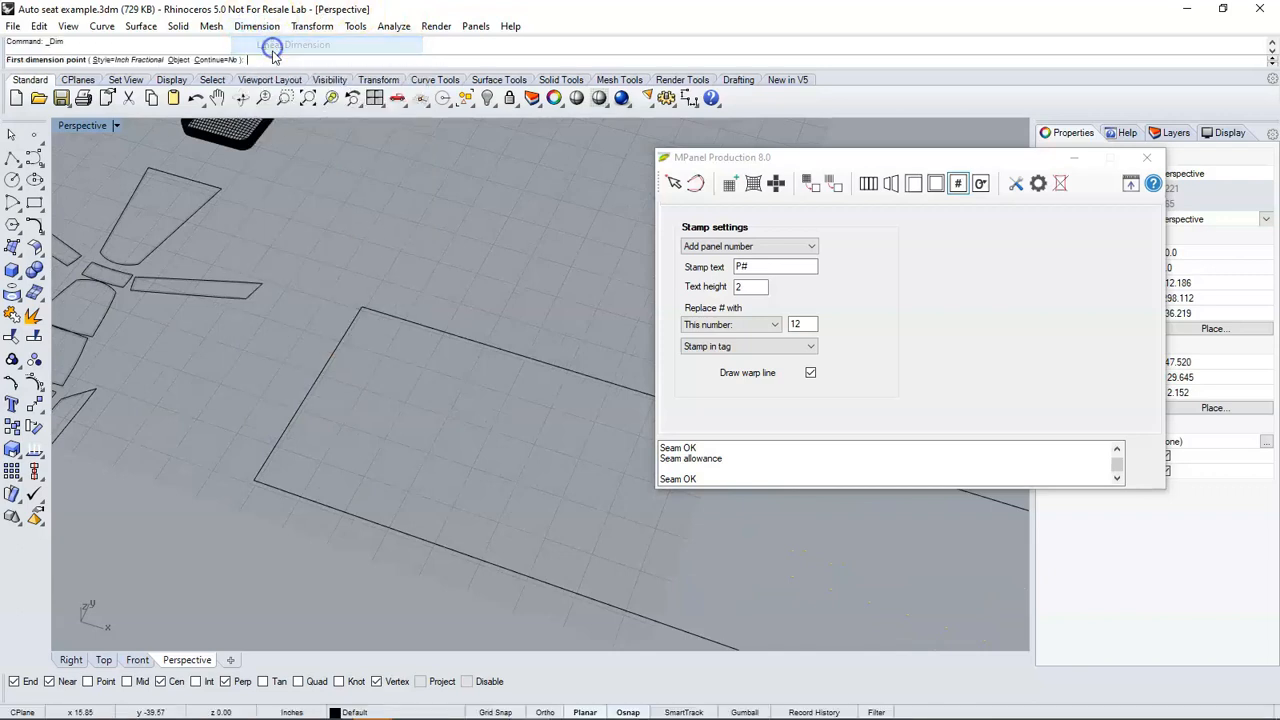
pyautogui.click(362, 308)
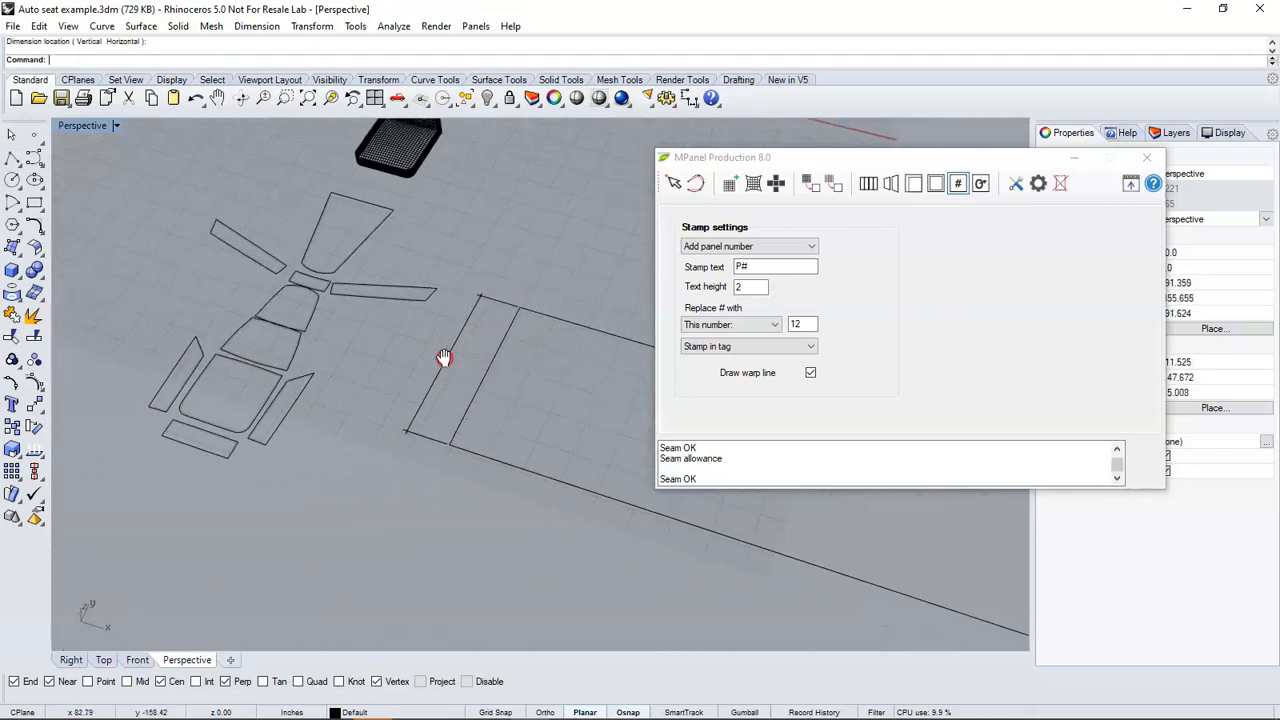
pyautogui.click(891, 183)
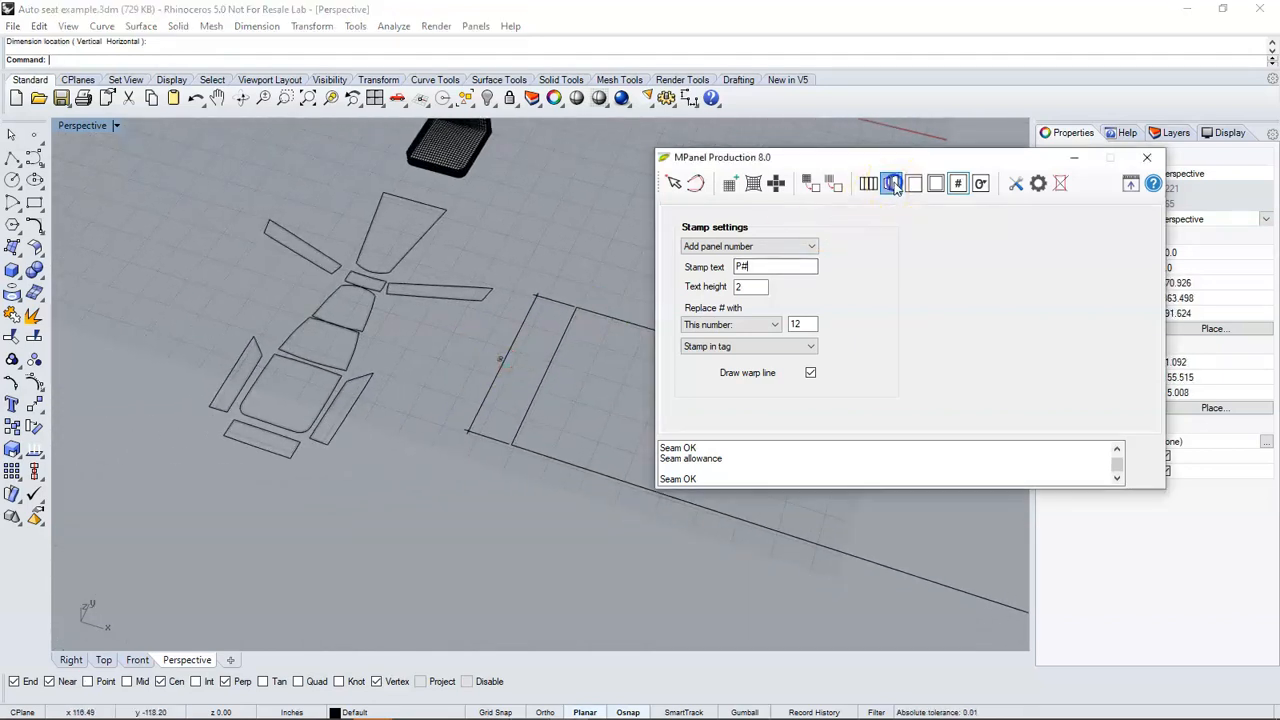
# Step: Nest the 10 seat panels into the fabric rectangle with unrestricted rotation
pyautogui.click(890, 183)
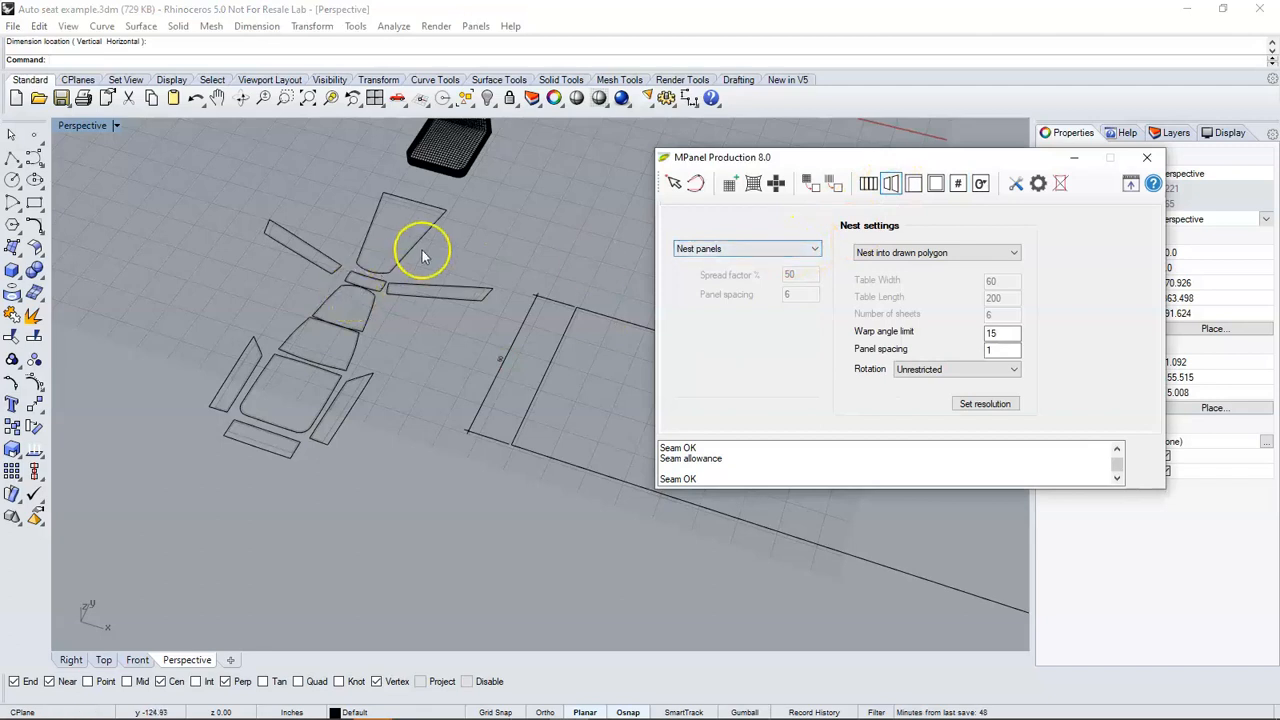
pyautogui.moveTo(422, 250); pyautogui.dragTo(186, 445)
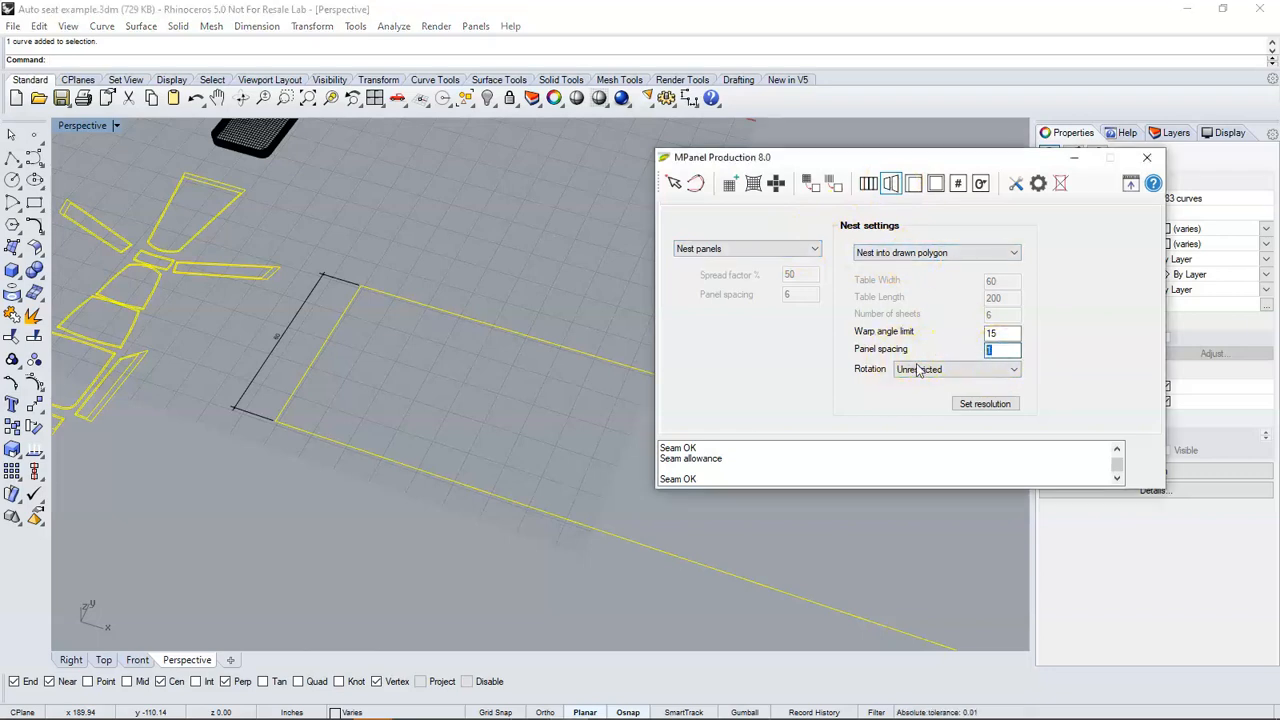
pyautogui.click(1015, 369)
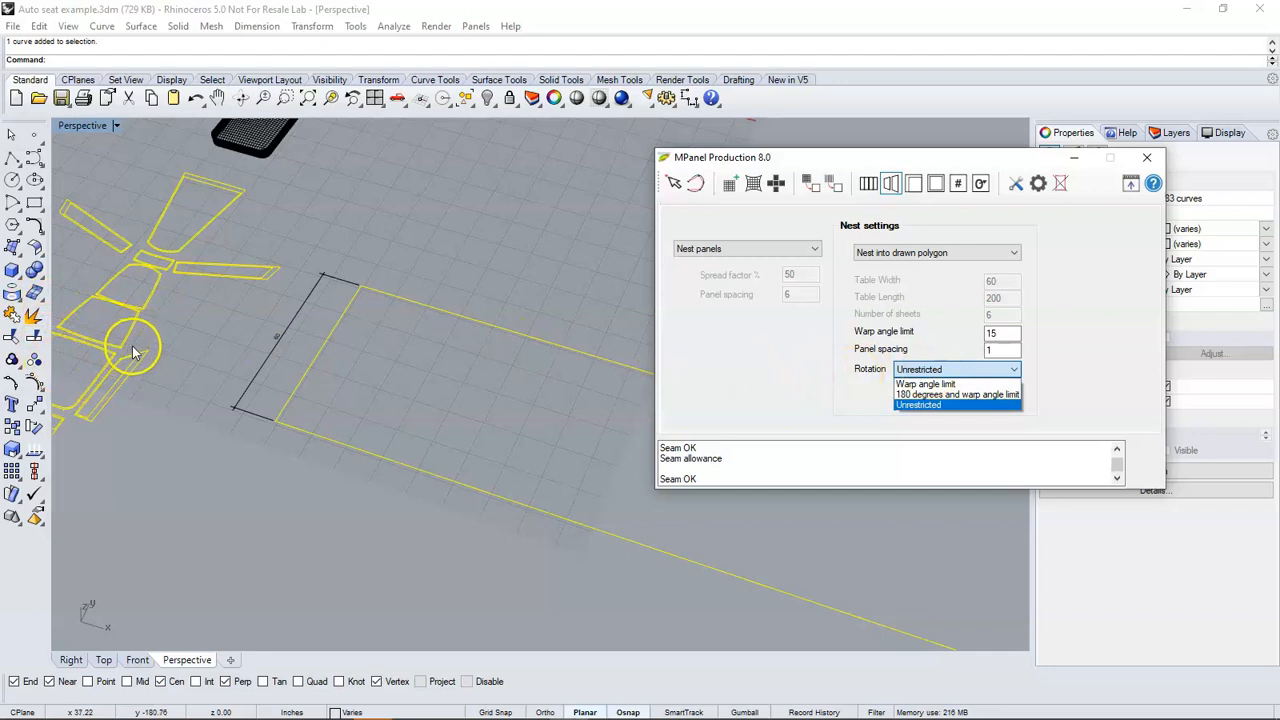
pyautogui.moveTo(208, 338)
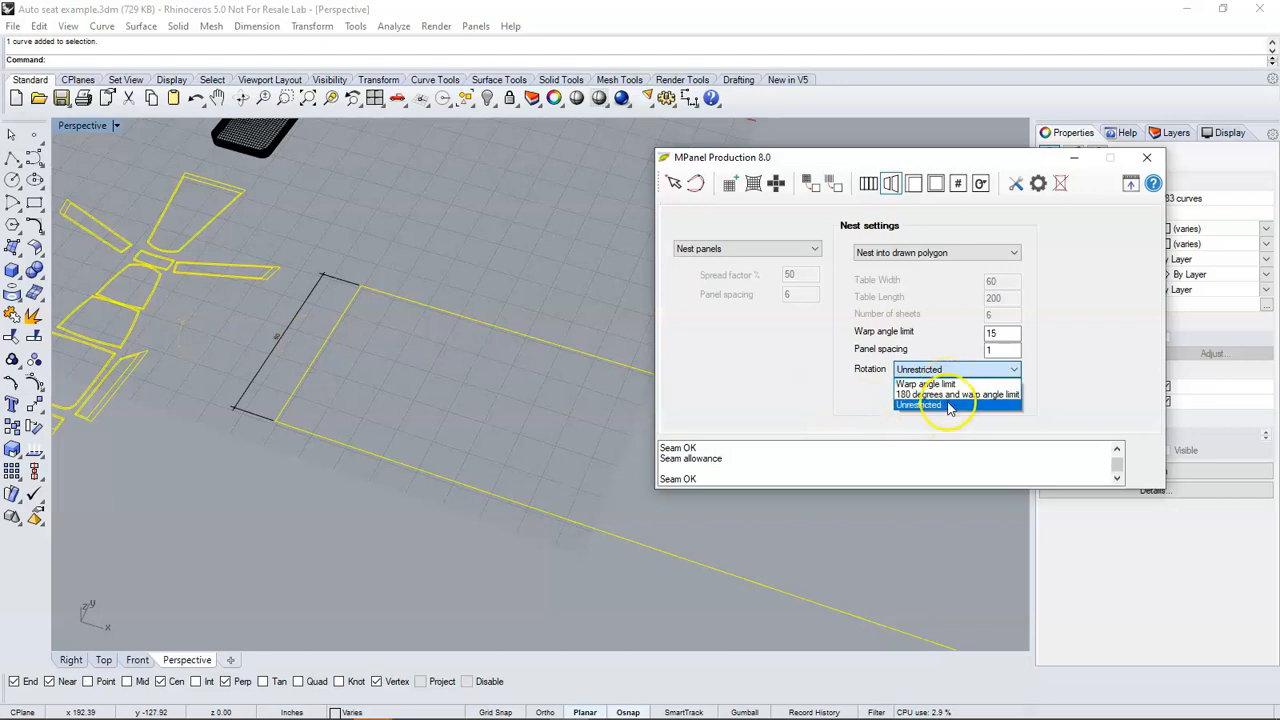
pyautogui.click(916, 405)
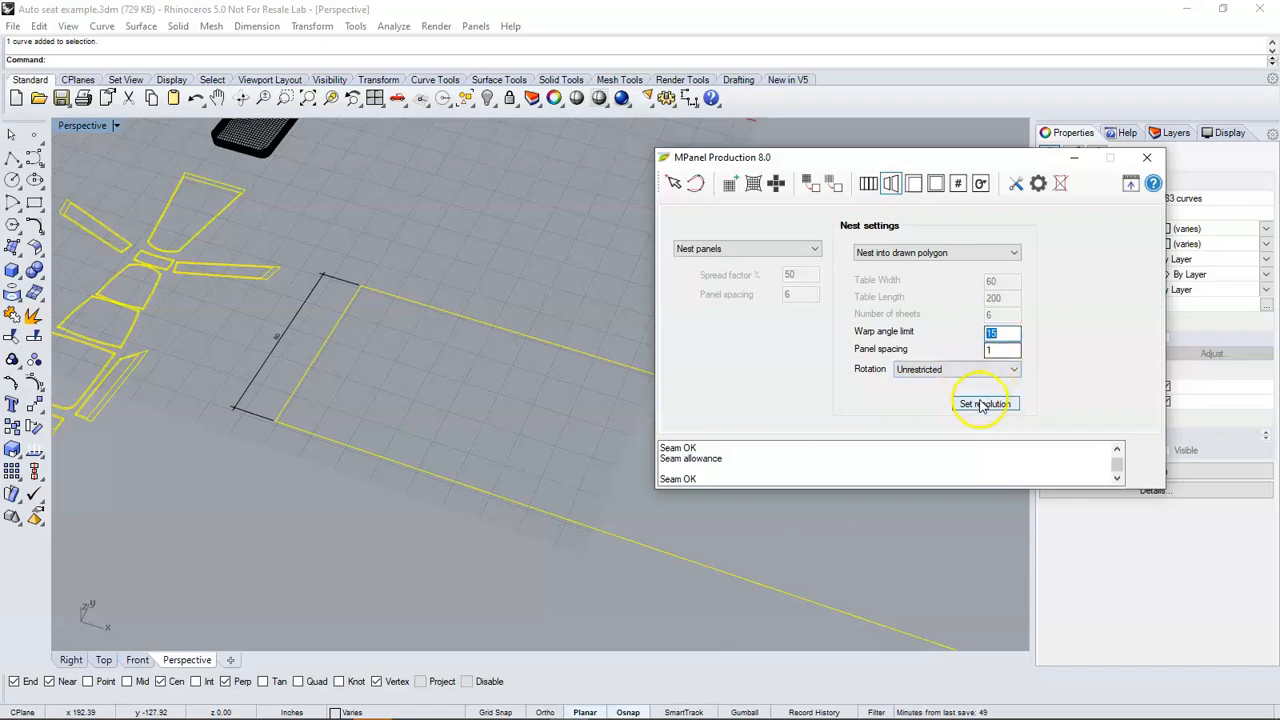
pyautogui.click(984, 403)
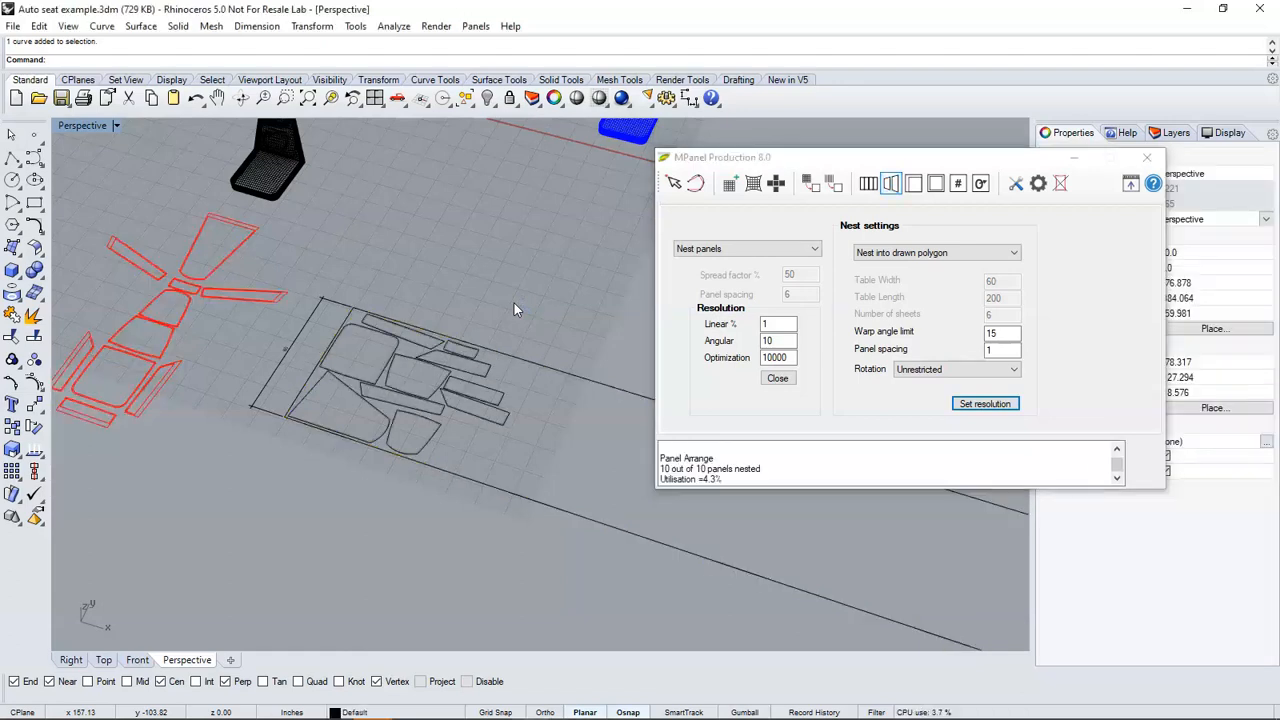
# Step: Add a linear dimension of 81 11/16 along the rectangle's long edge
pyautogui.click(256, 26)
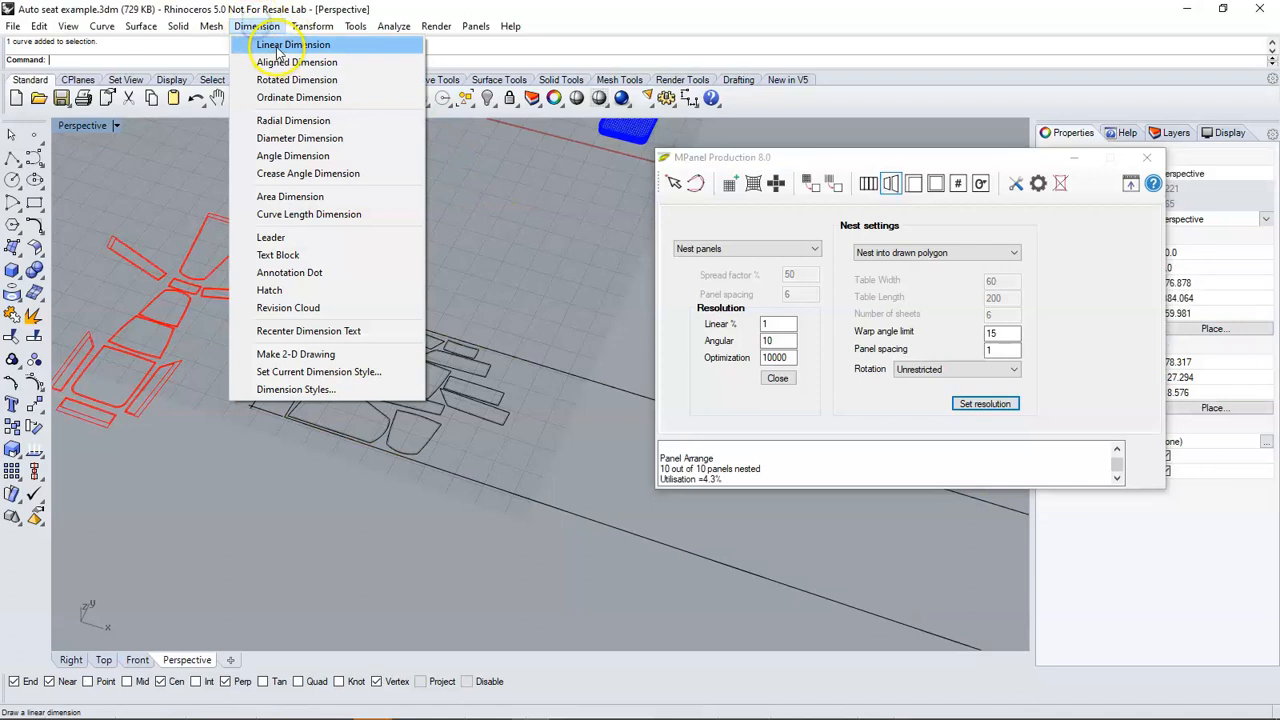
pyautogui.click(292, 44)
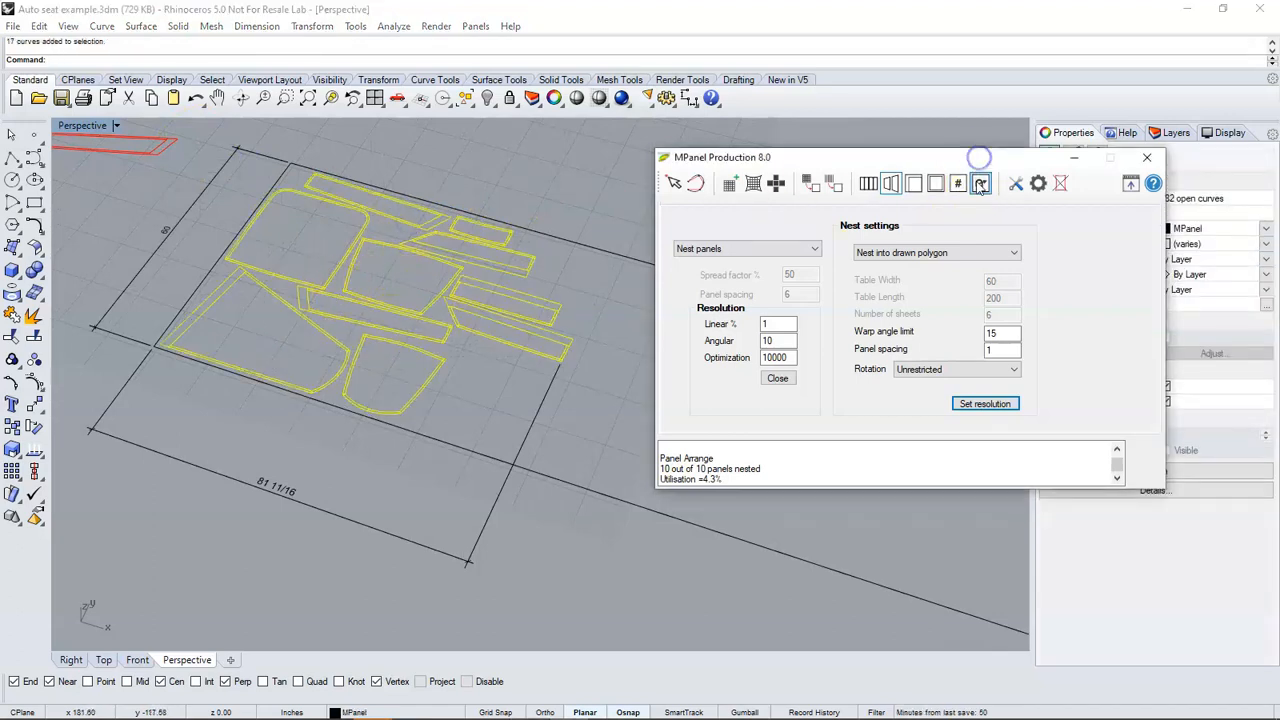
# Step: Output the nested panels as polylines on named layers, Cut red and Pen blue
pyautogui.click(979, 183)
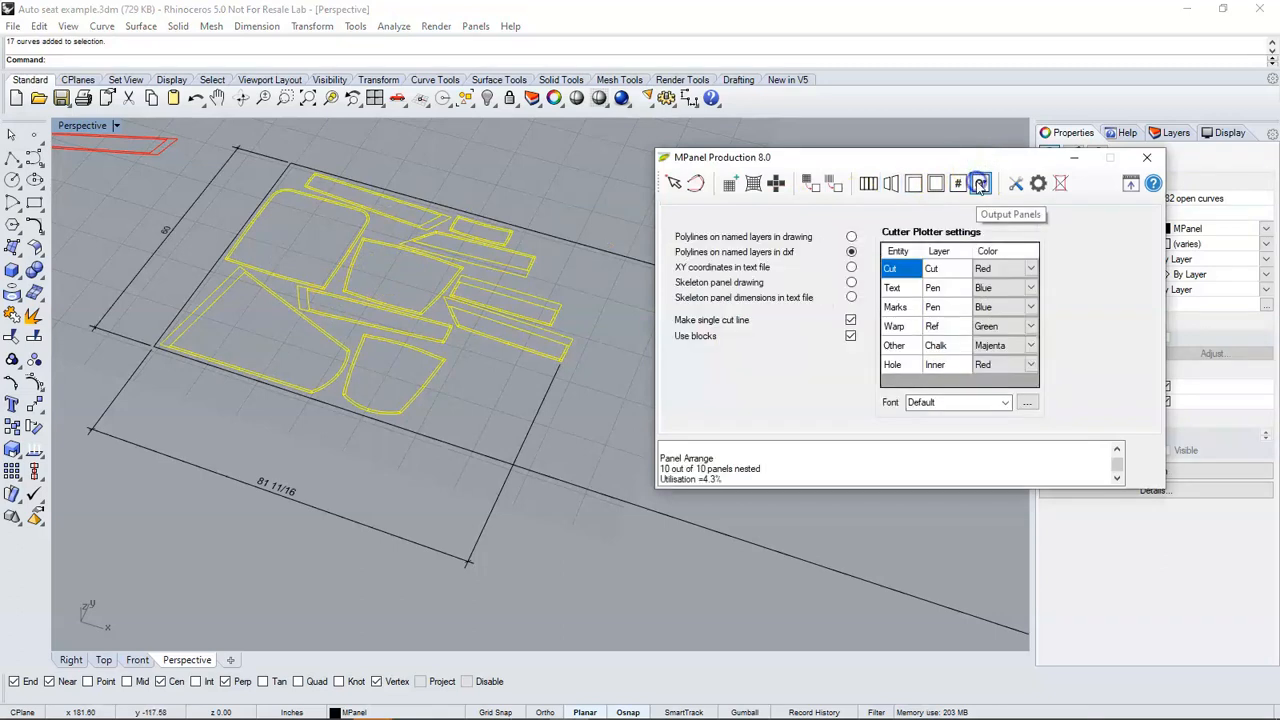
pyautogui.click(1000, 268)
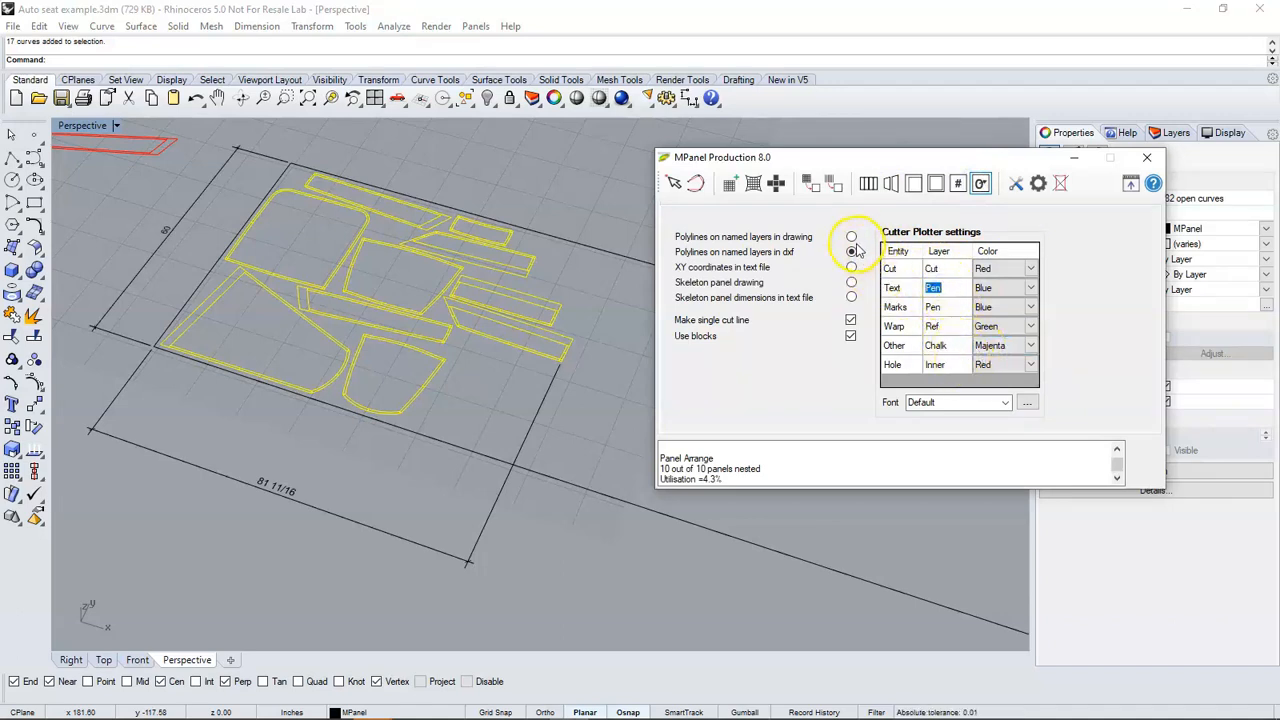
pyautogui.click(851, 252)
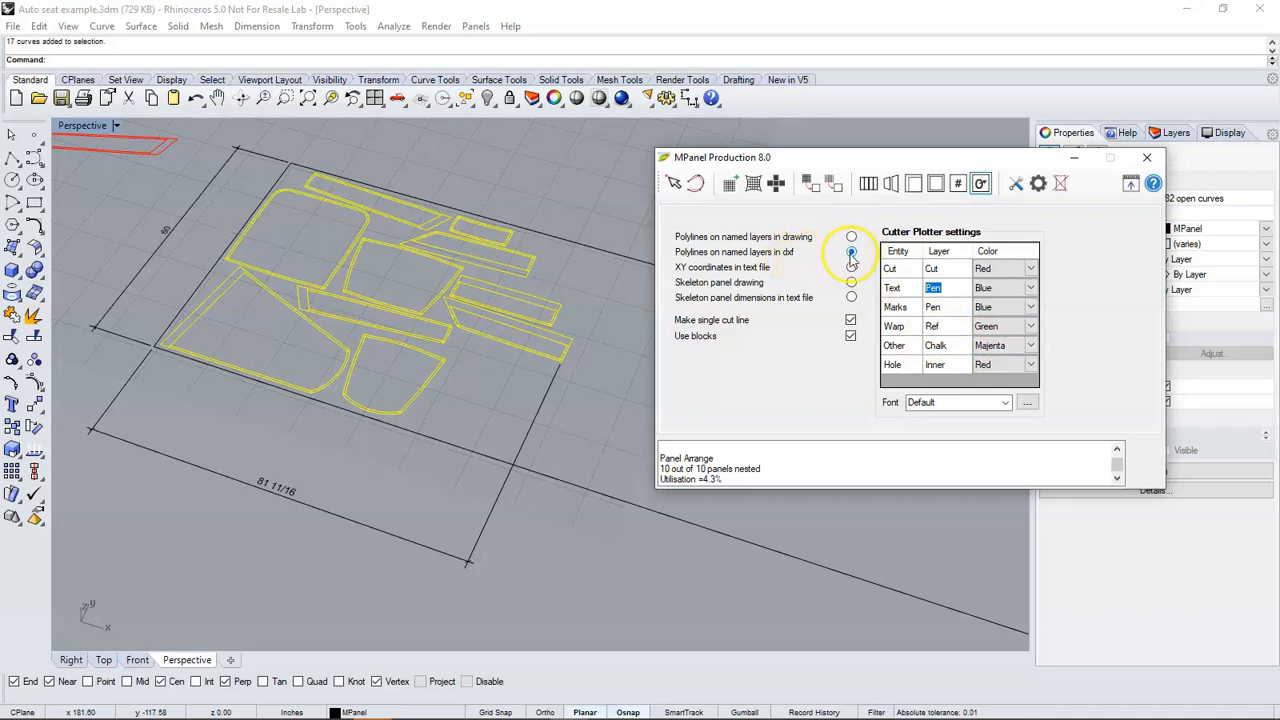
pyautogui.click(851, 237)
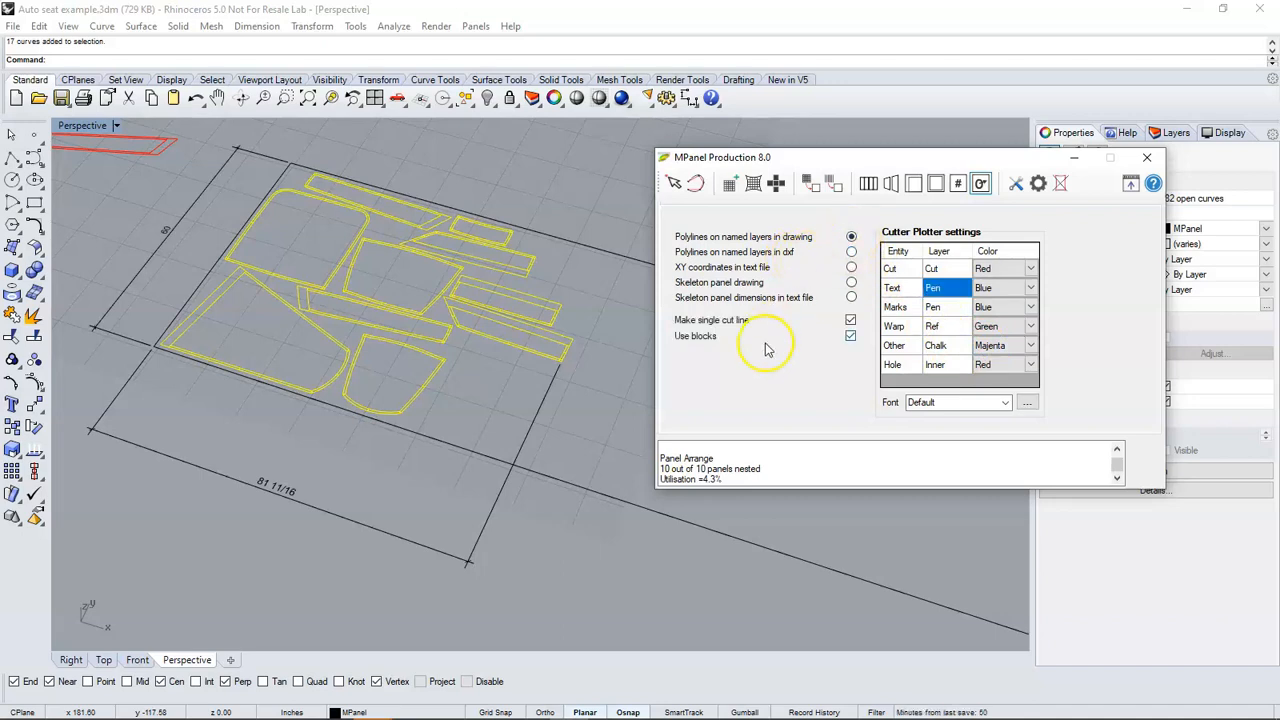
pyautogui.click(980, 183)
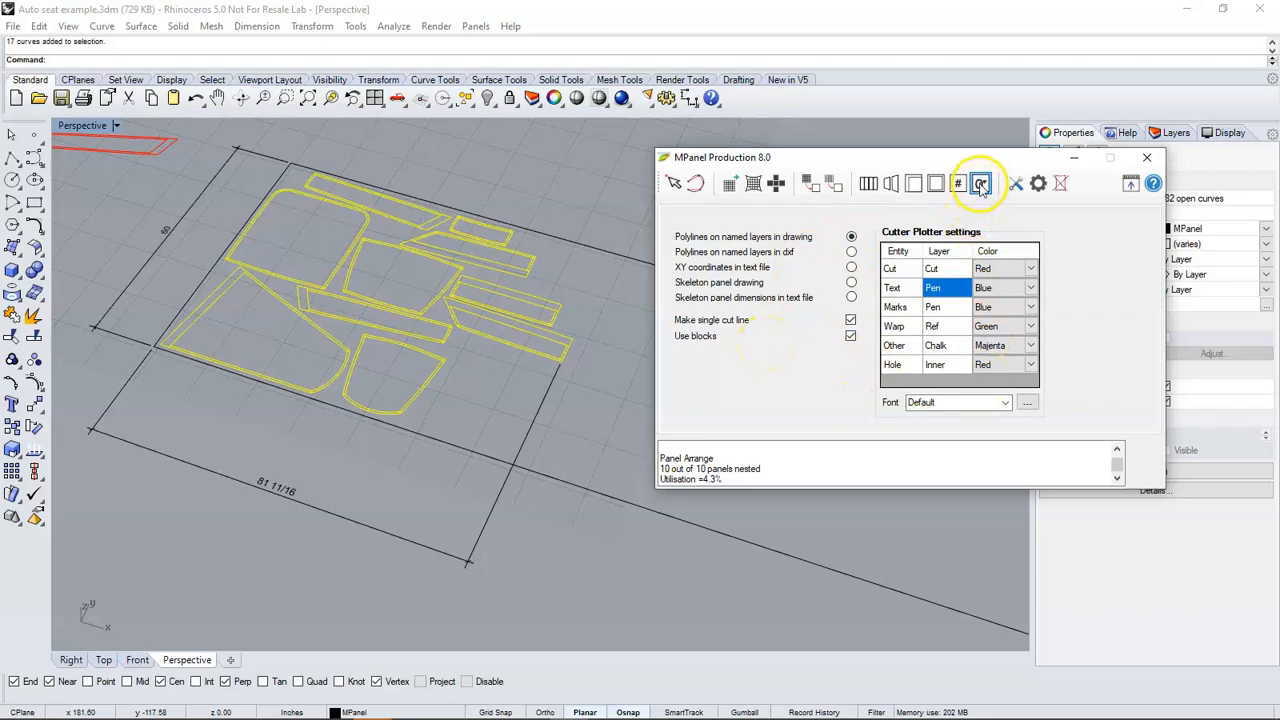
pyautogui.click(980, 183)
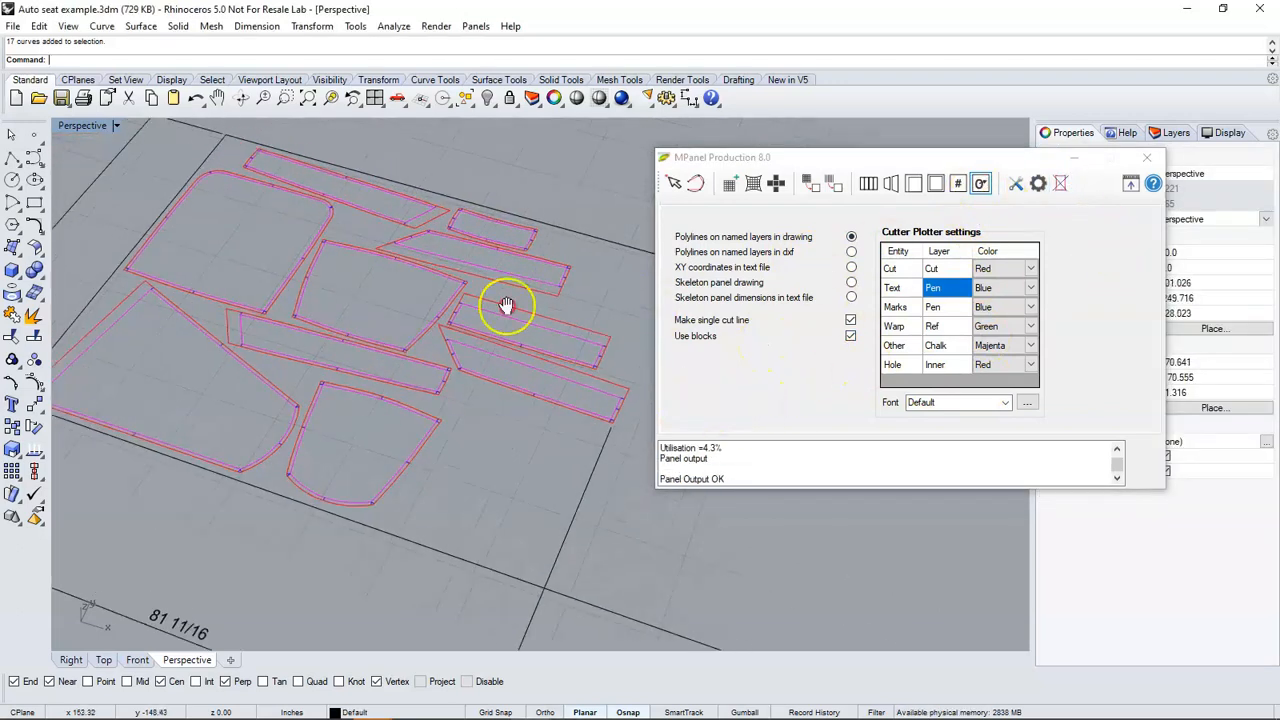
pyautogui.moveTo(507, 305); pyautogui.dragTo(330, 320)
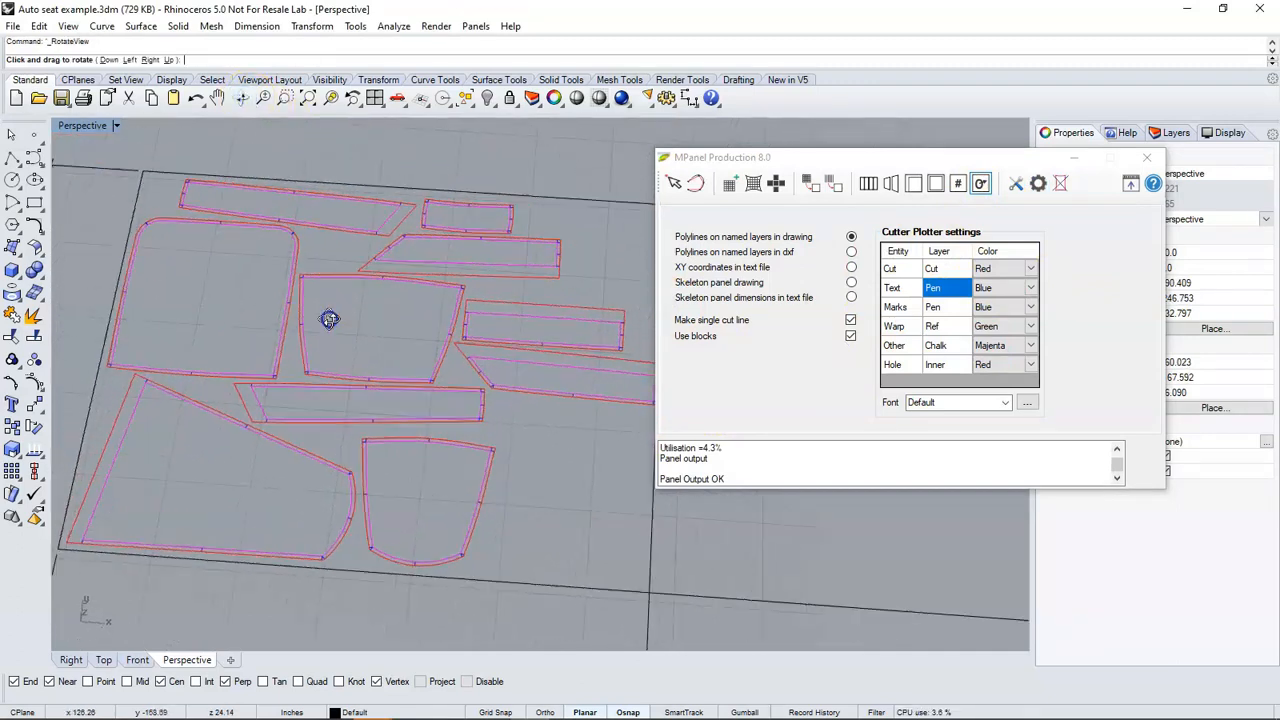
pyautogui.moveTo(330, 320); pyautogui.dragTo(490, 310)
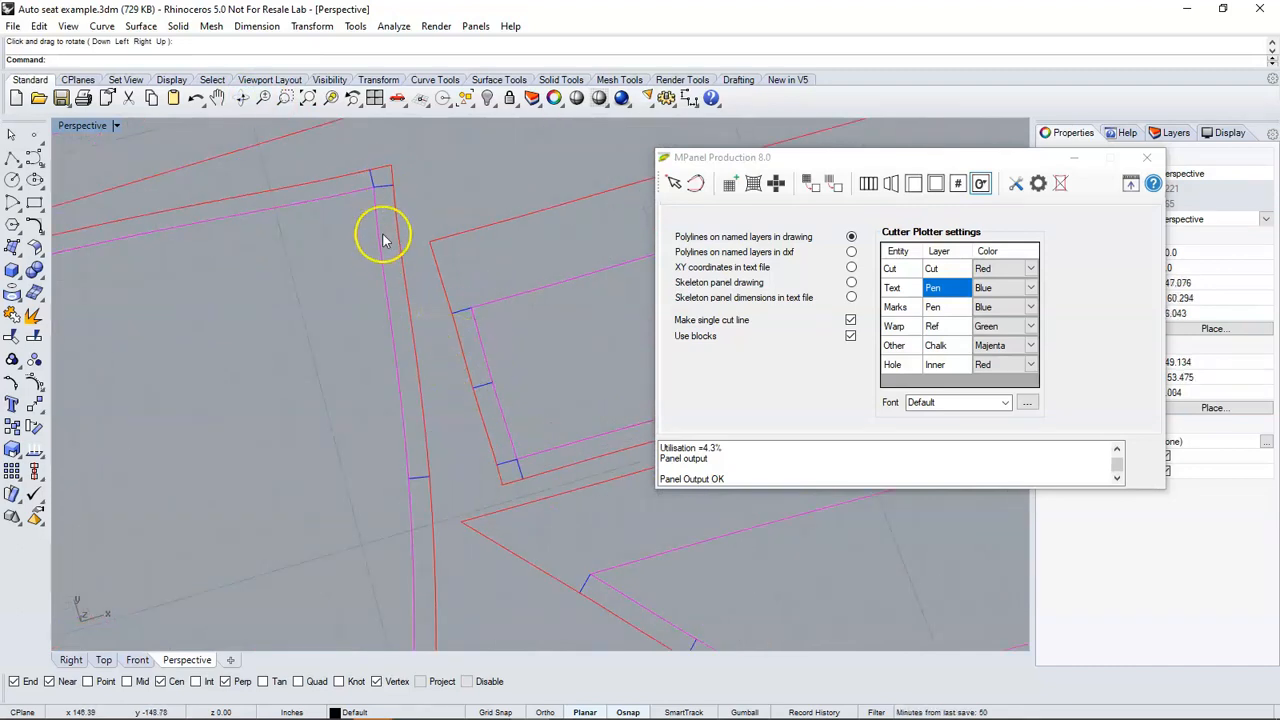
pyautogui.moveTo(383, 238); pyautogui.dragTo(405, 498)
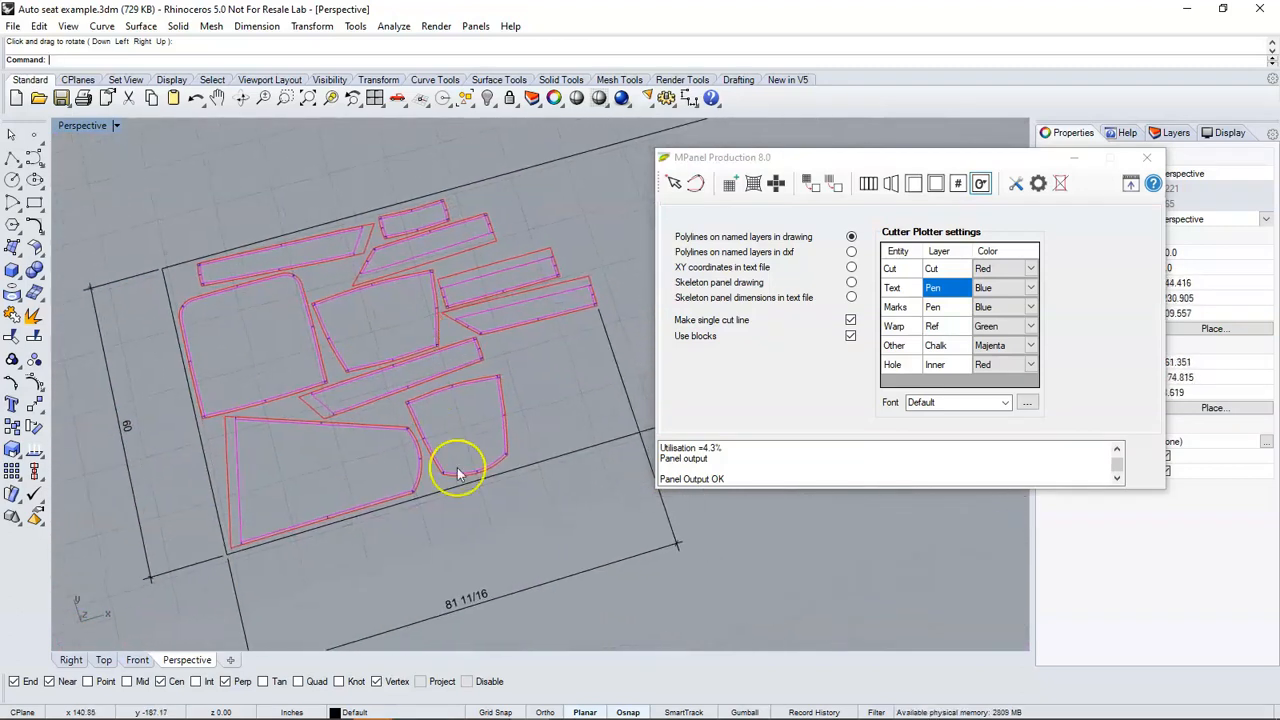
pyautogui.moveTo(418, 388)
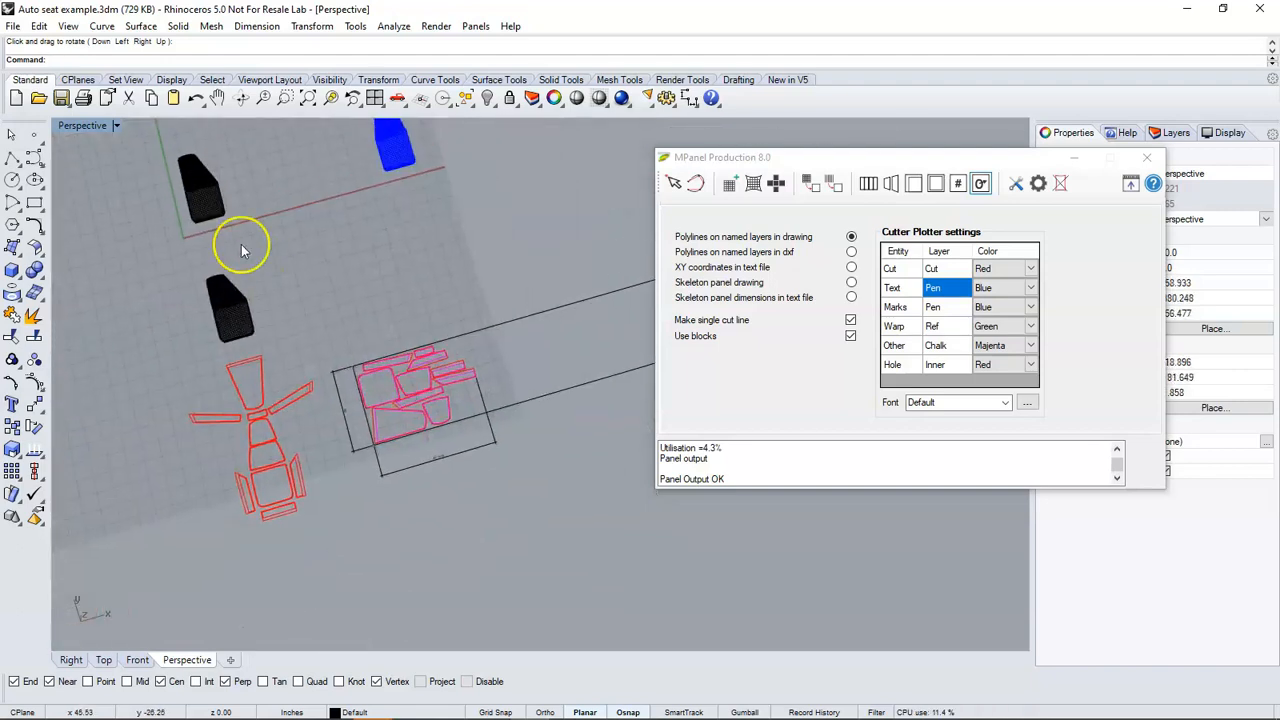
pyautogui.moveTo(240, 250); pyautogui.dragTo(217, 155)
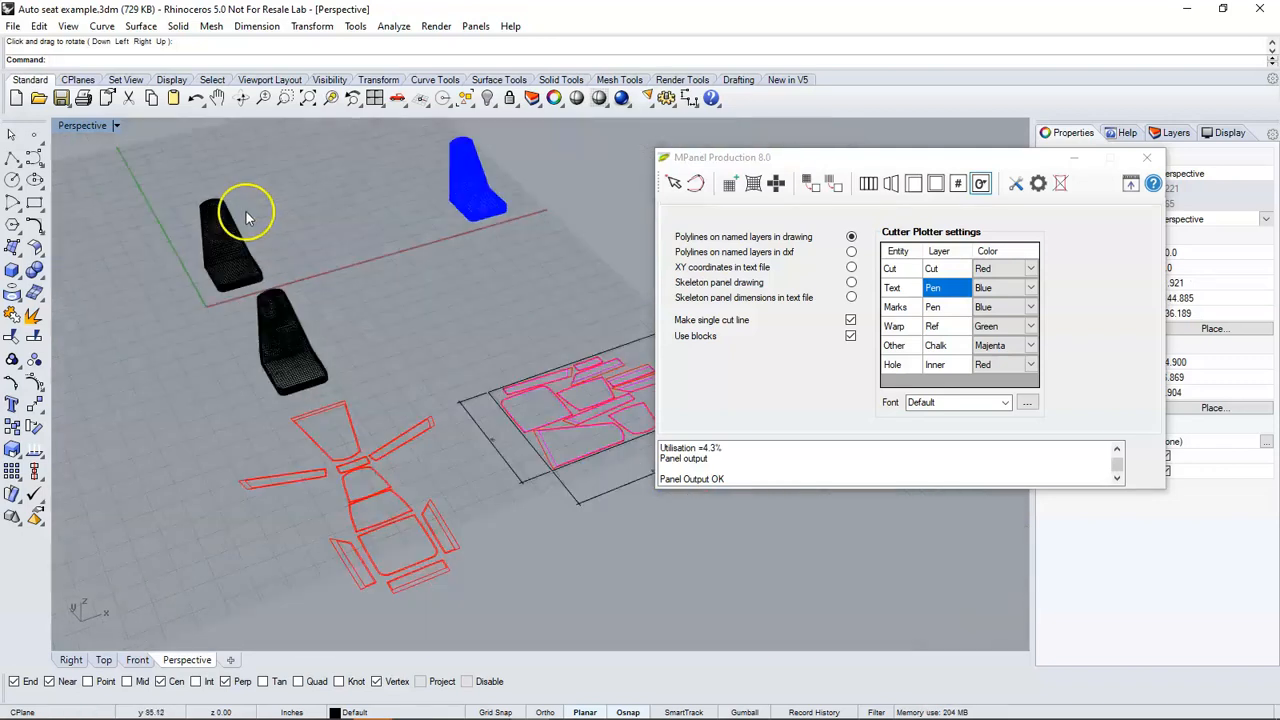
pyautogui.moveTo(248, 218); pyautogui.dragTo(175, 260)
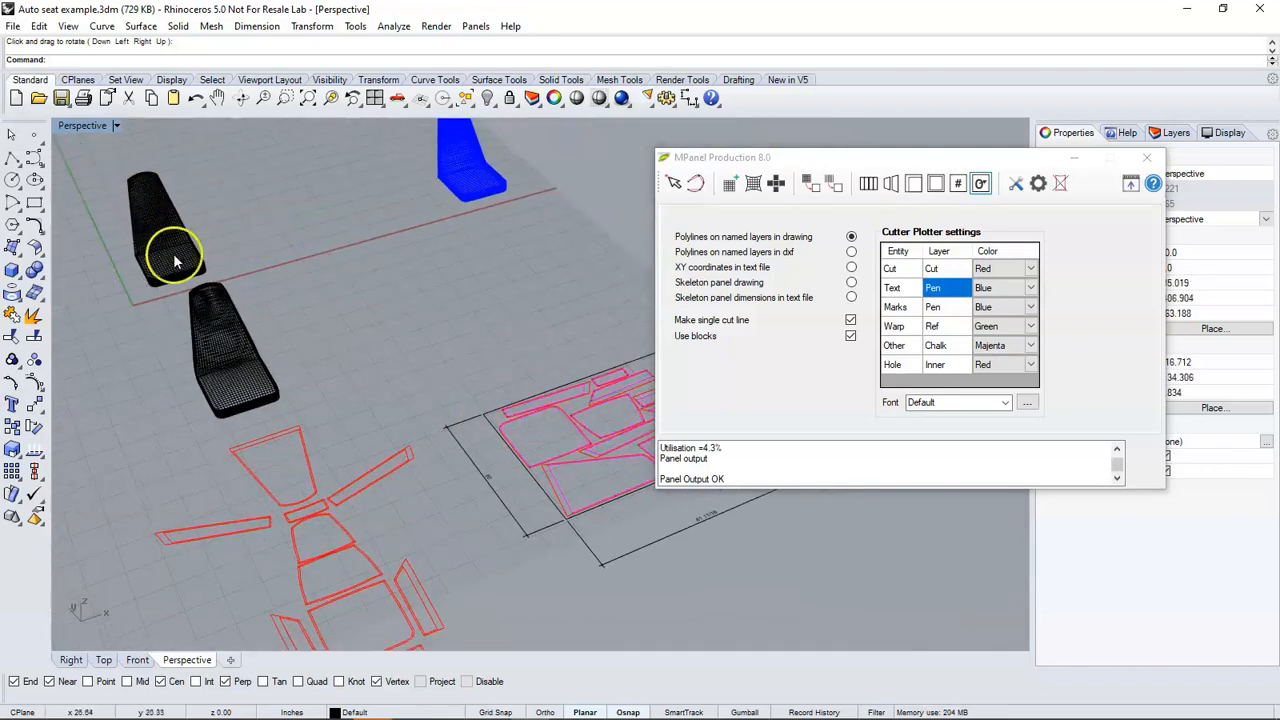